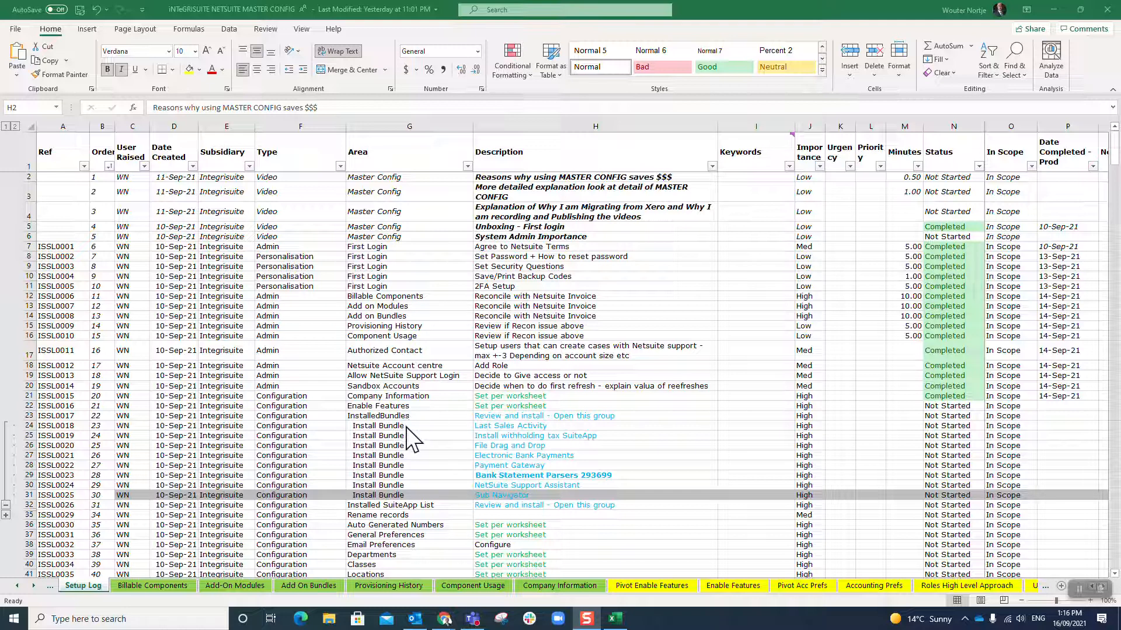
mouse_move(435, 445)
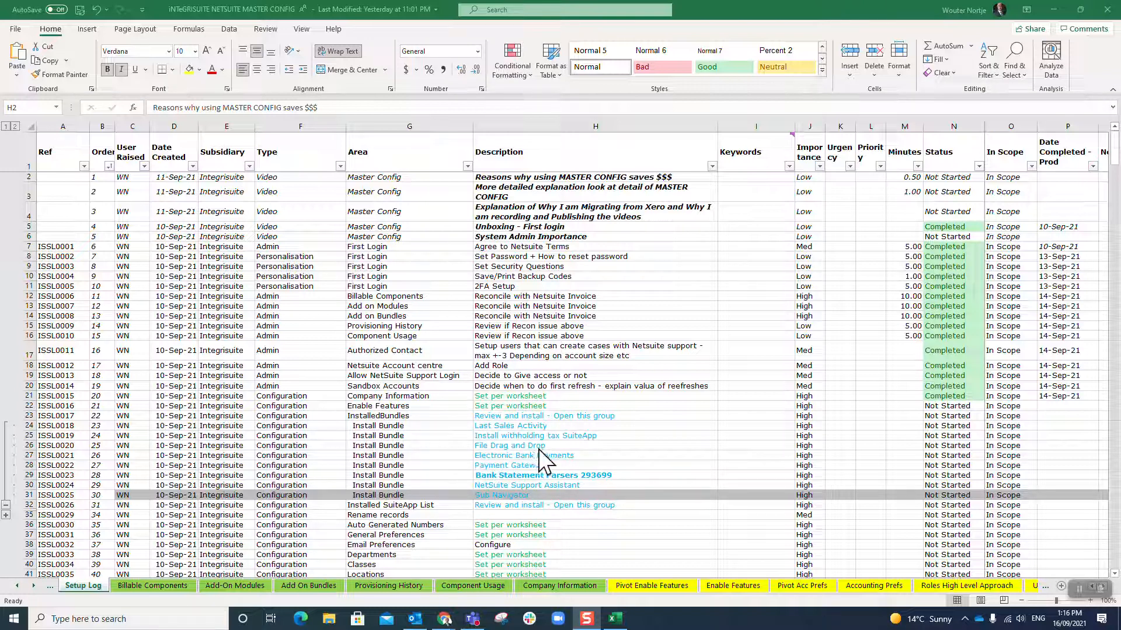
Step: Switch from the Excel setup log to the NetSuite home page in the browser
key("alt+tab")
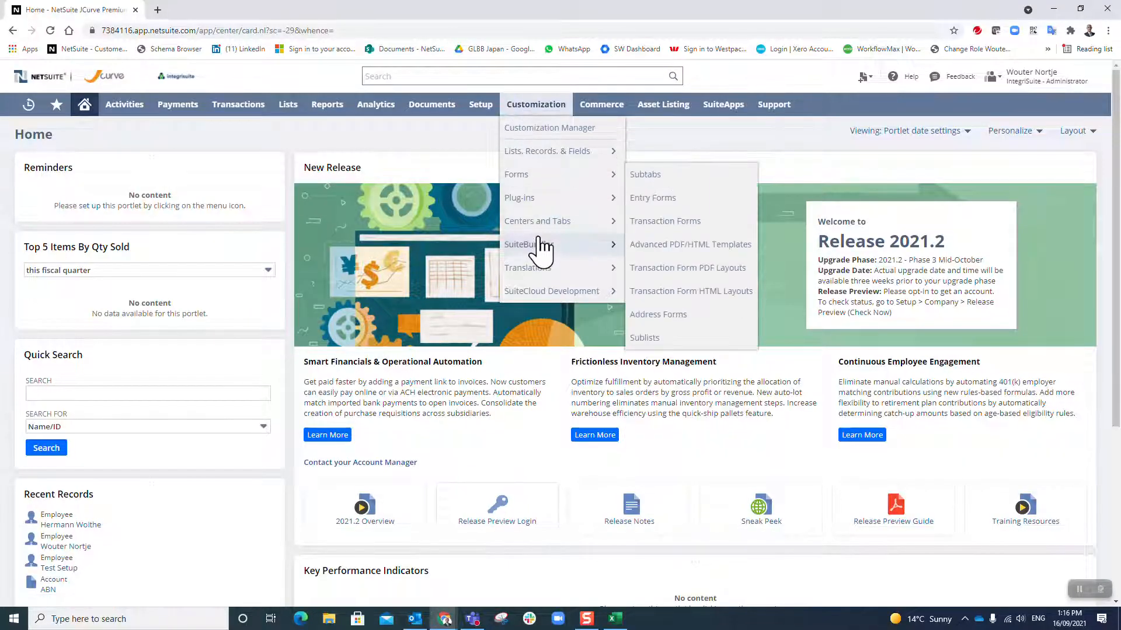
mouse_move(537, 244)
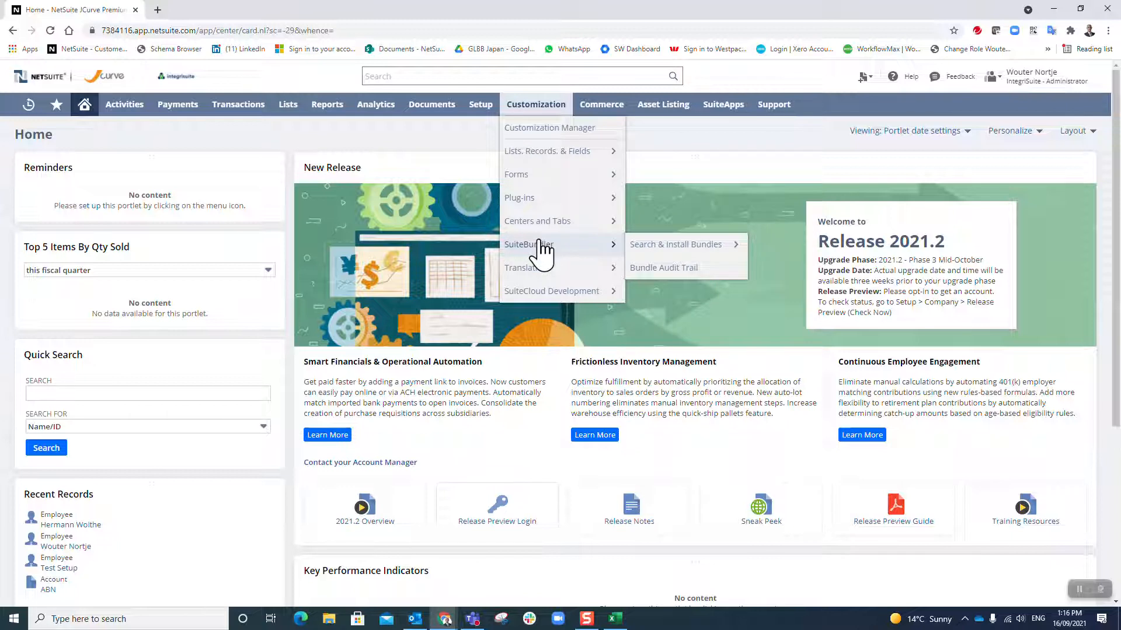
mouse_move(598, 259)
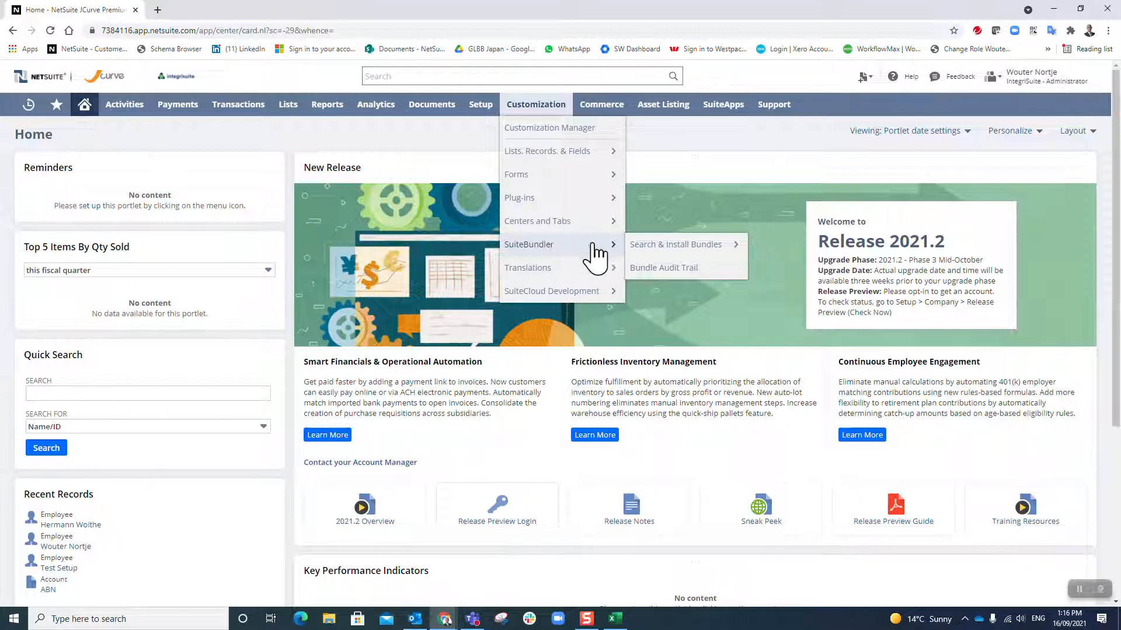
mouse_move(681, 250)
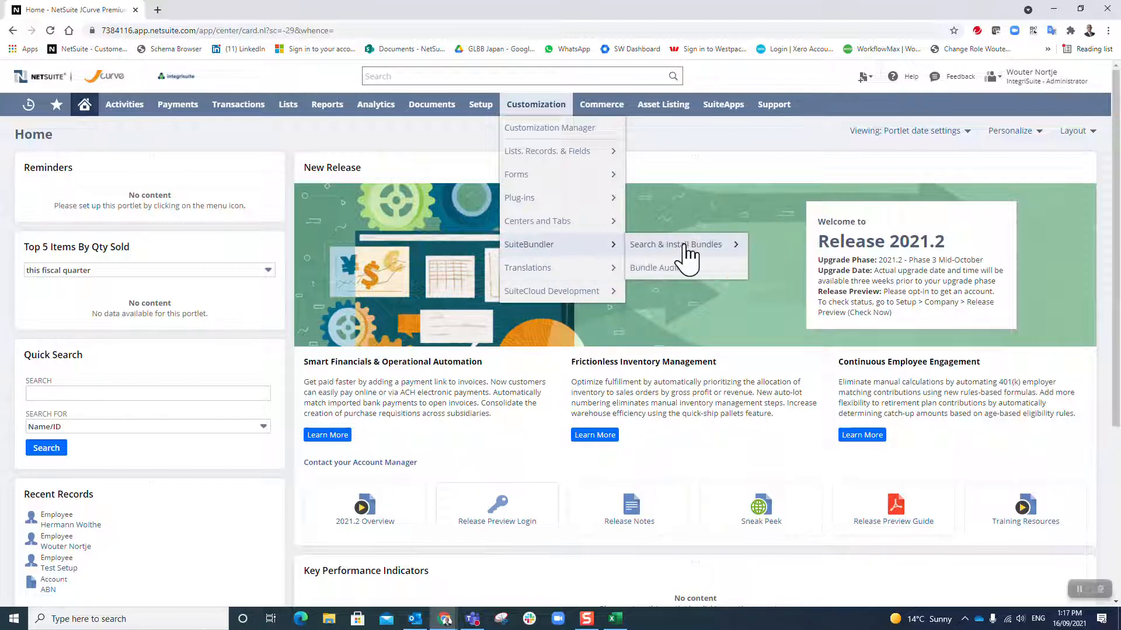
Step: Open the SuiteBundler Installed Bundles list, review its seven bundles, then return to Excel
left_click(676, 244)
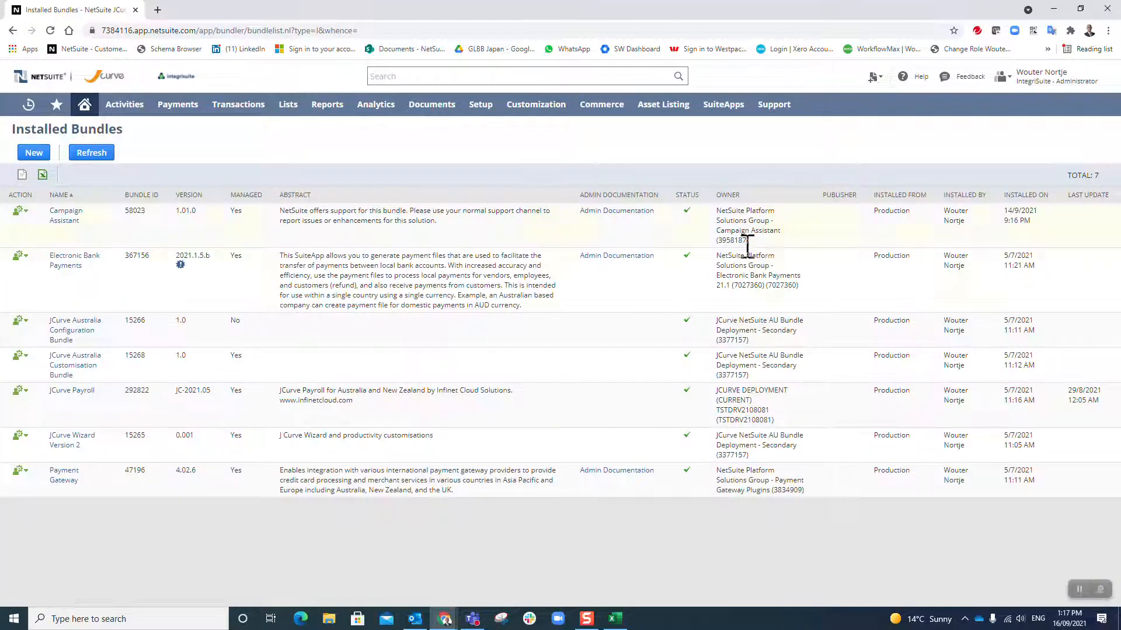
mouse_move(106, 514)
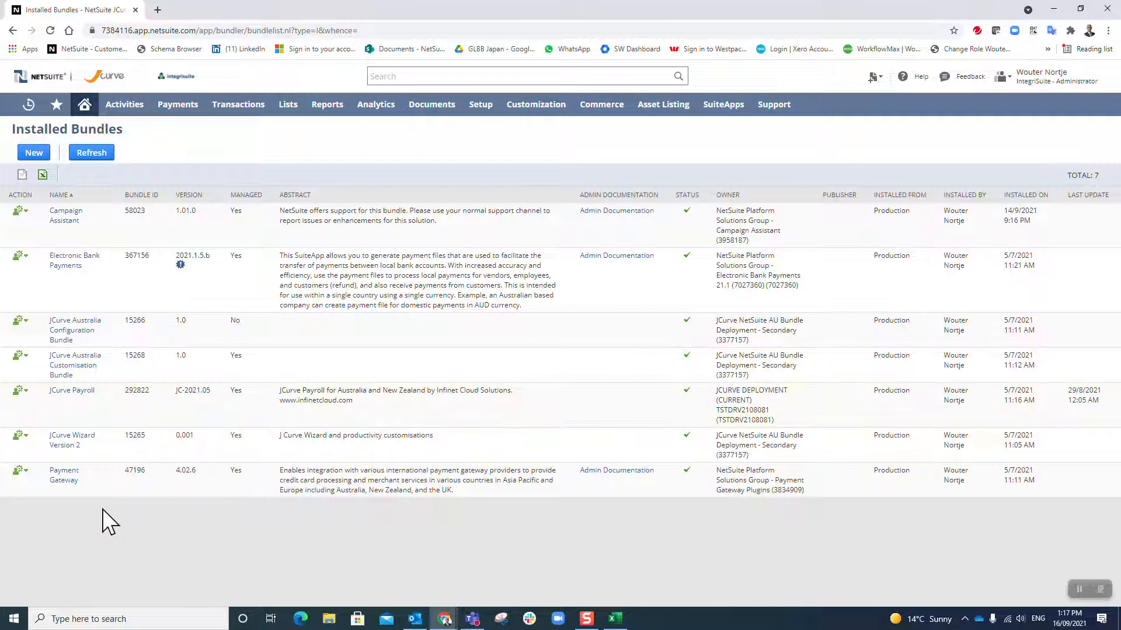
mouse_move(108, 282)
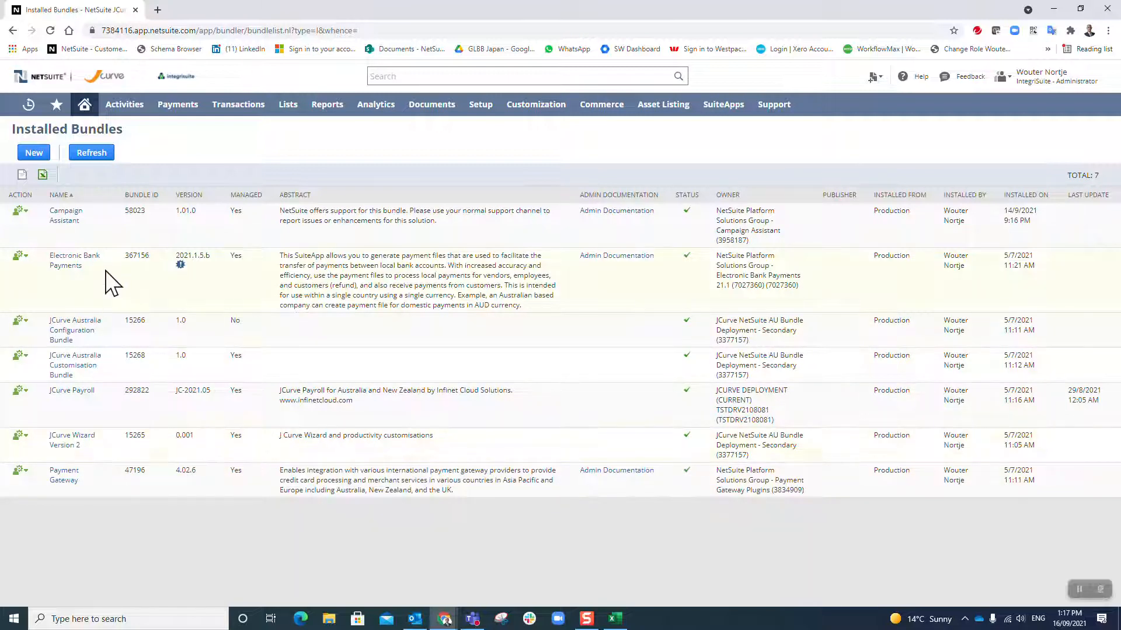
key("alt+tab")
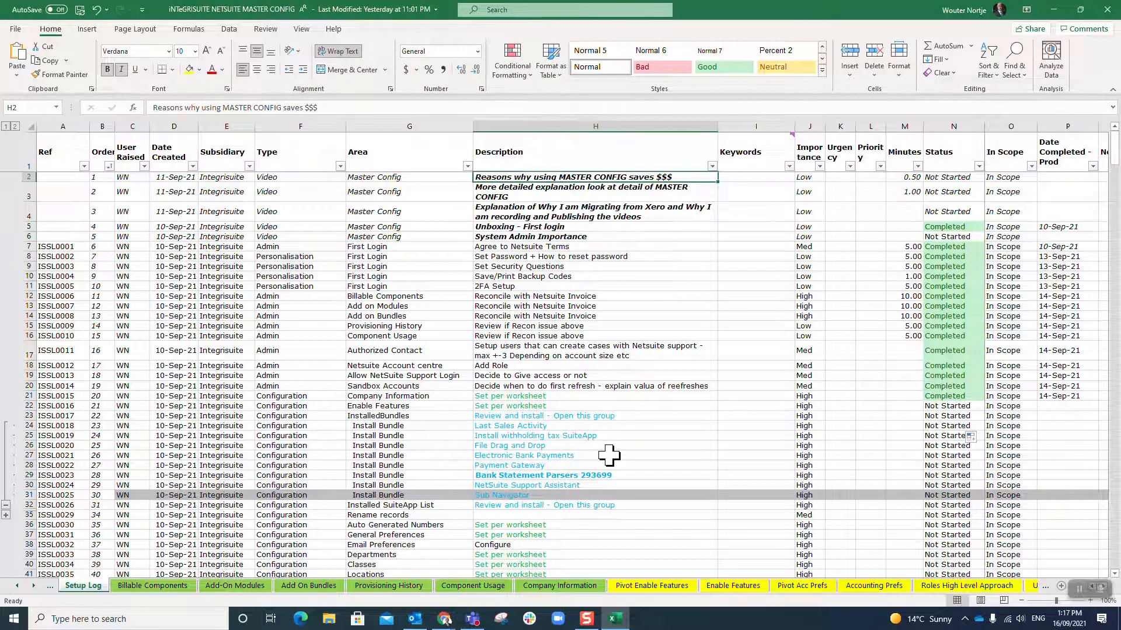
Step: Select the Electronic Bank Payments row in the Setup Log, then return to NetSuite
left_click(828, 455)
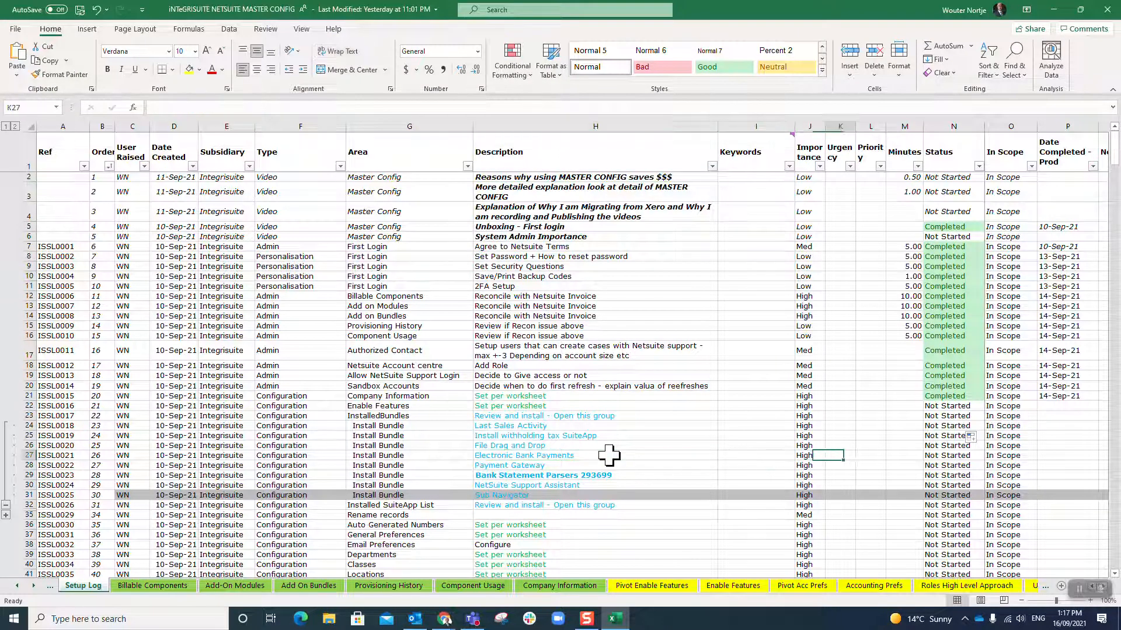
left_click(948, 405)
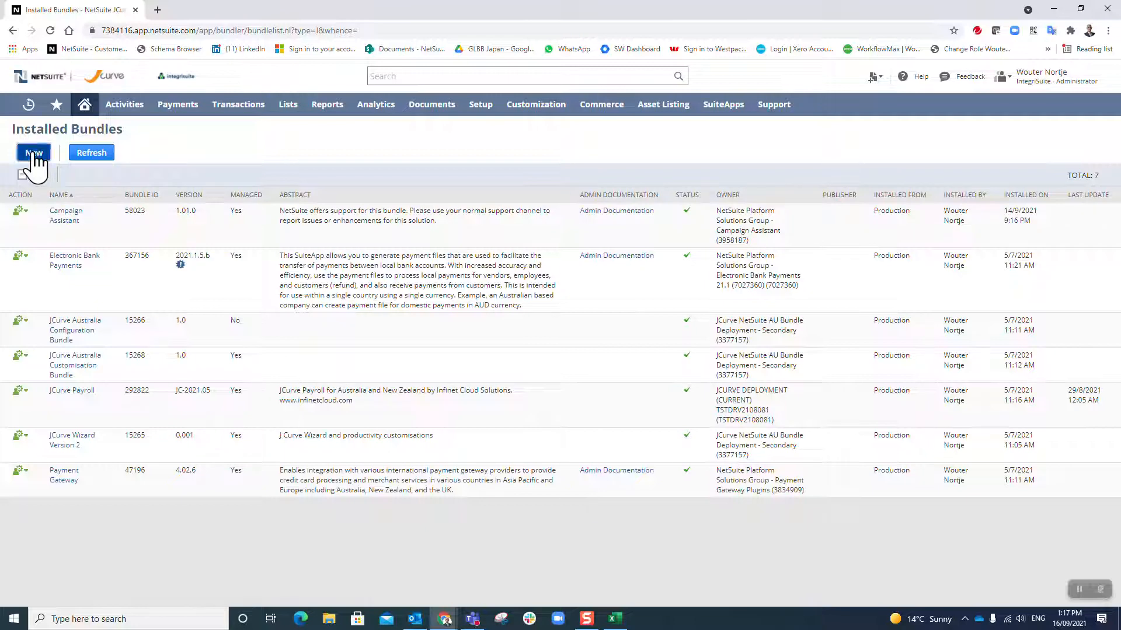
Step: Accept the bundle terms, search keywords 'last sales', and open Last Sales Activity
left_click(32, 152)
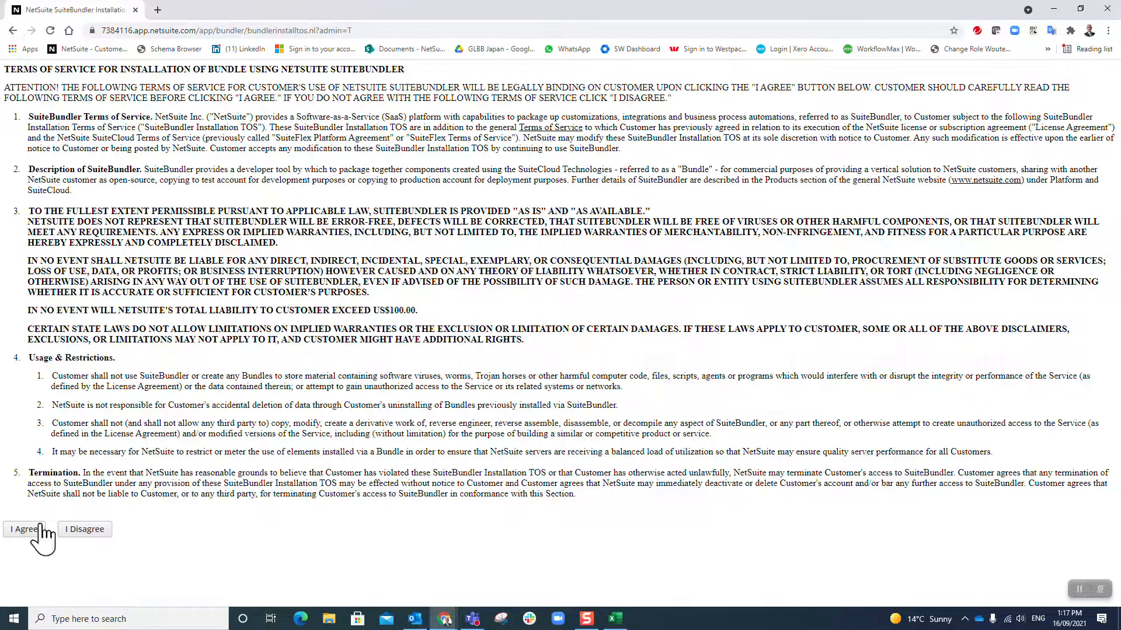
left_click(23, 530)
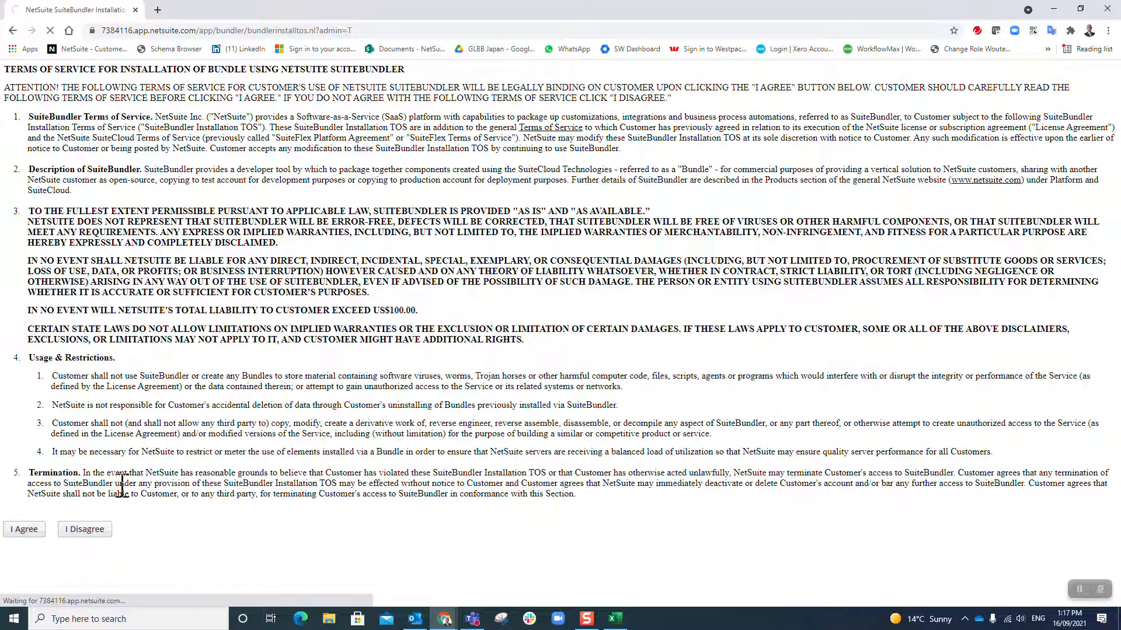
left_click(24, 530)
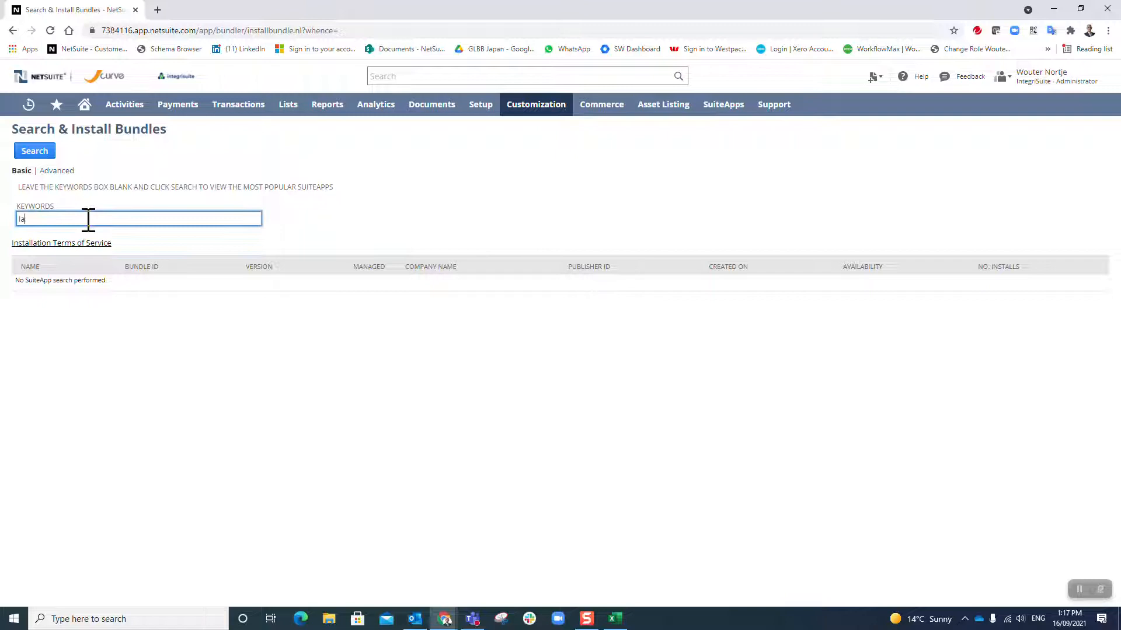
type("ast sales")
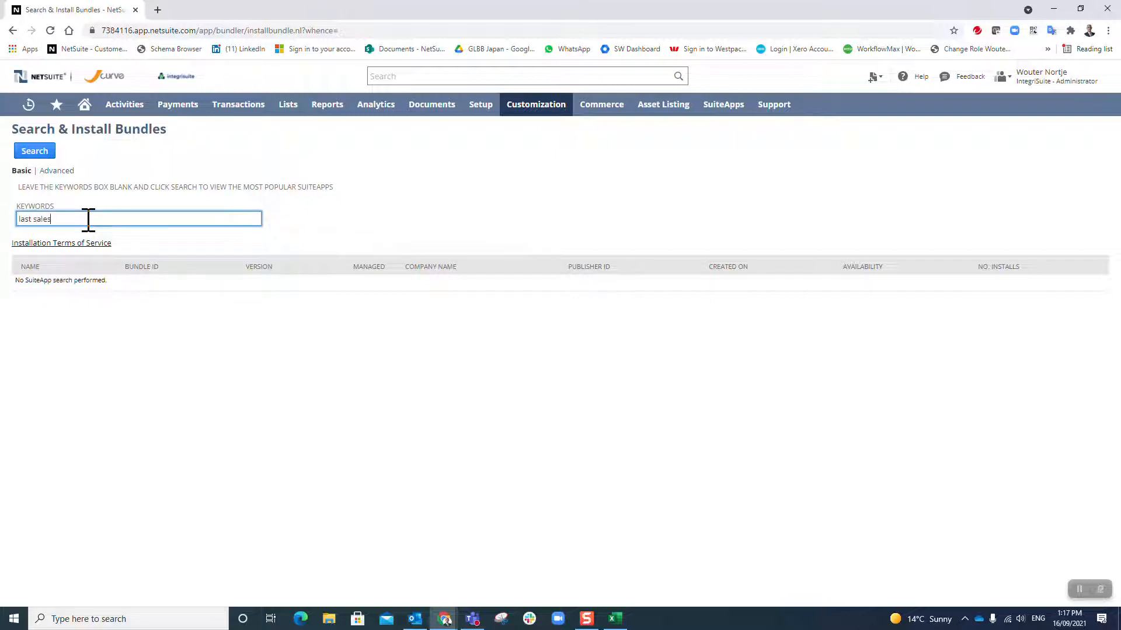
left_click(34, 151)
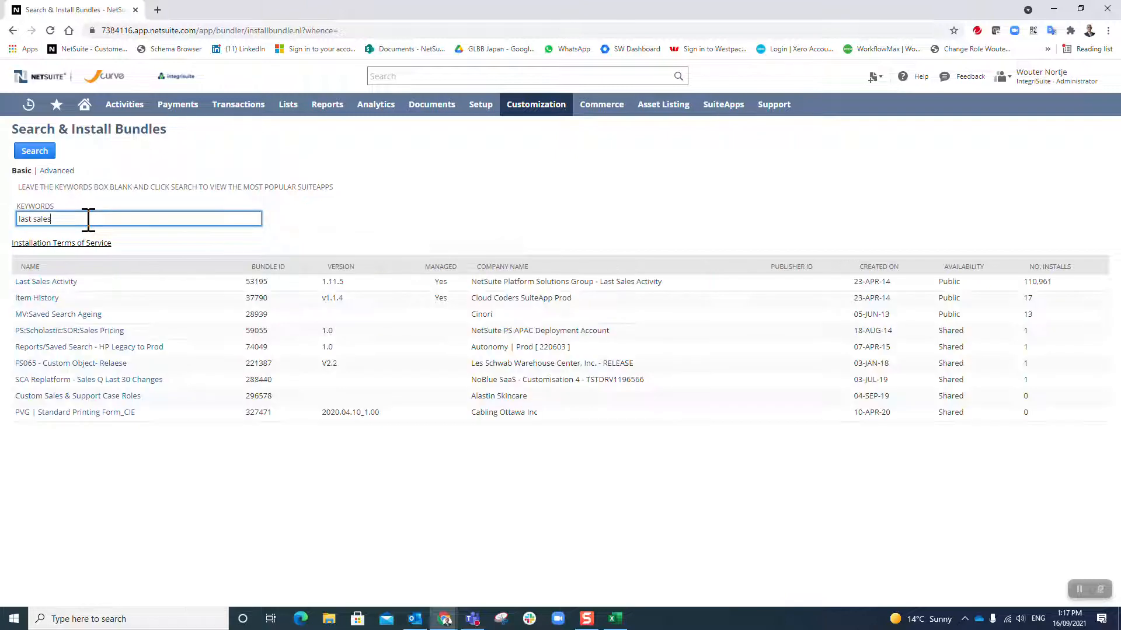
left_click(45, 281)
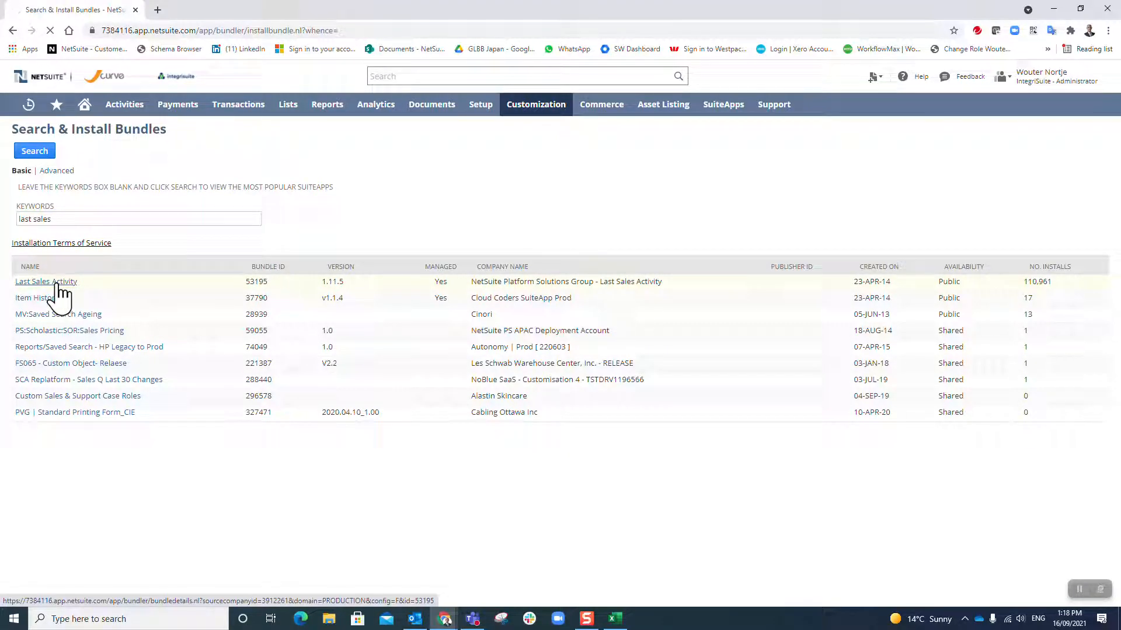
left_click(37, 282)
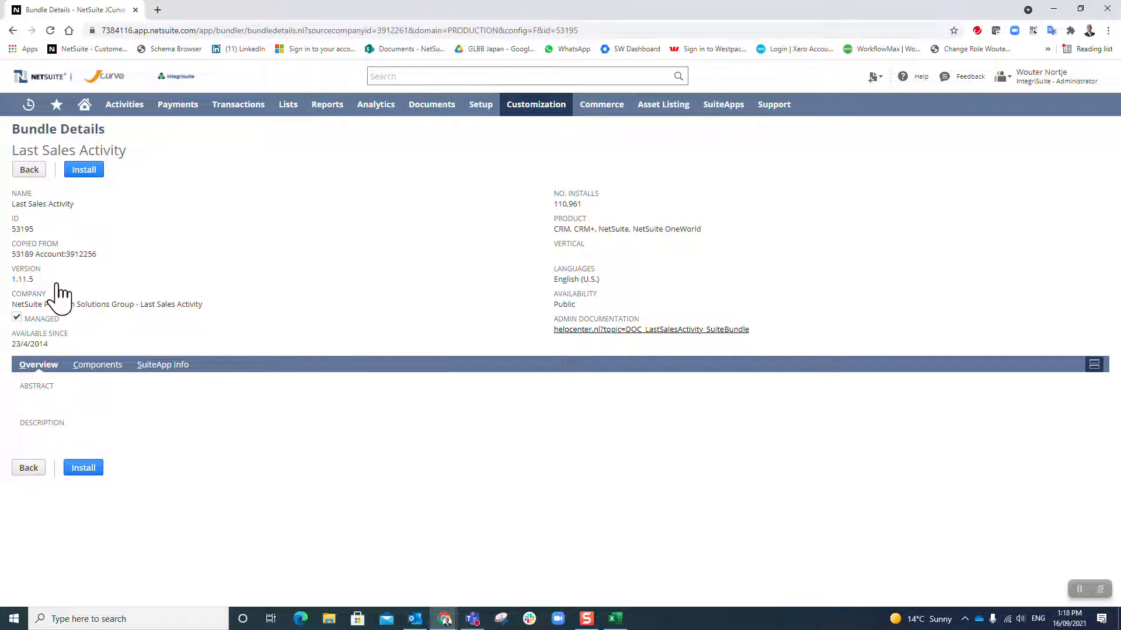
mouse_move(84, 175)
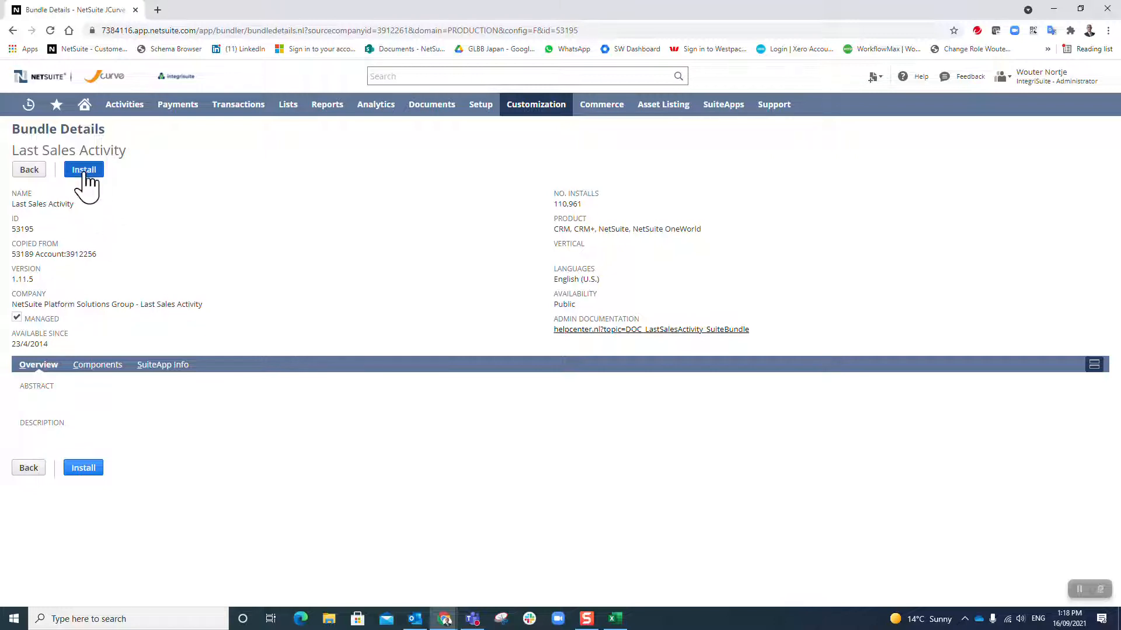
Step: Start installing Last Sales Activity, accepting the provider's future-updates permission
left_click(83, 169)
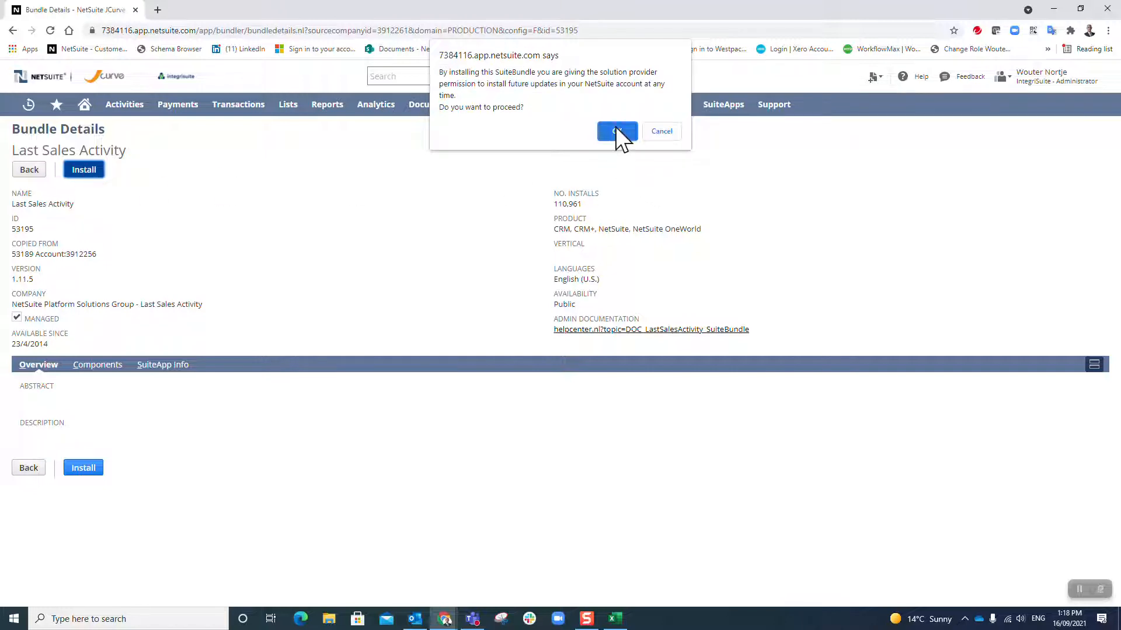
left_click(617, 130)
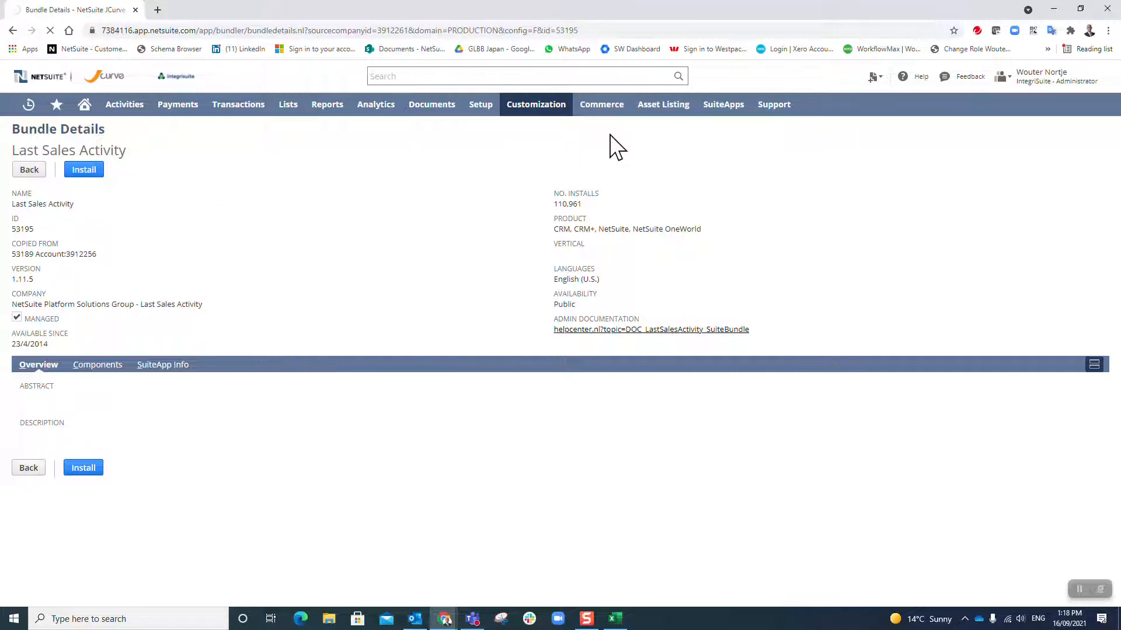
mouse_move(409, 224)
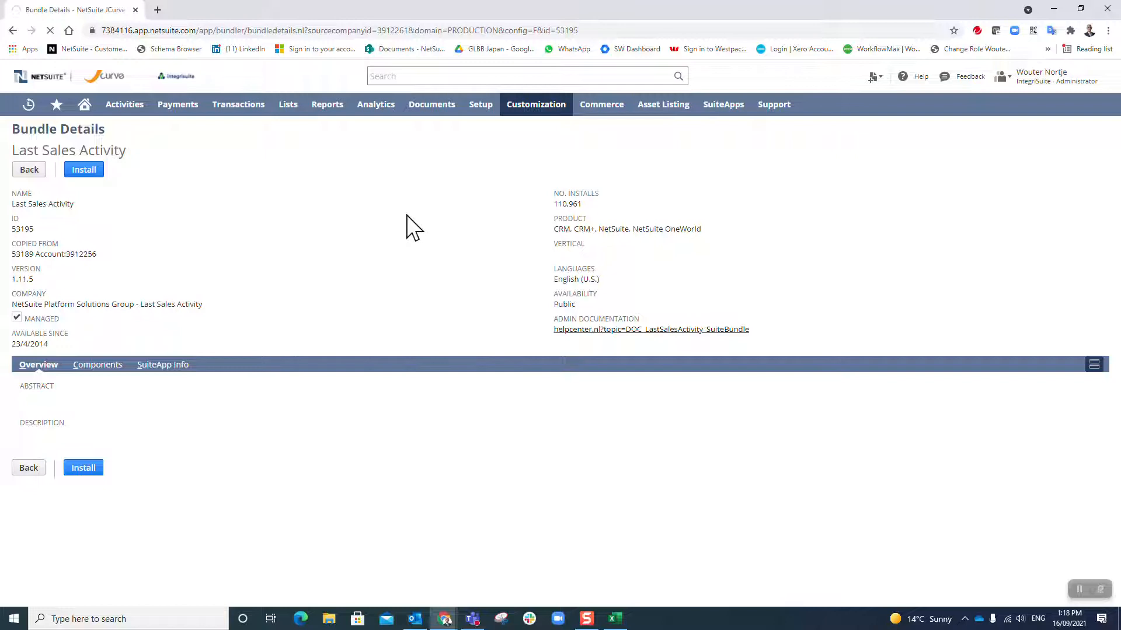
mouse_move(312, 251)
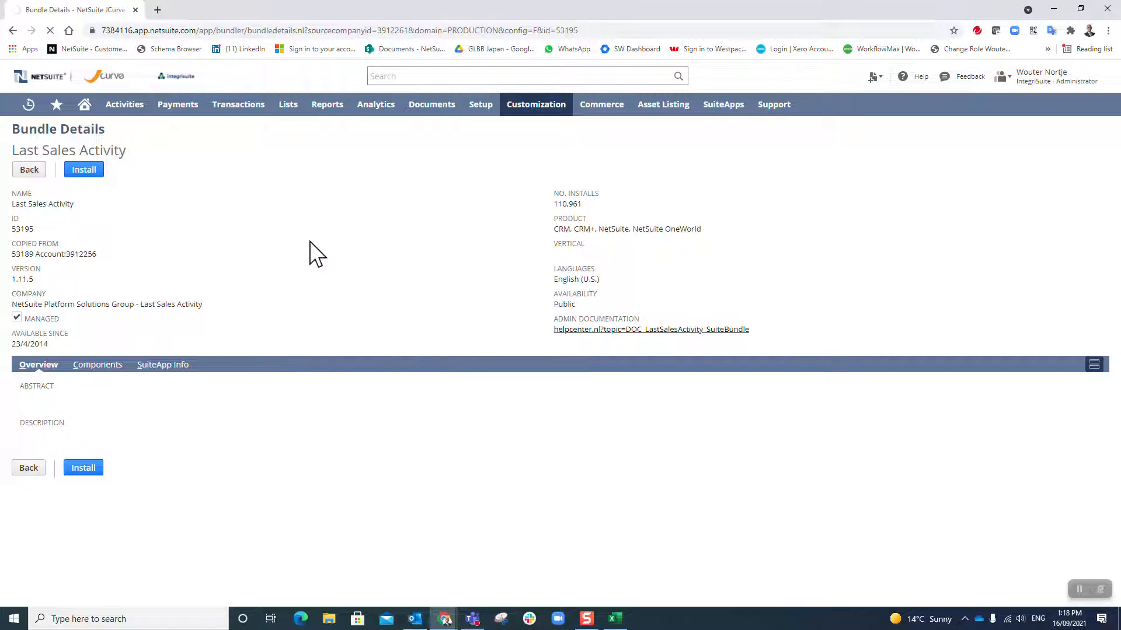
key("alt+tab")
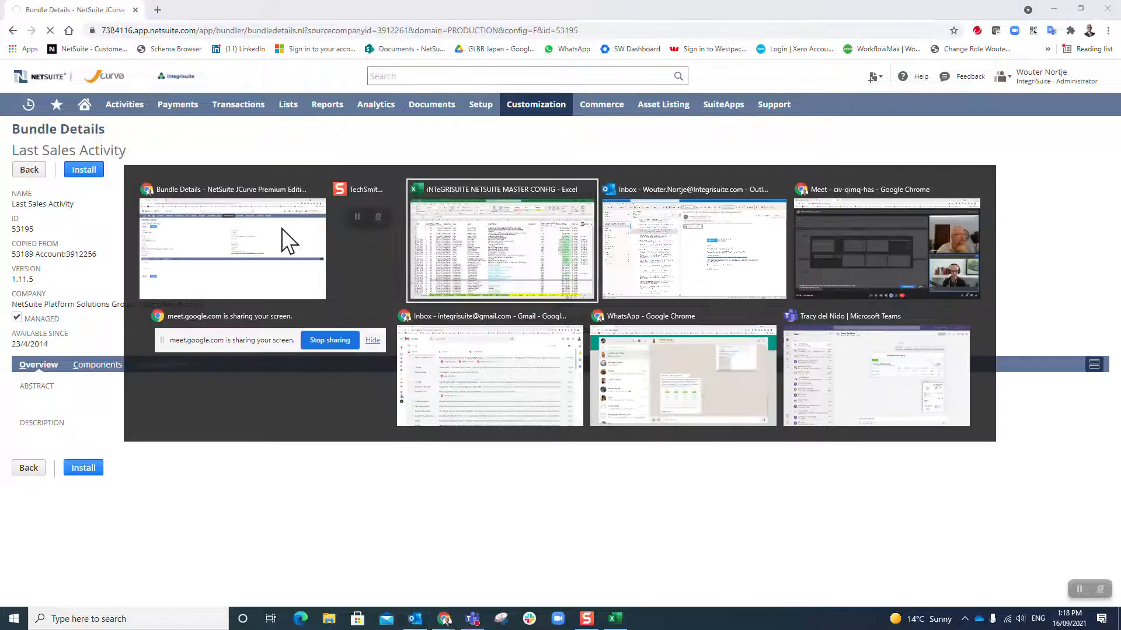
Step: Mark the Last Sales Activity row Completed, dated 15-Sep-21, in the Setup Log
left_click(501, 239)
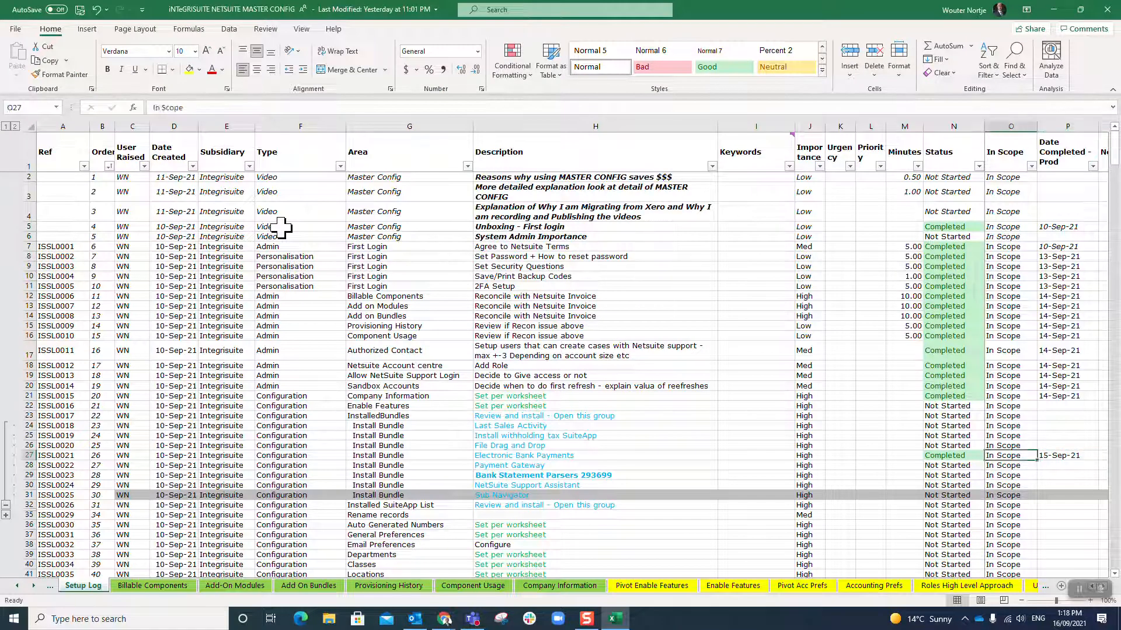
left_click(953, 425)
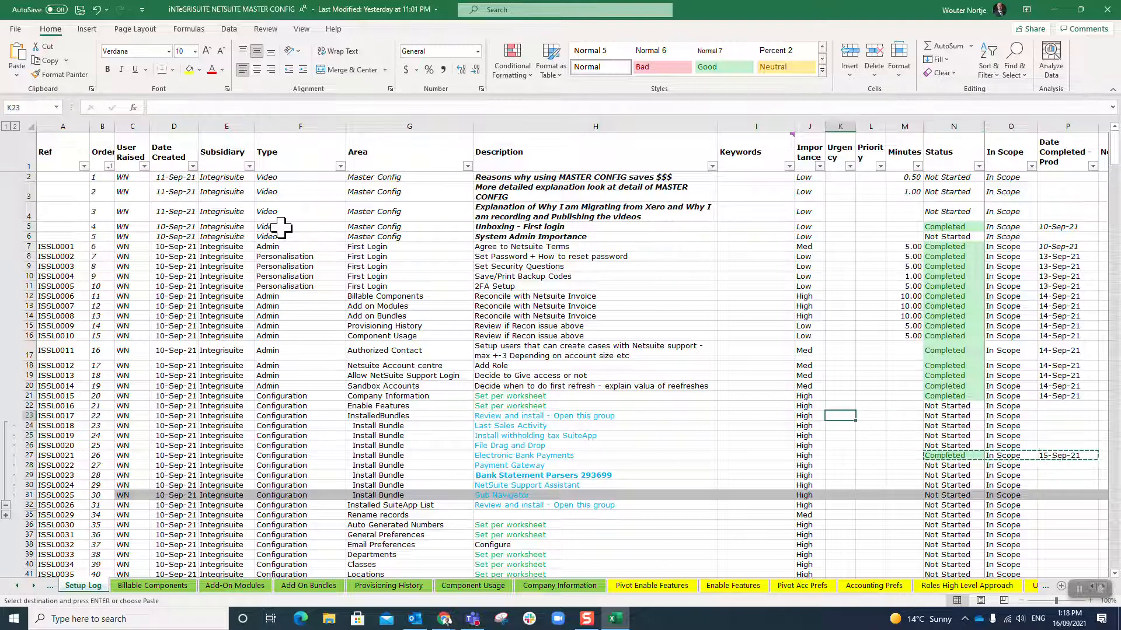
left_click(903, 426)
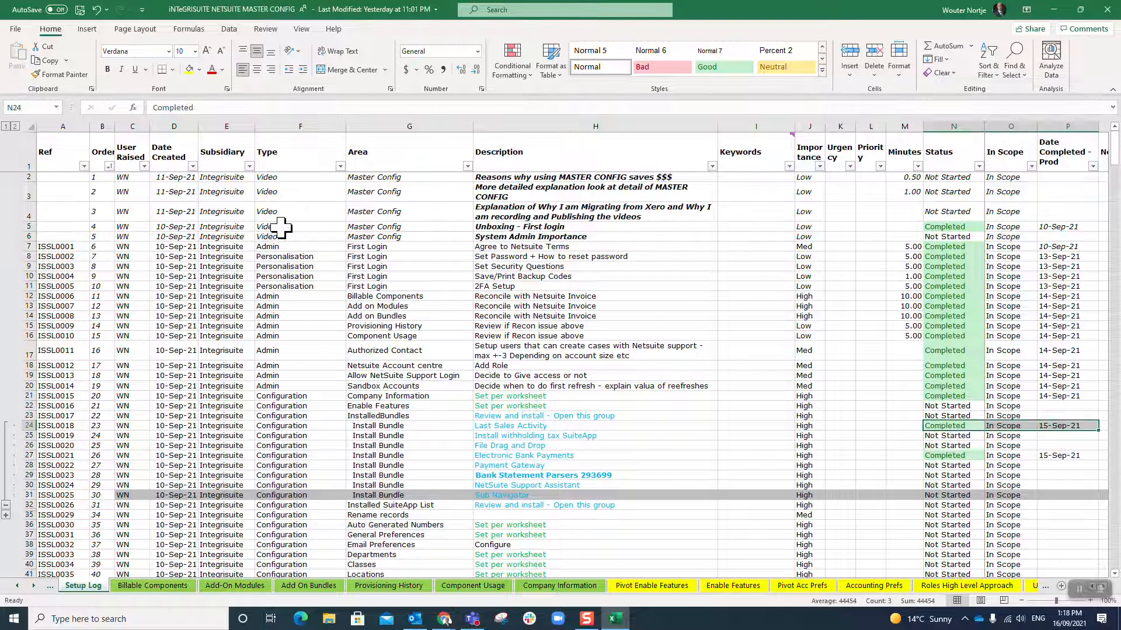
left_click(803, 435)
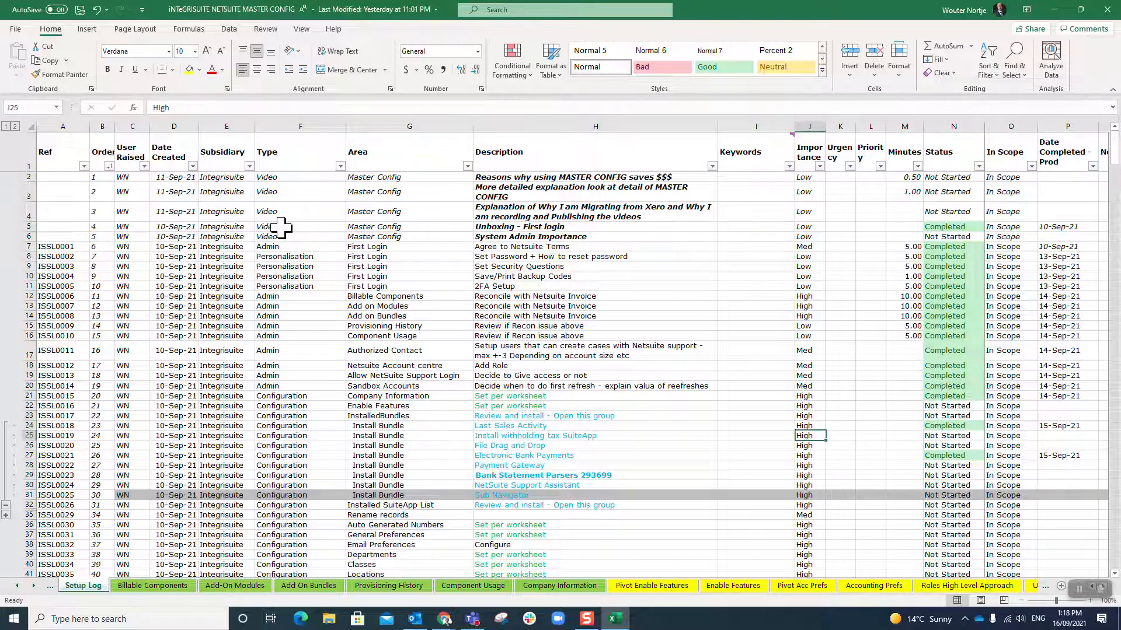
left_click(870, 436)
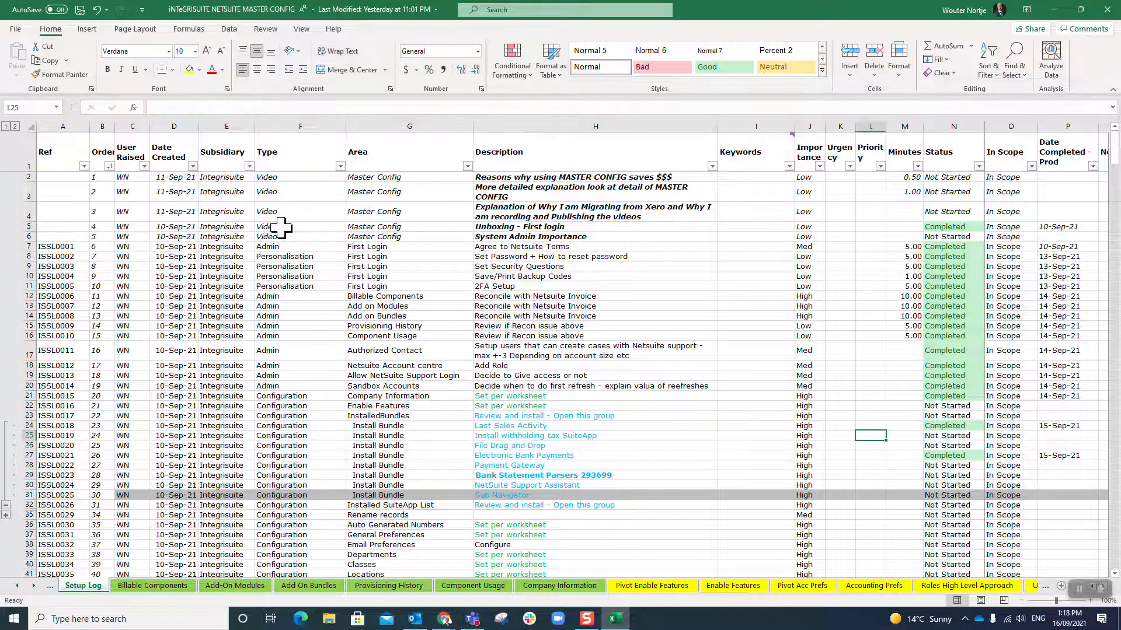
left_click(378, 435)
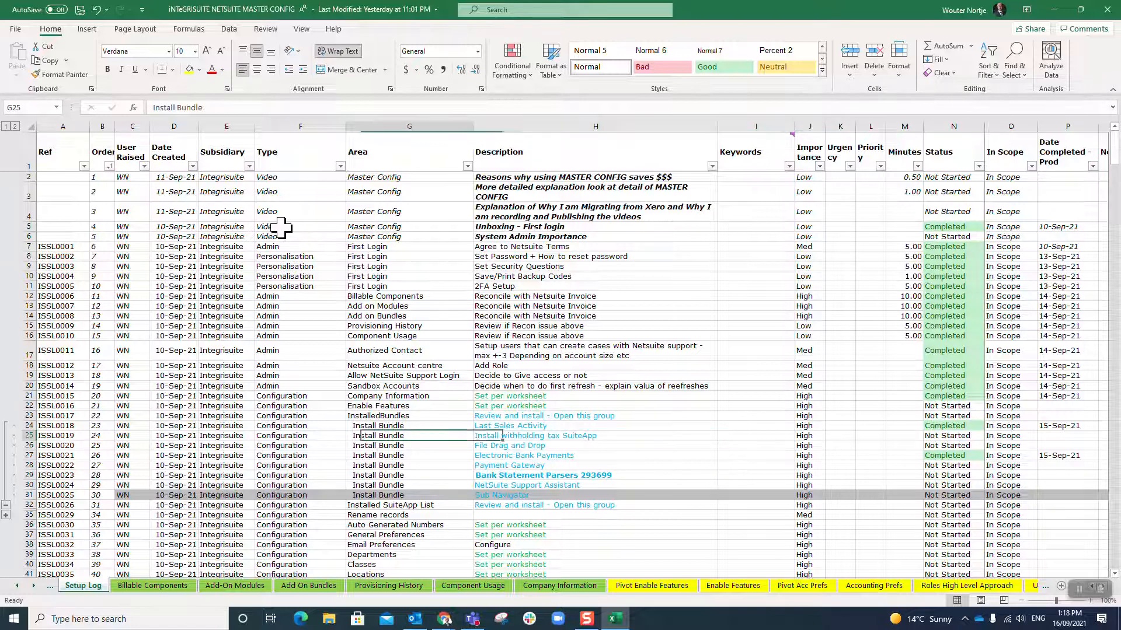
left_click(755, 455)
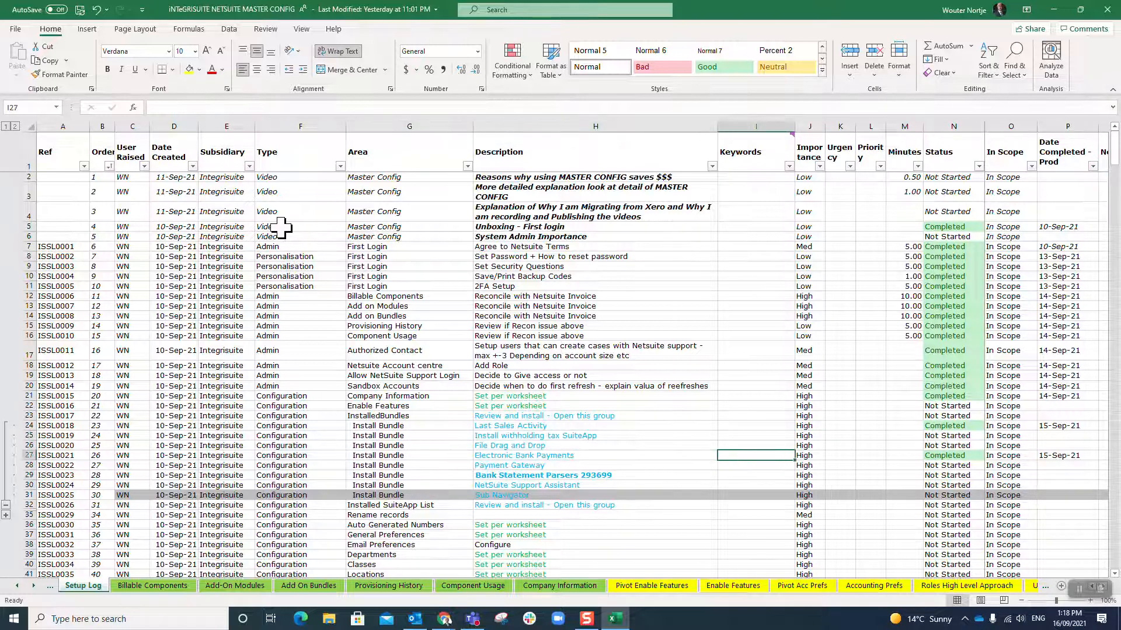
left_click(755, 446)
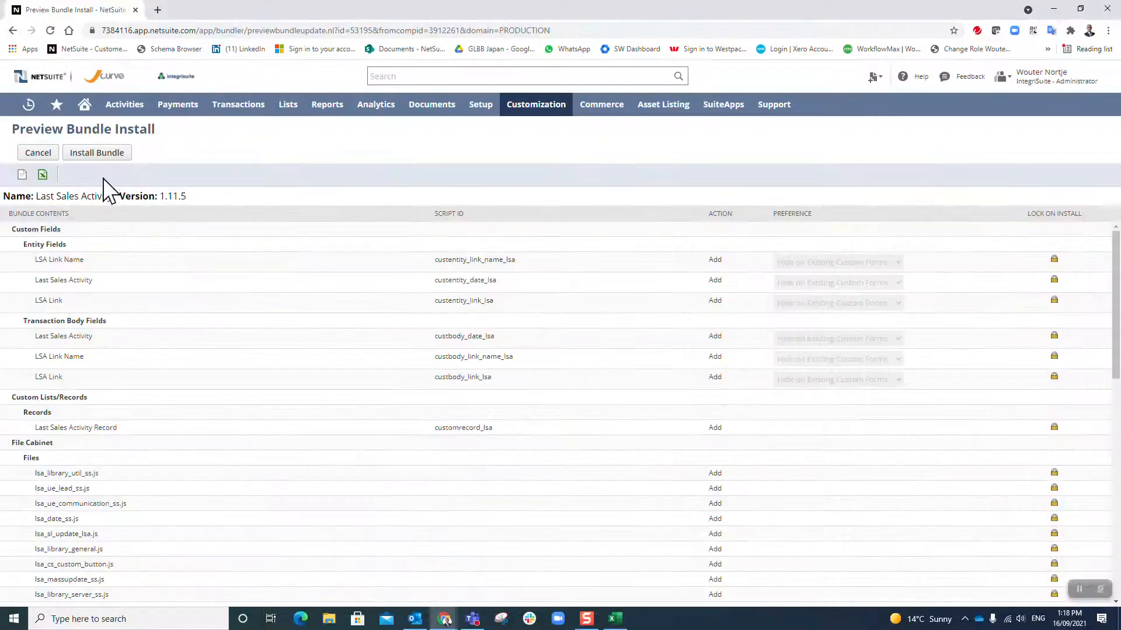
Step: Confirm installing Last Sales Activity version 1.11.5 from the Preview Bundle Install page
left_click(97, 152)
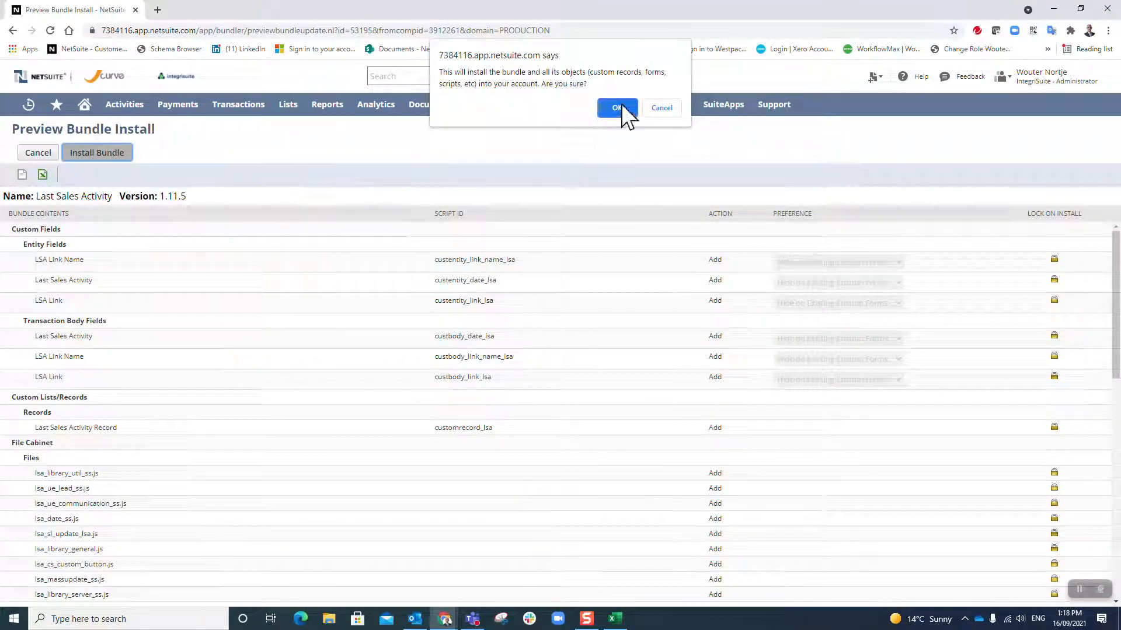
left_click(616, 107)
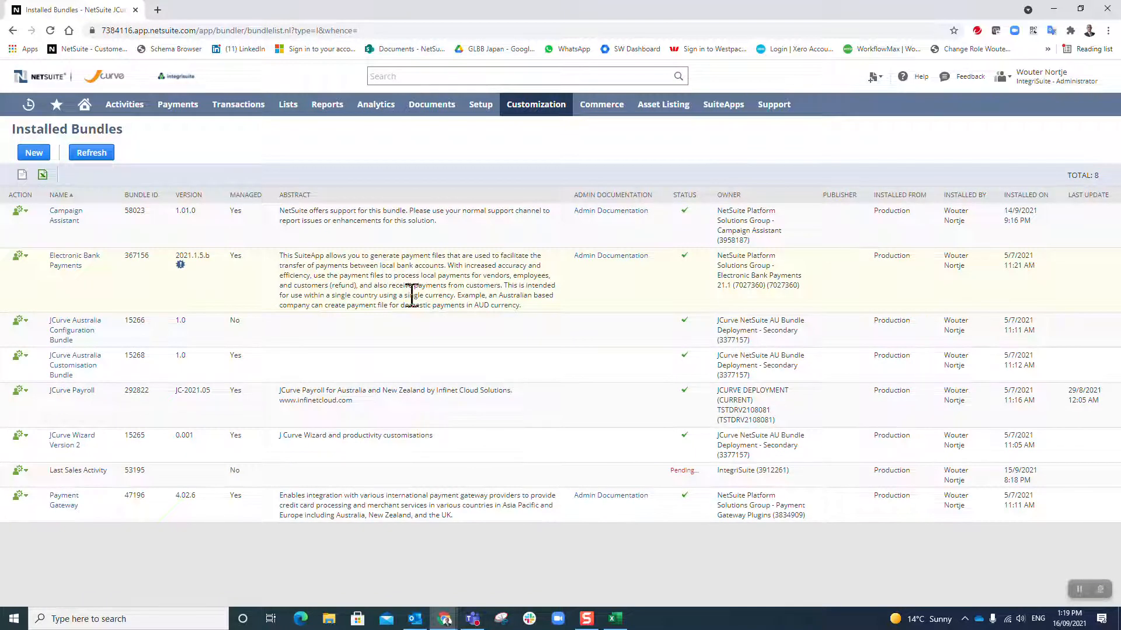
mouse_move(654, 480)
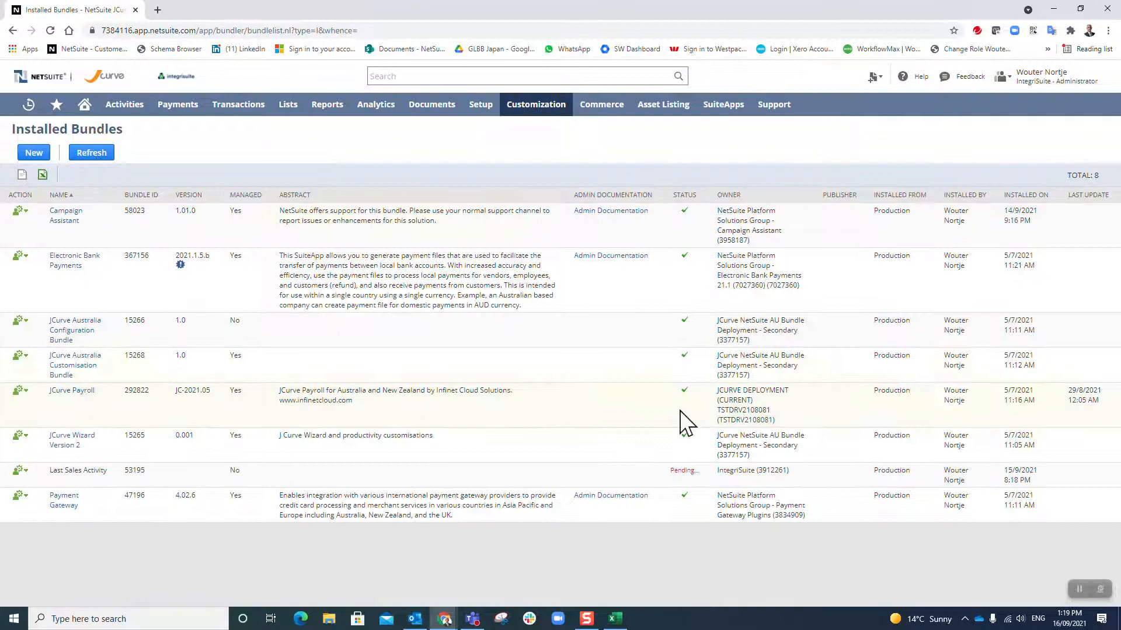
mouse_move(658, 472)
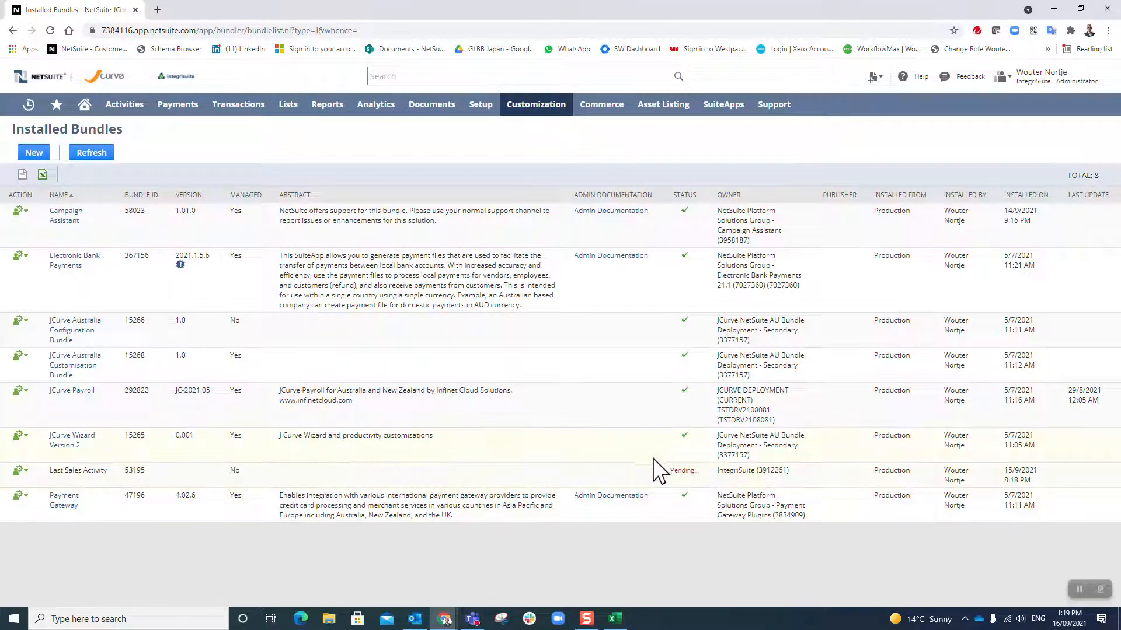
mouse_move(91, 153)
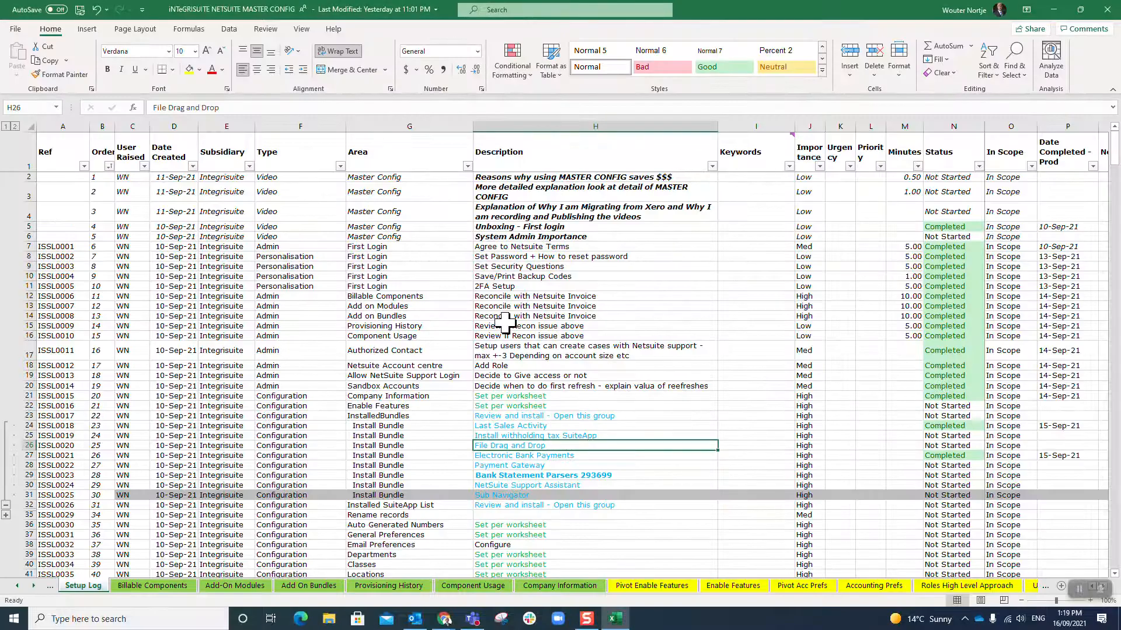
left_click(509, 465)
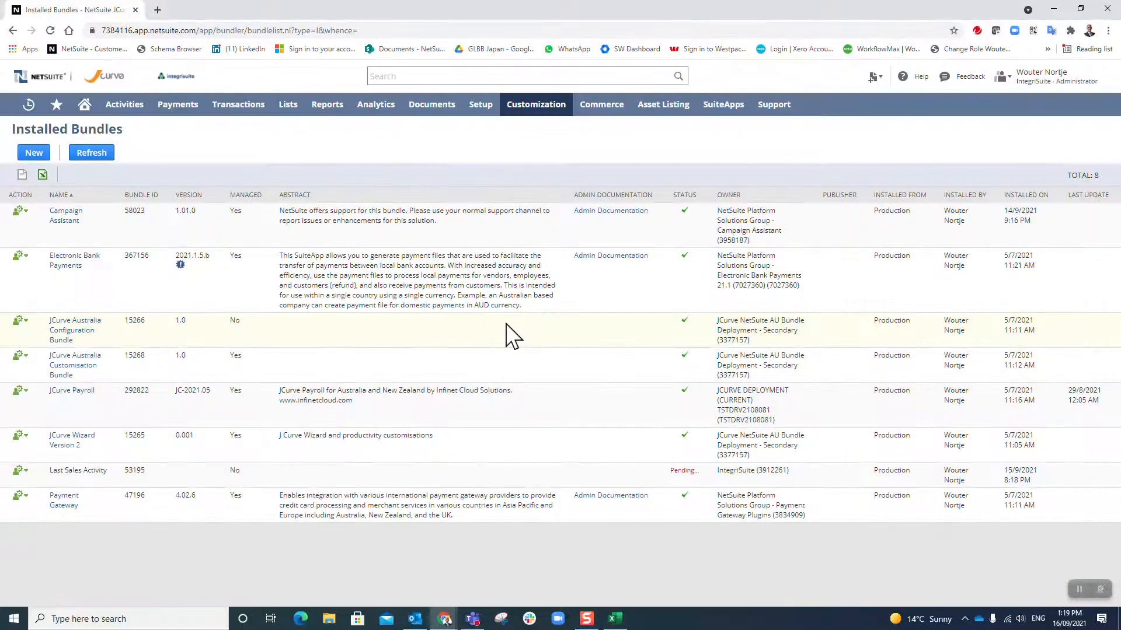
mouse_move(64, 500)
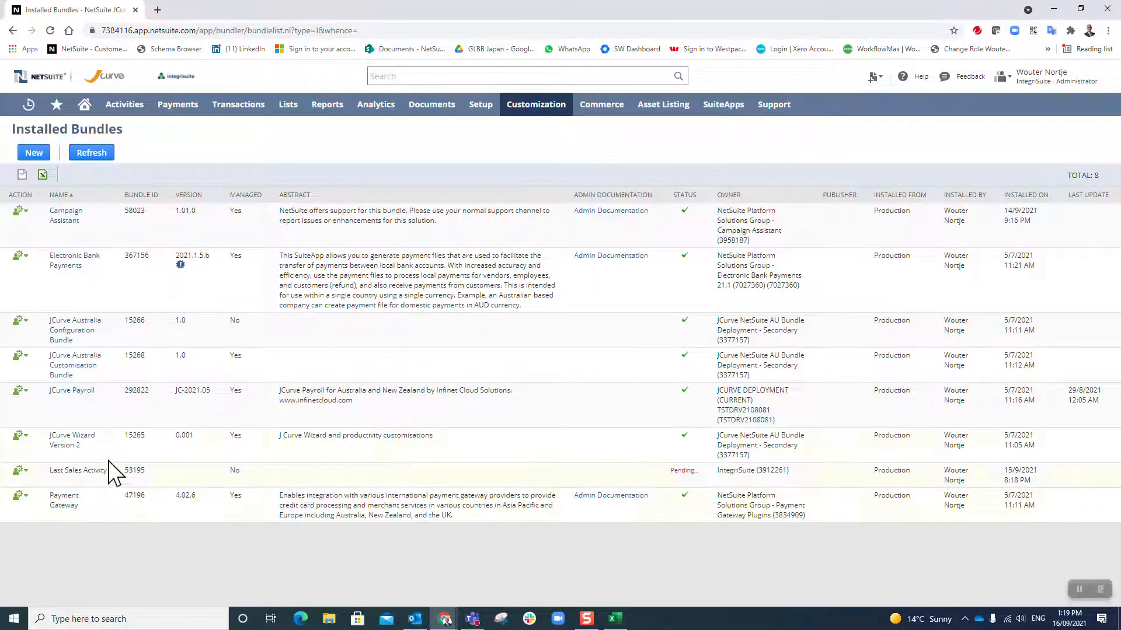
mouse_move(123, 303)
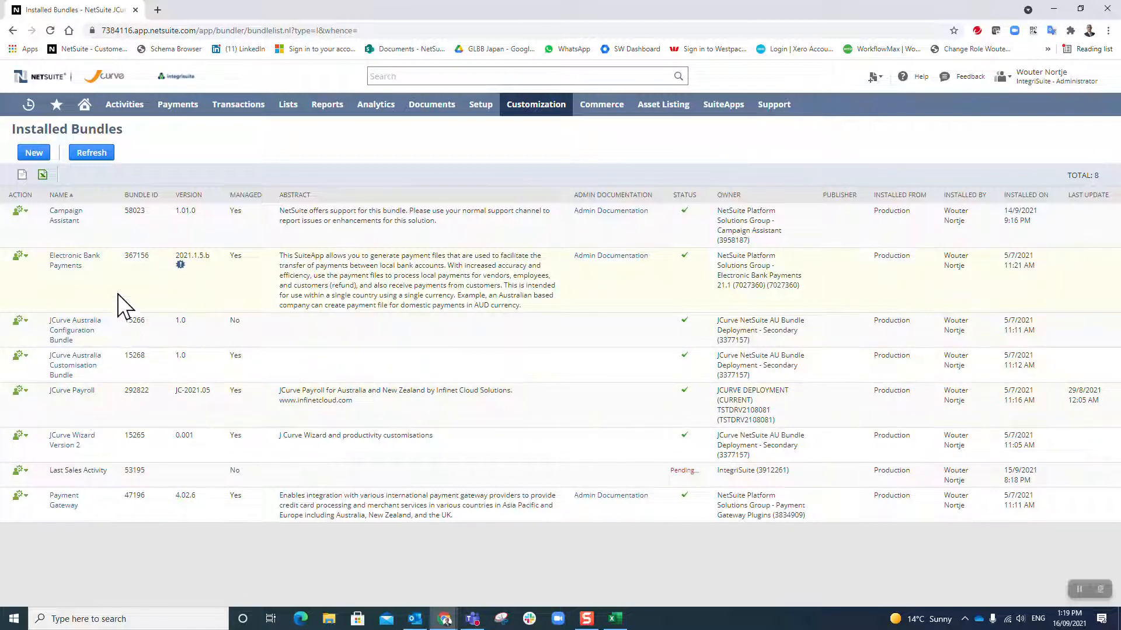
Step: Search available bundles for 'netsuite support as' and open NetSuite Support Assistant
left_click(33, 152)
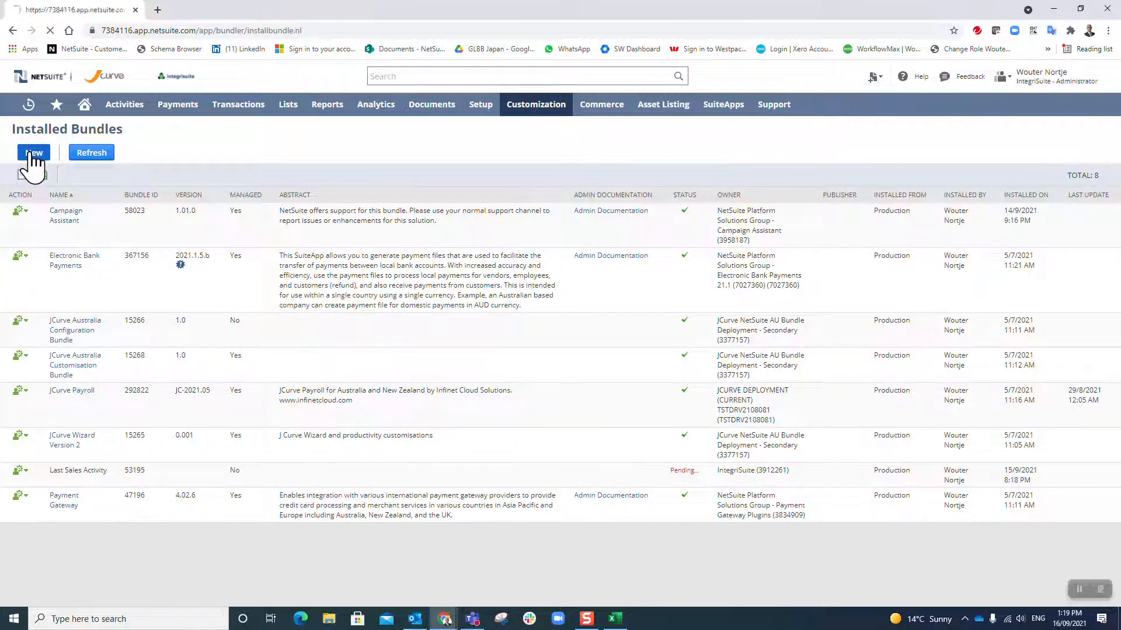
left_click(33, 153)
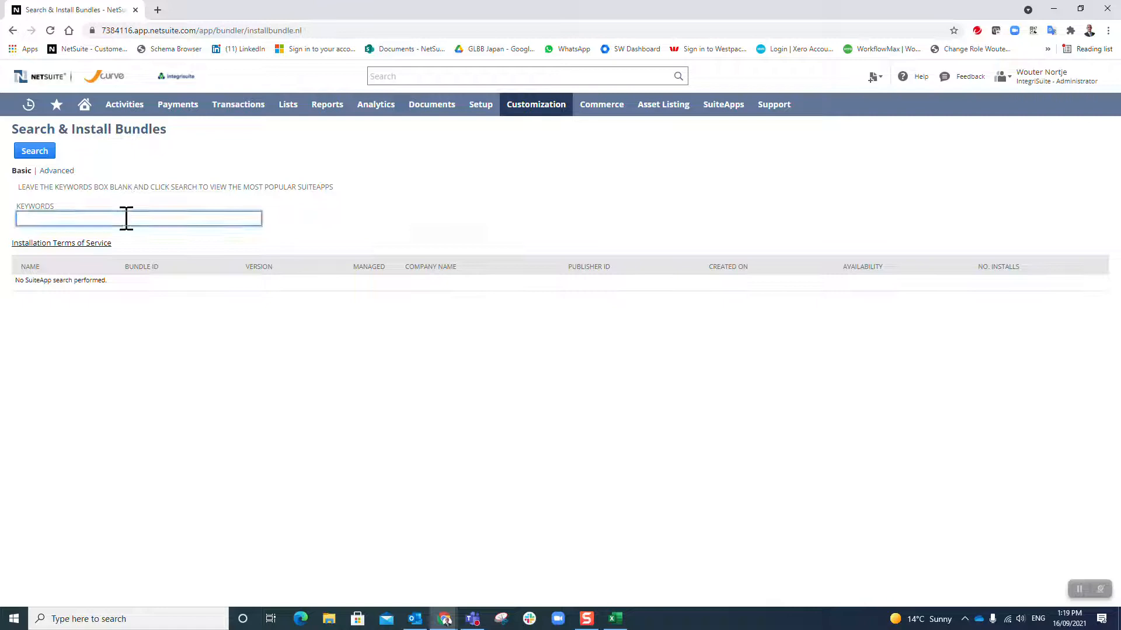
type("netsuite support as")
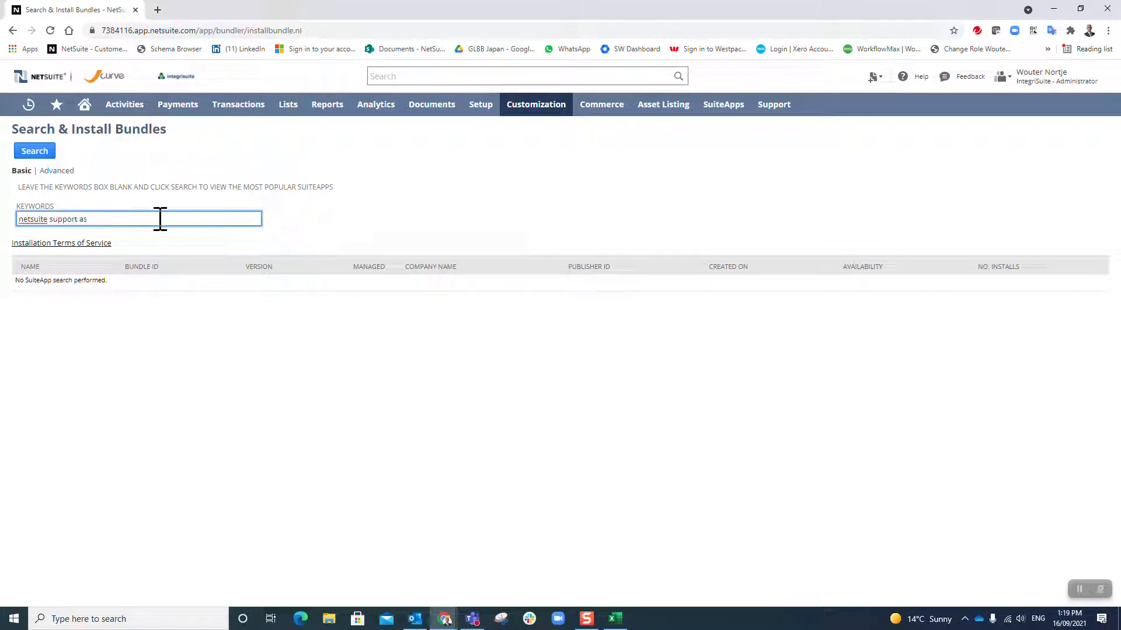
left_click(33, 150)
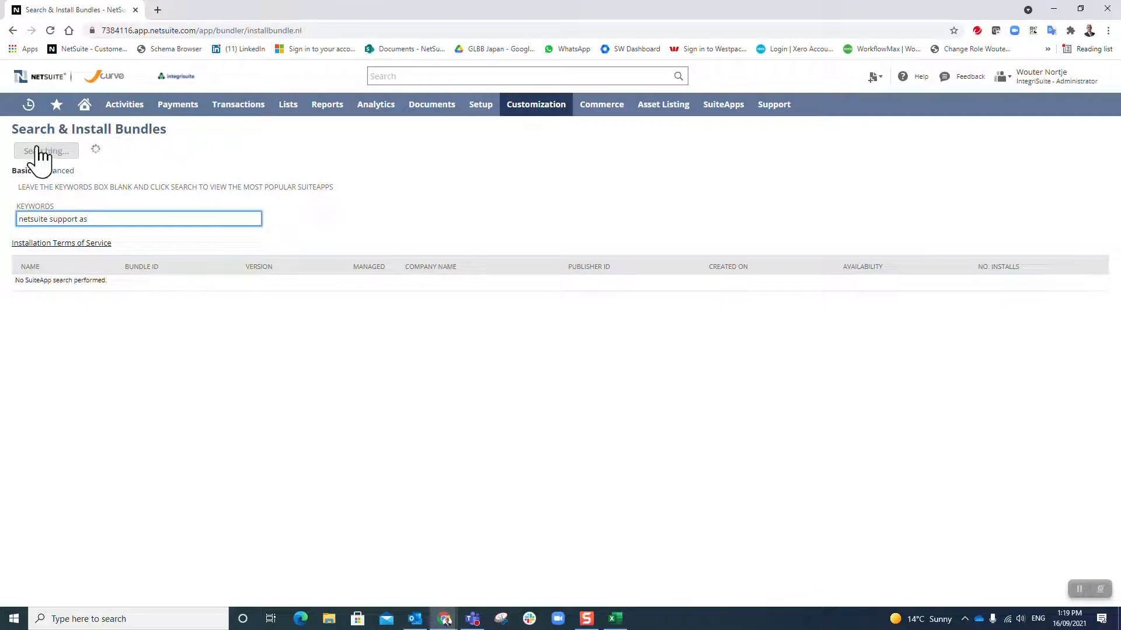
left_click(45, 150)
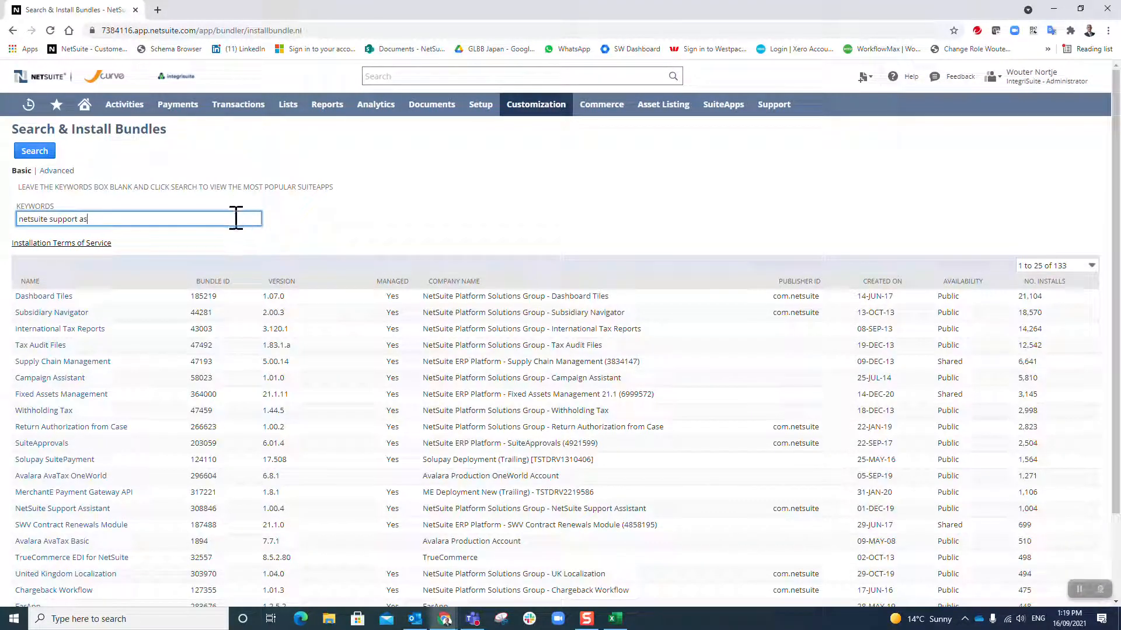
mouse_move(208, 302)
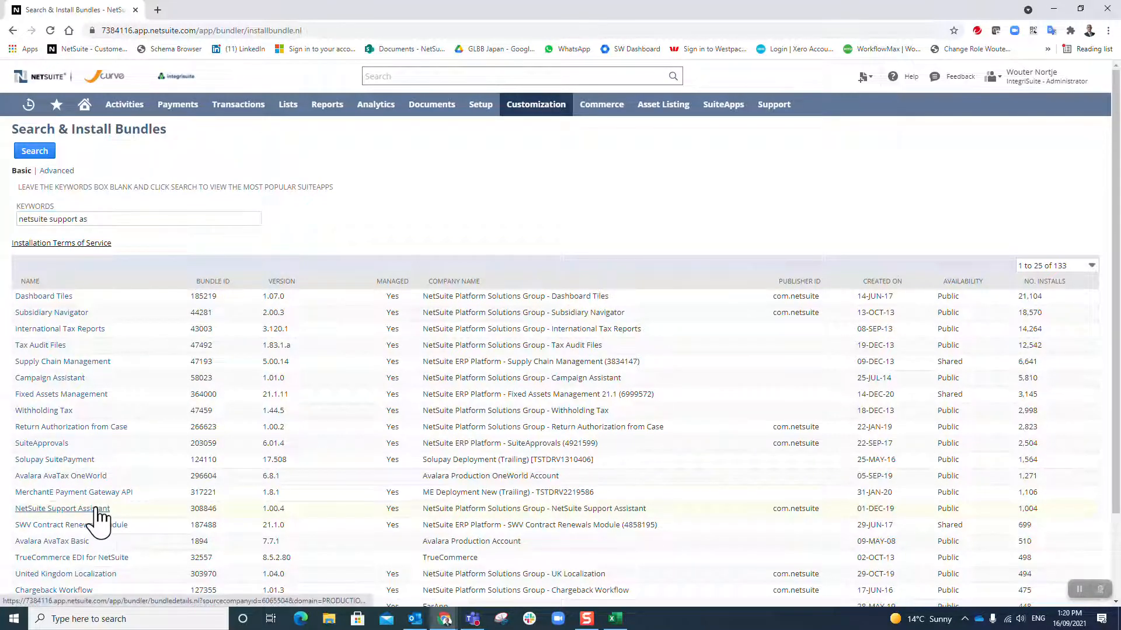
left_click(46, 509)
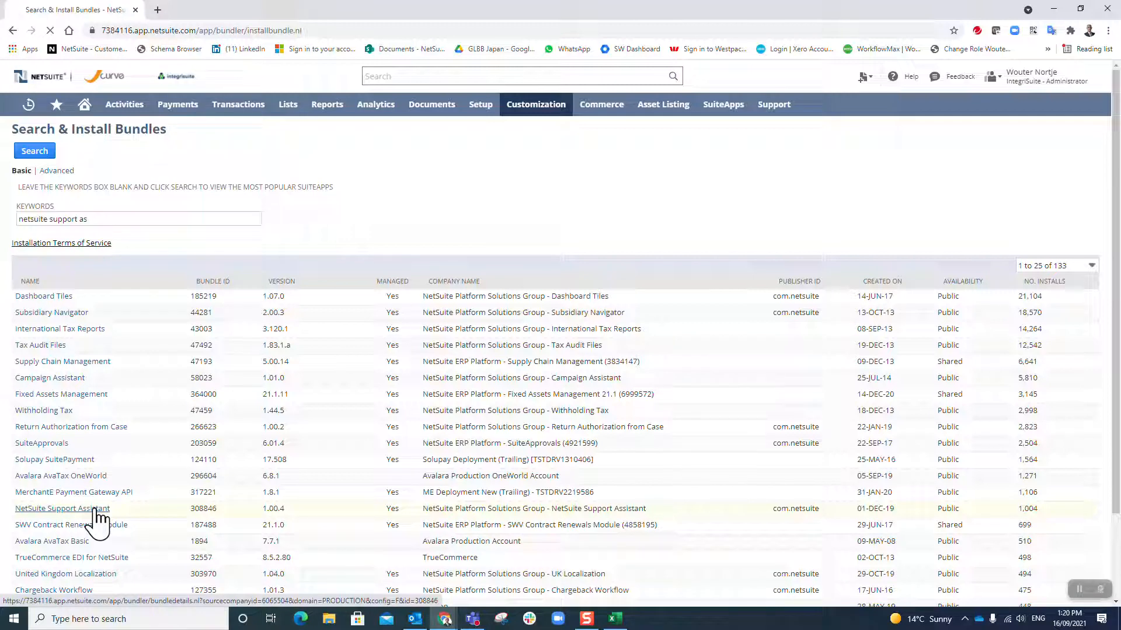
Step: Start installing NetSuite Support Assistant and agree to its Terms of Service
left_click(43, 508)
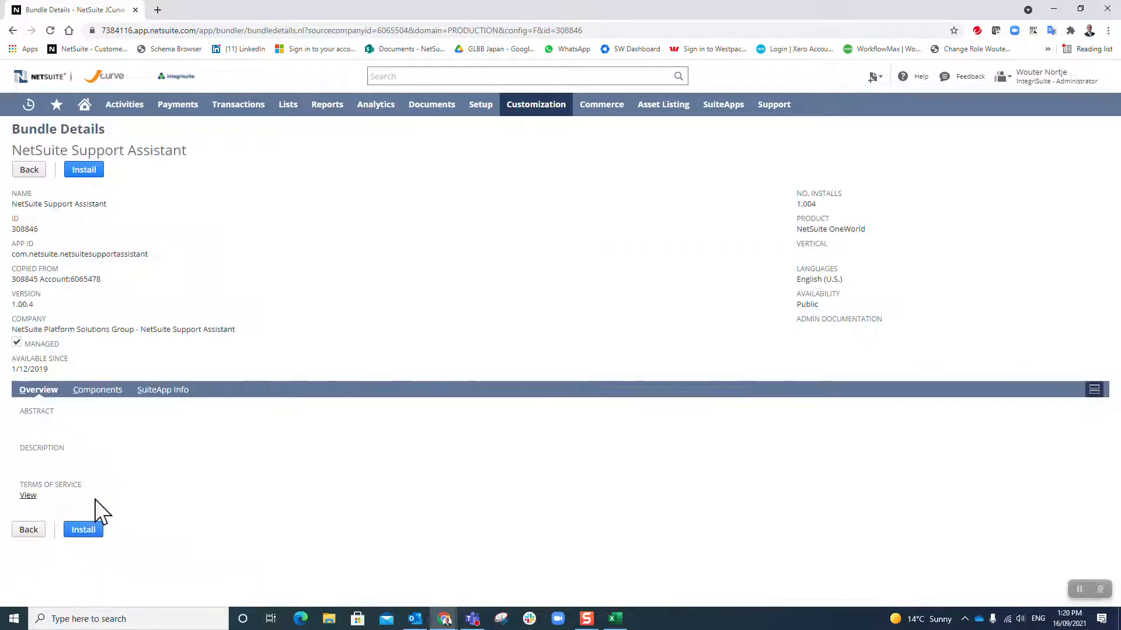
mouse_move(84, 169)
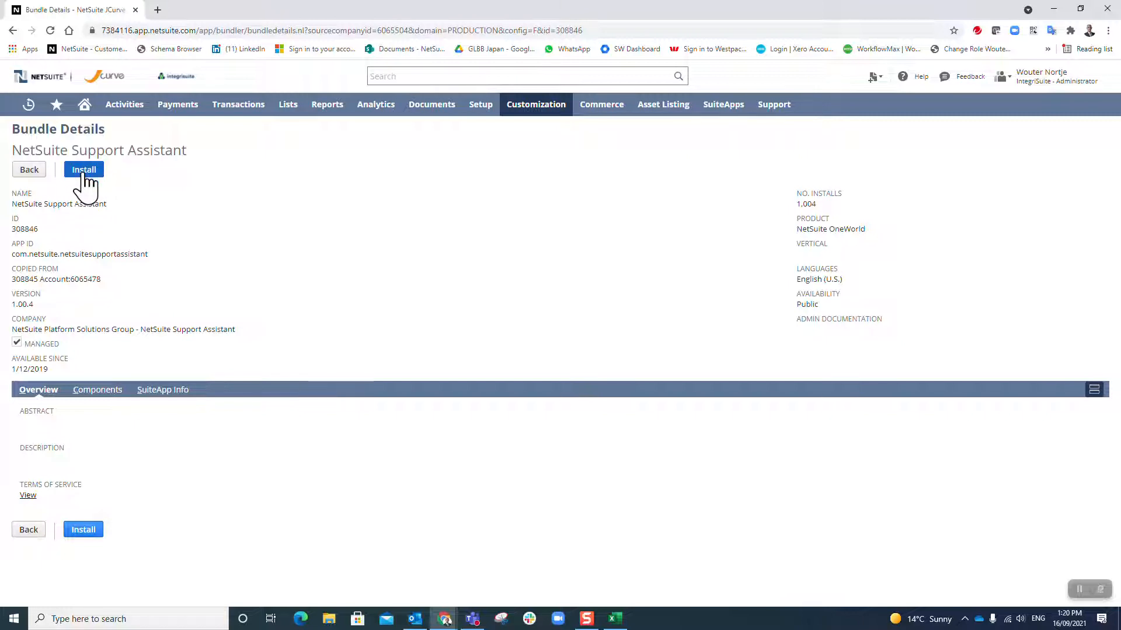
left_click(83, 169)
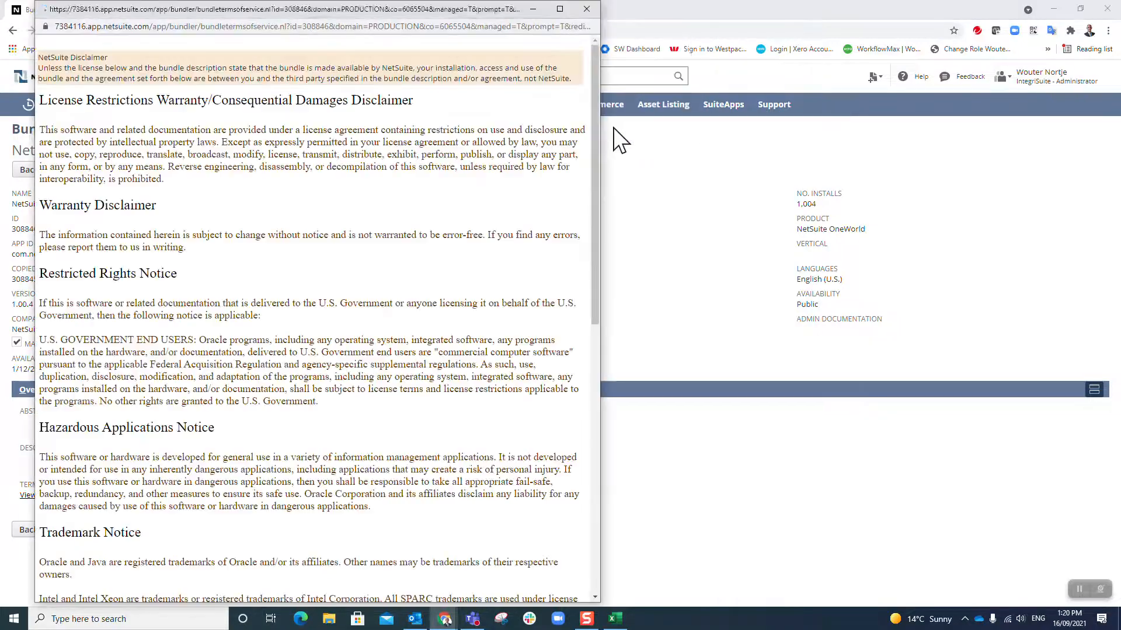
scroll("down", 3)
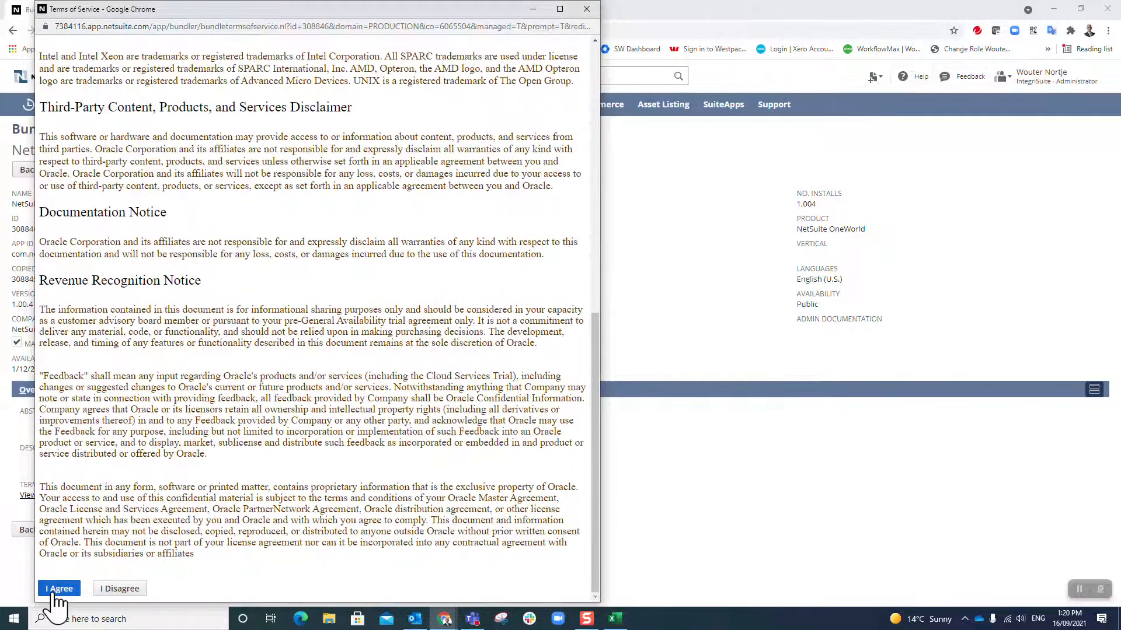
left_click(57, 588)
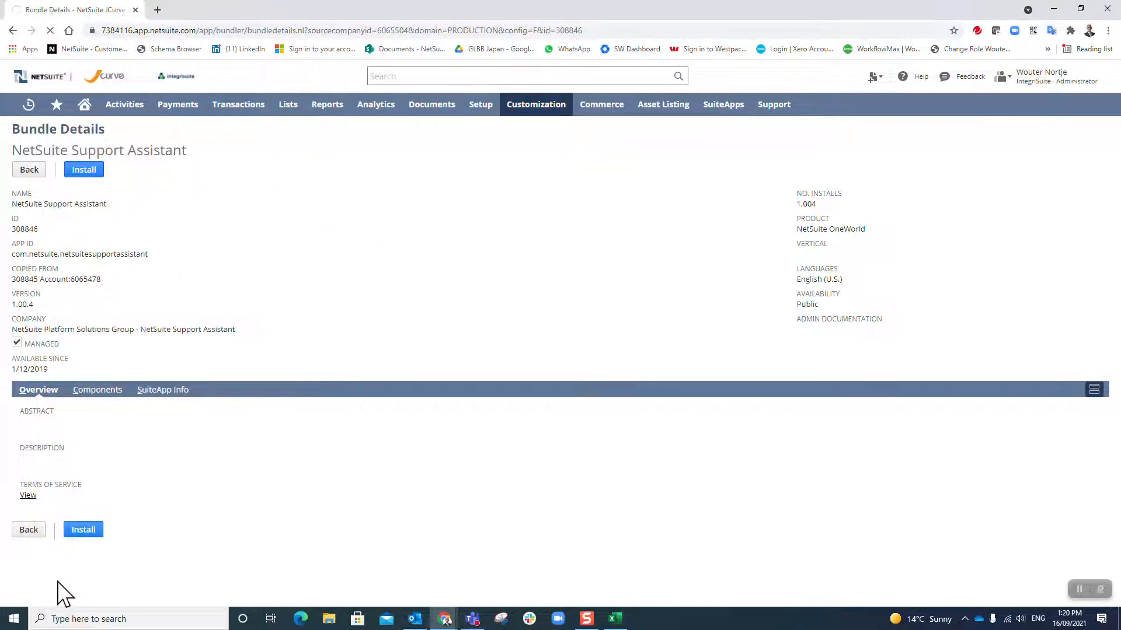
mouse_move(279, 280)
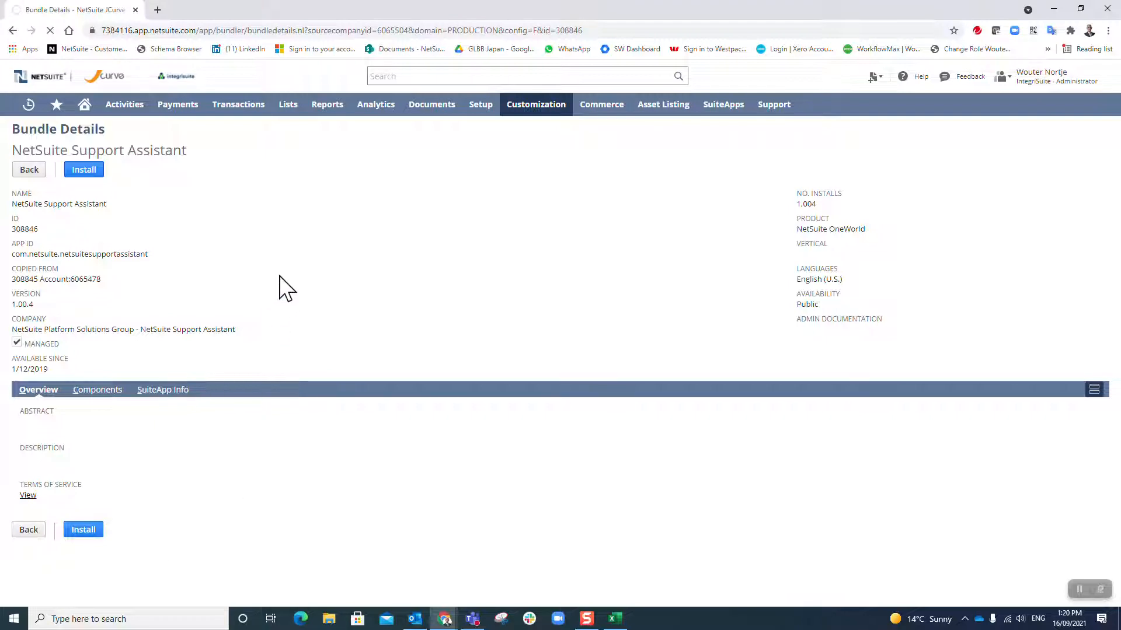
mouse_move(376, 268)
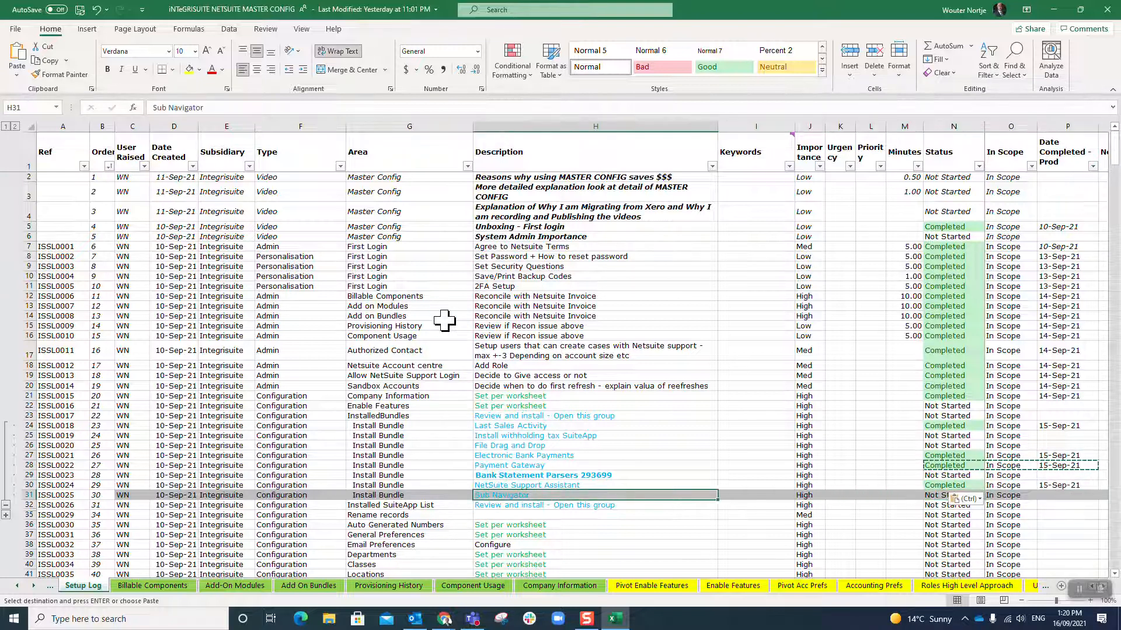
left_click(401, 495)
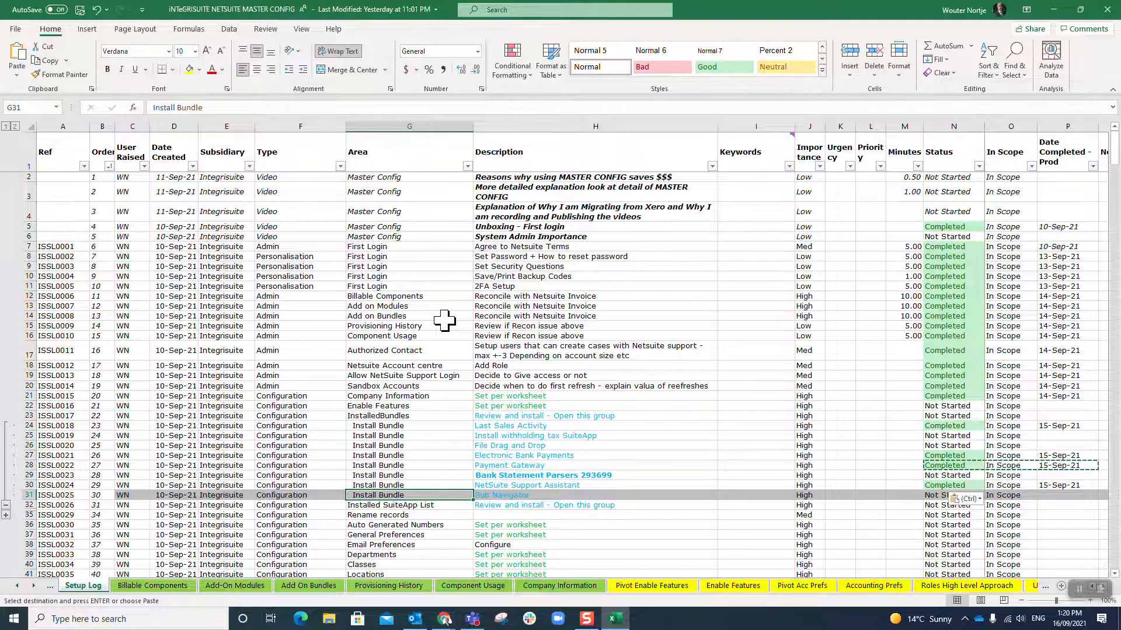
left_click(867, 495)
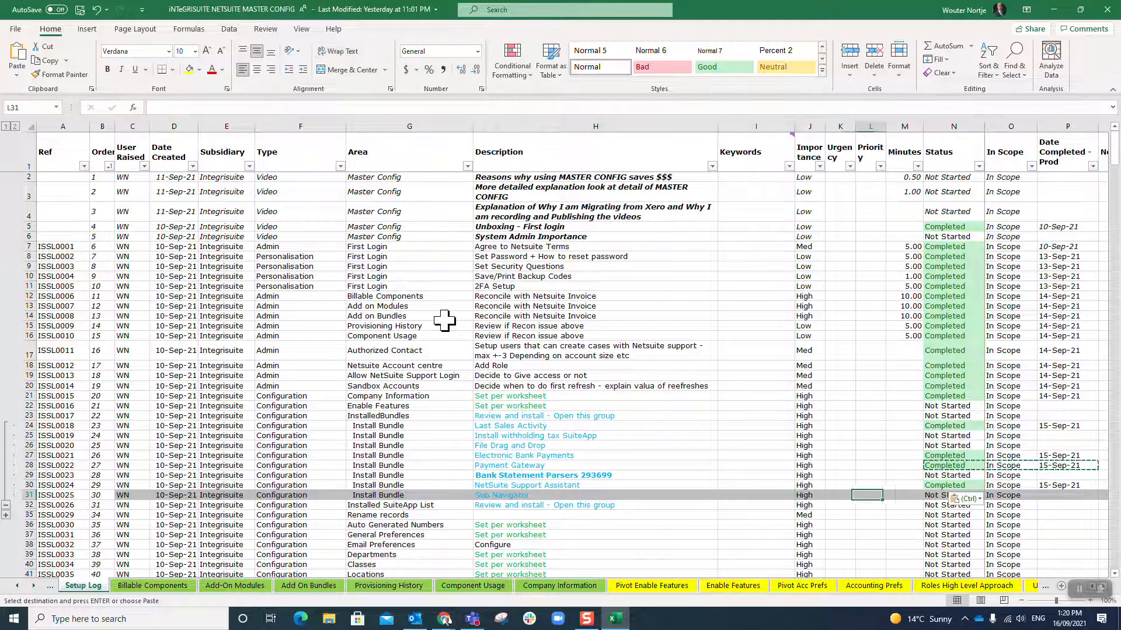
left_click(1010, 495)
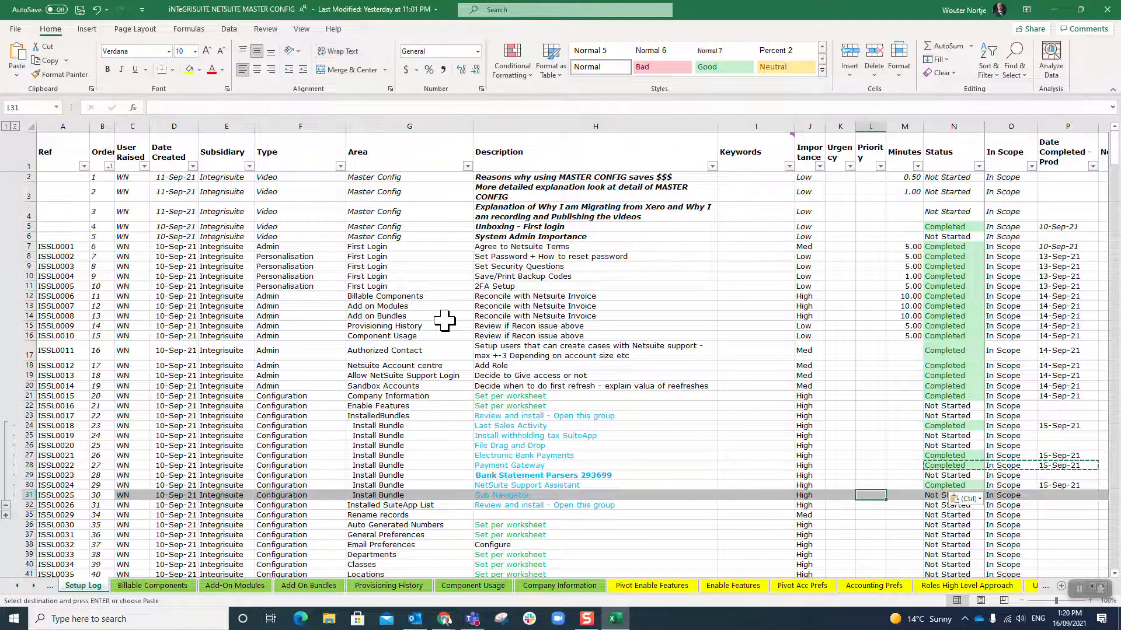
left_click(947, 495)
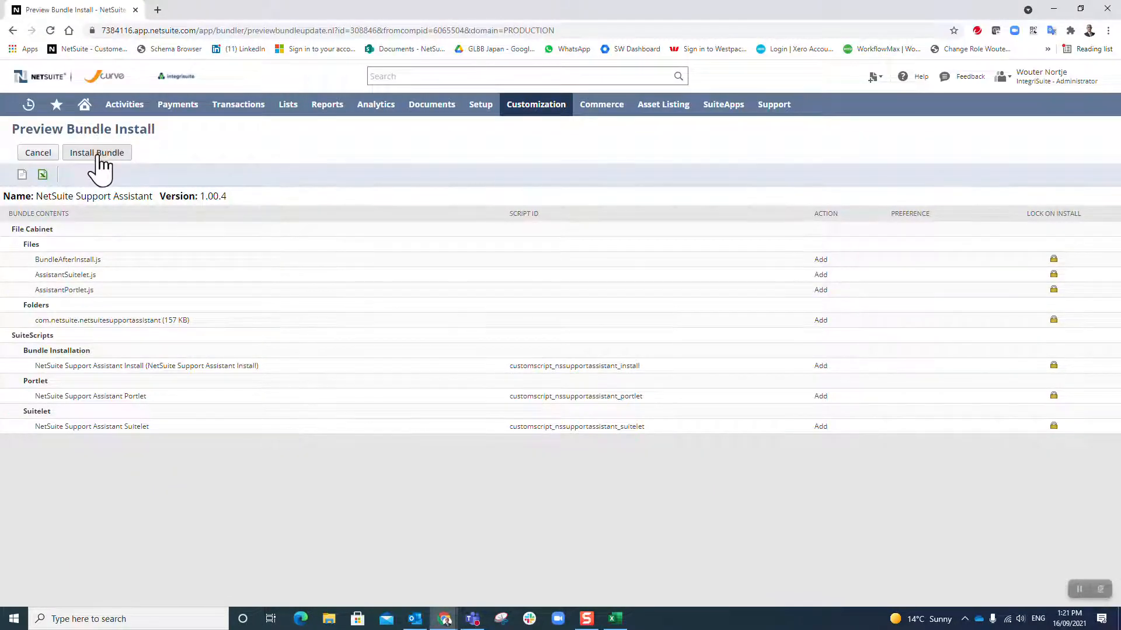
Step: Confirm the NetSuite Support Assistant install, adding it as the ninth, pending bundle
left_click(96, 152)
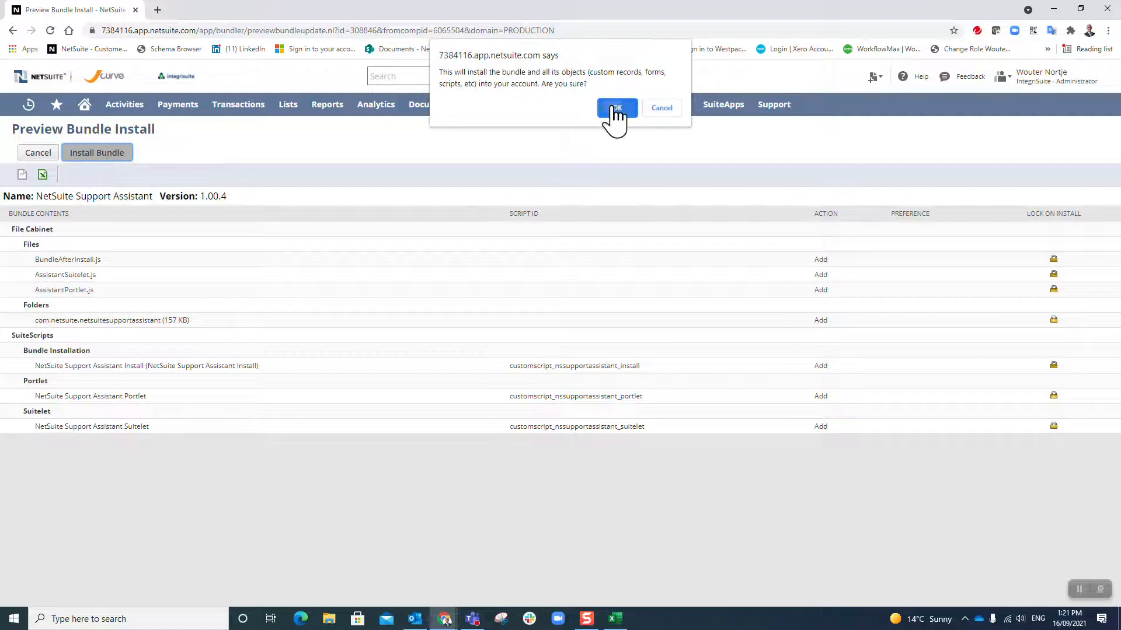
left_click(617, 108)
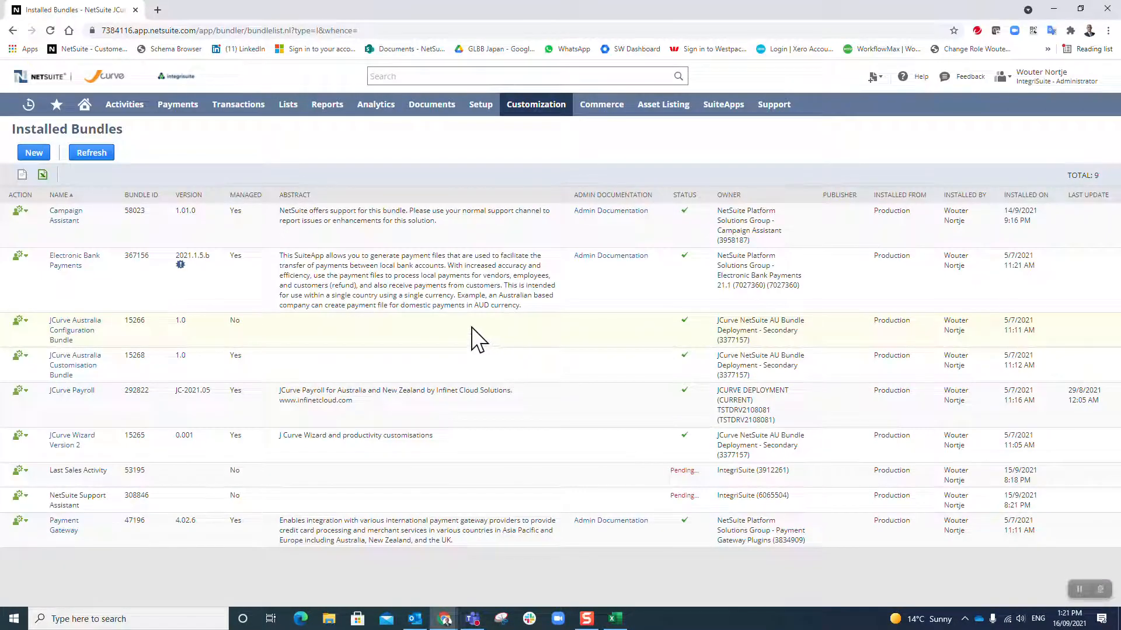
mouse_move(513, 489)
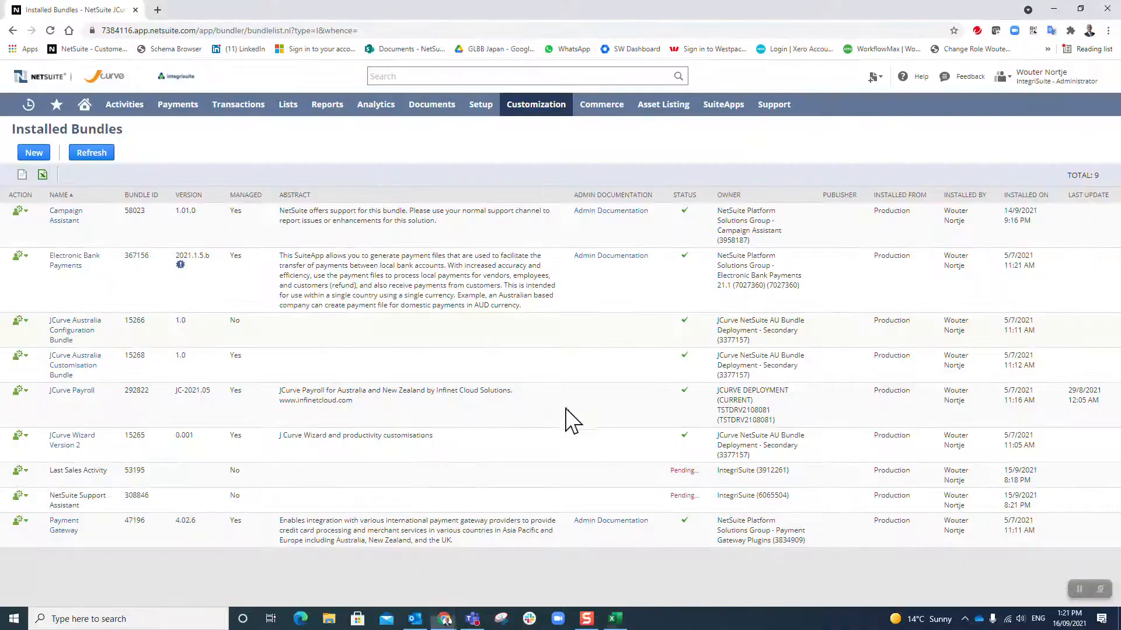
left_click(91, 153)
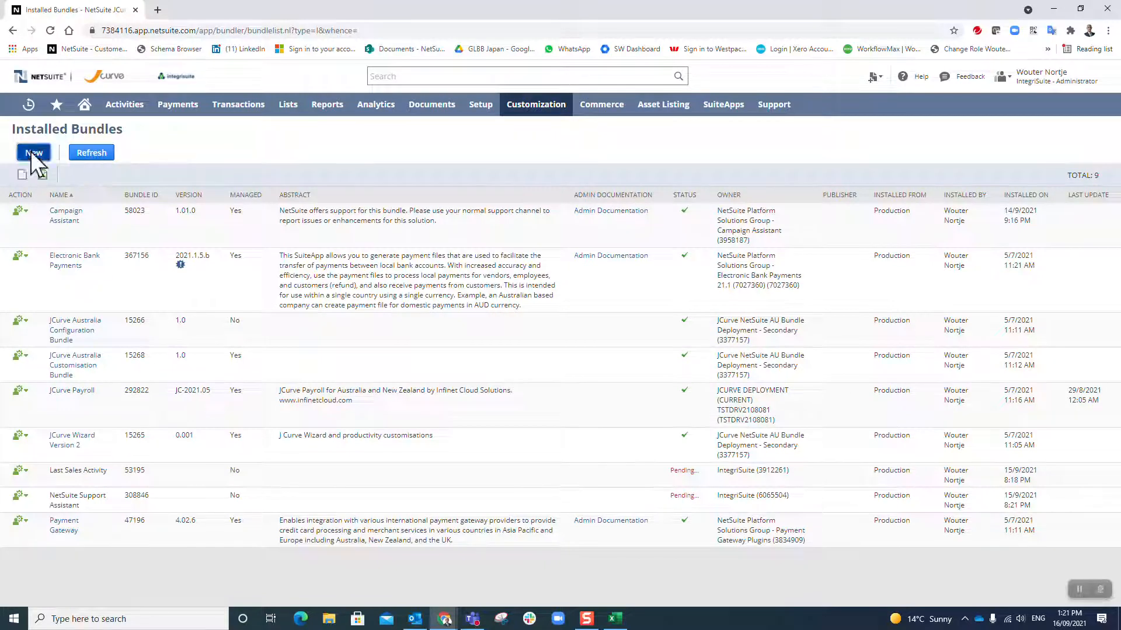
Step: Search new bundles for 'file drag' and open the public File Drag and Drop result
left_click(34, 152)
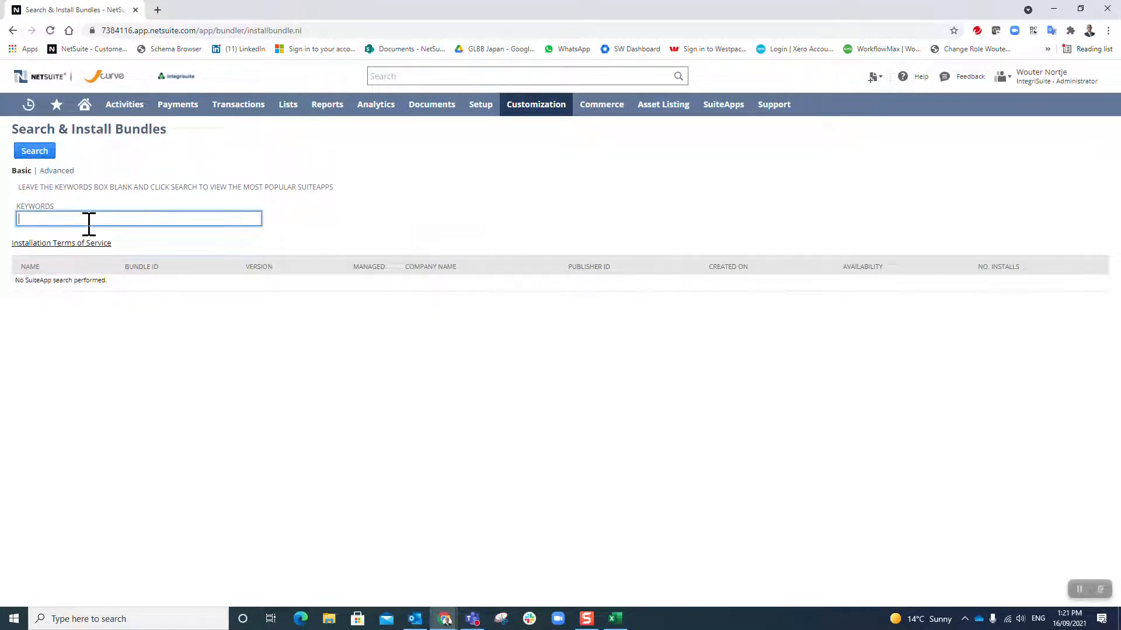
type("file drag")
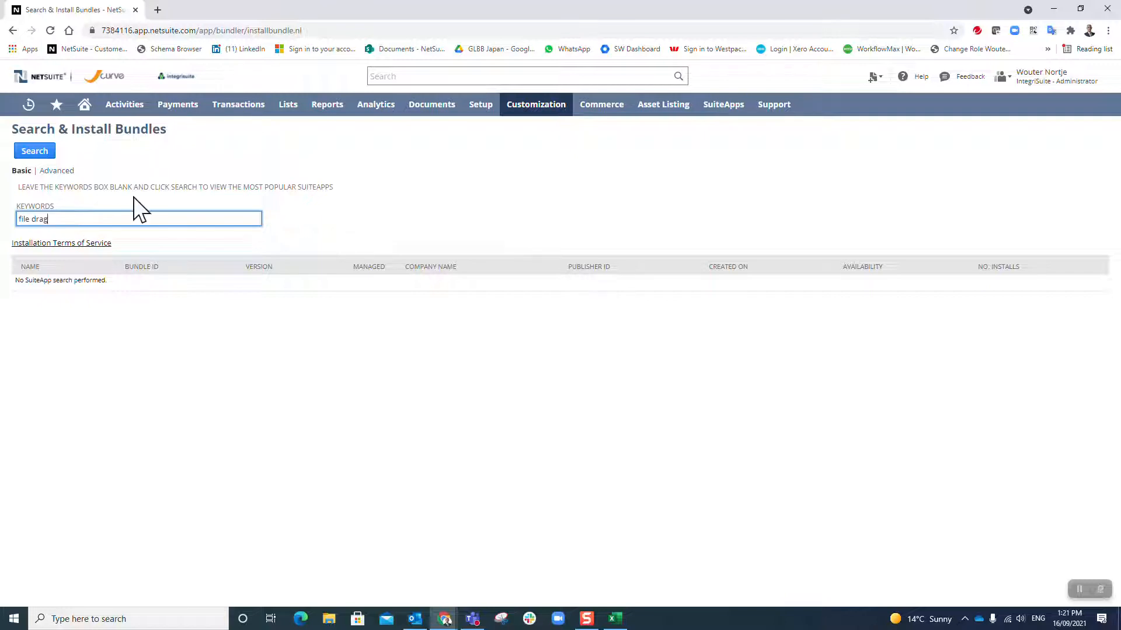
left_click(34, 151)
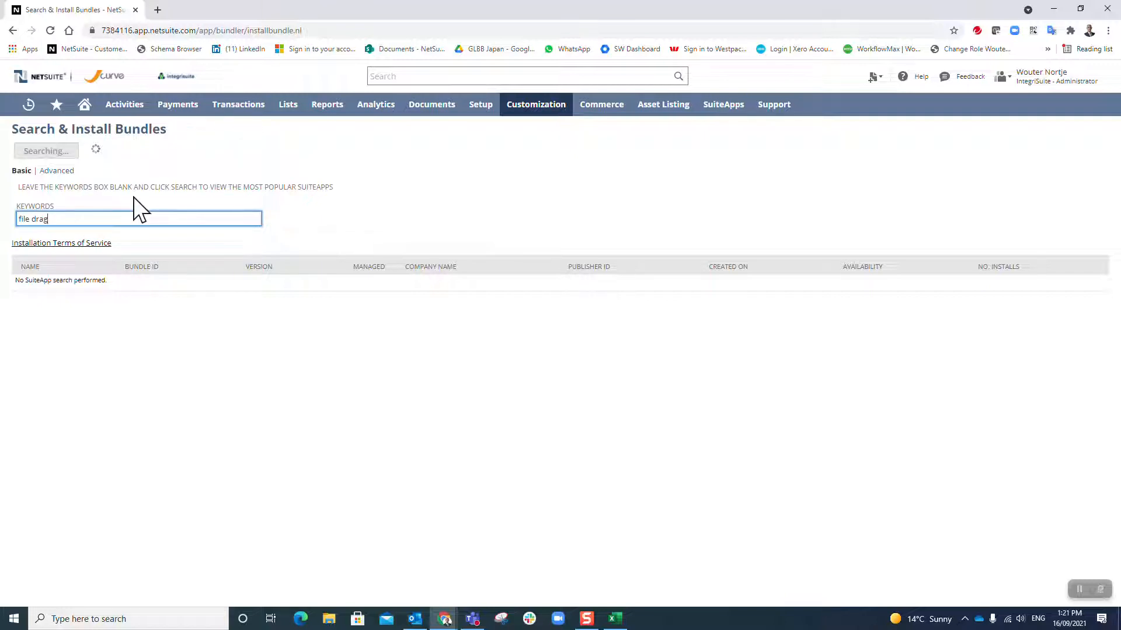
left_click(34, 151)
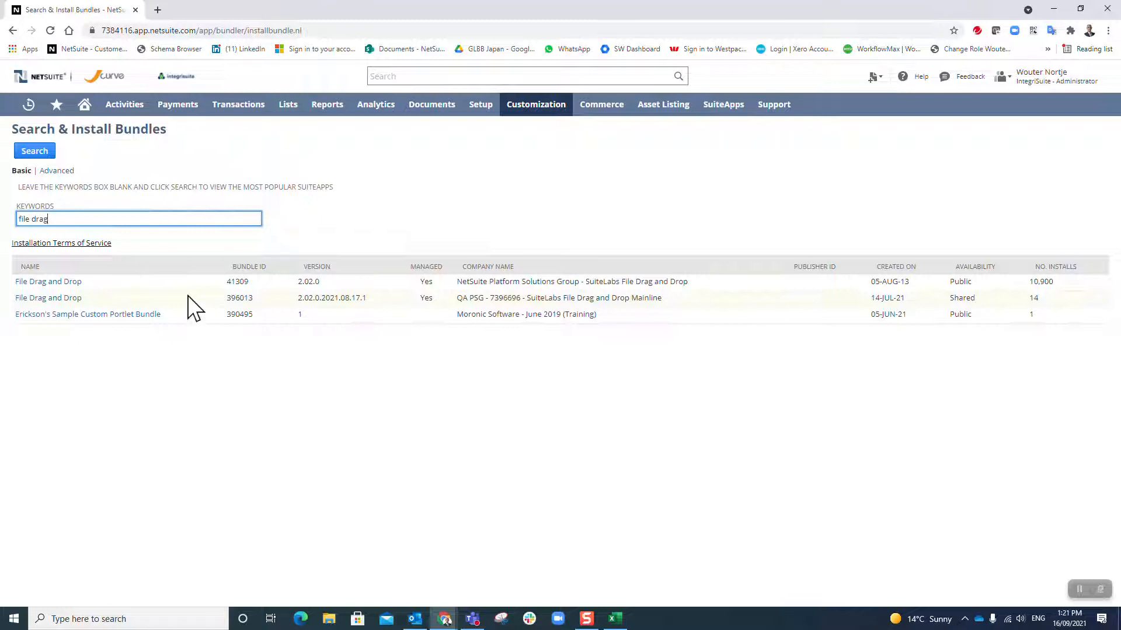
mouse_move(201, 307)
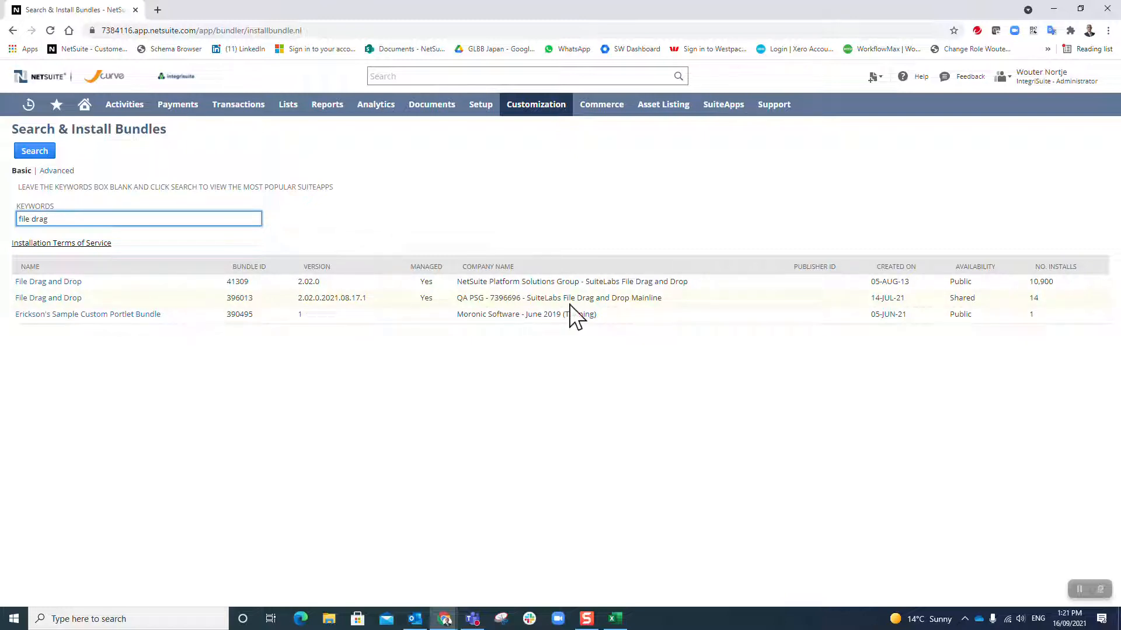
mouse_move(1006, 341)
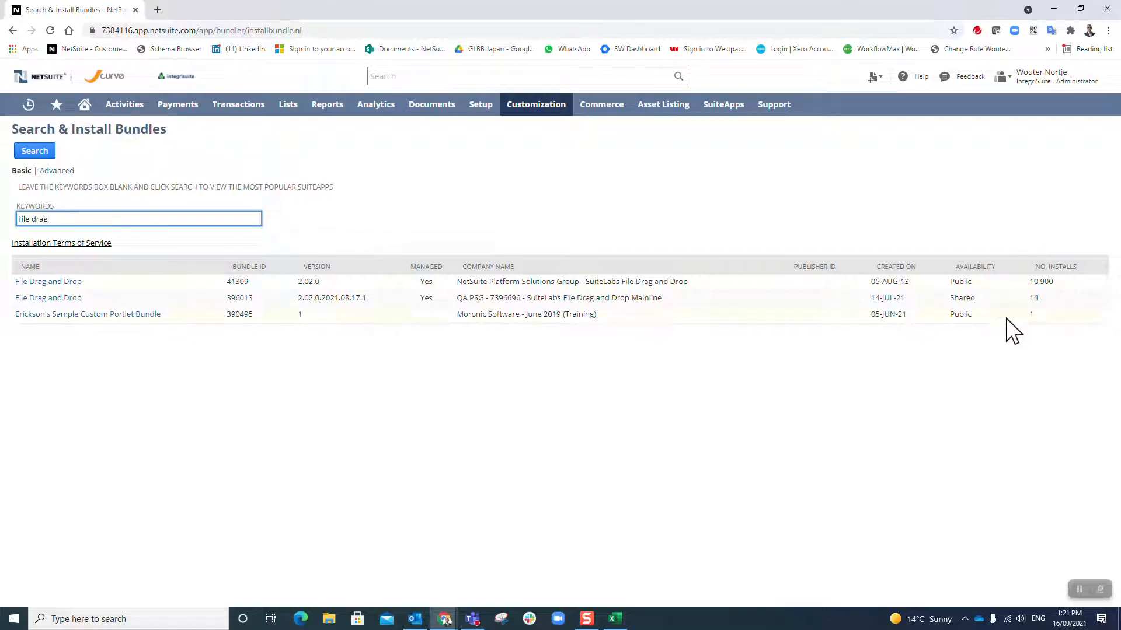
mouse_move(996, 277)
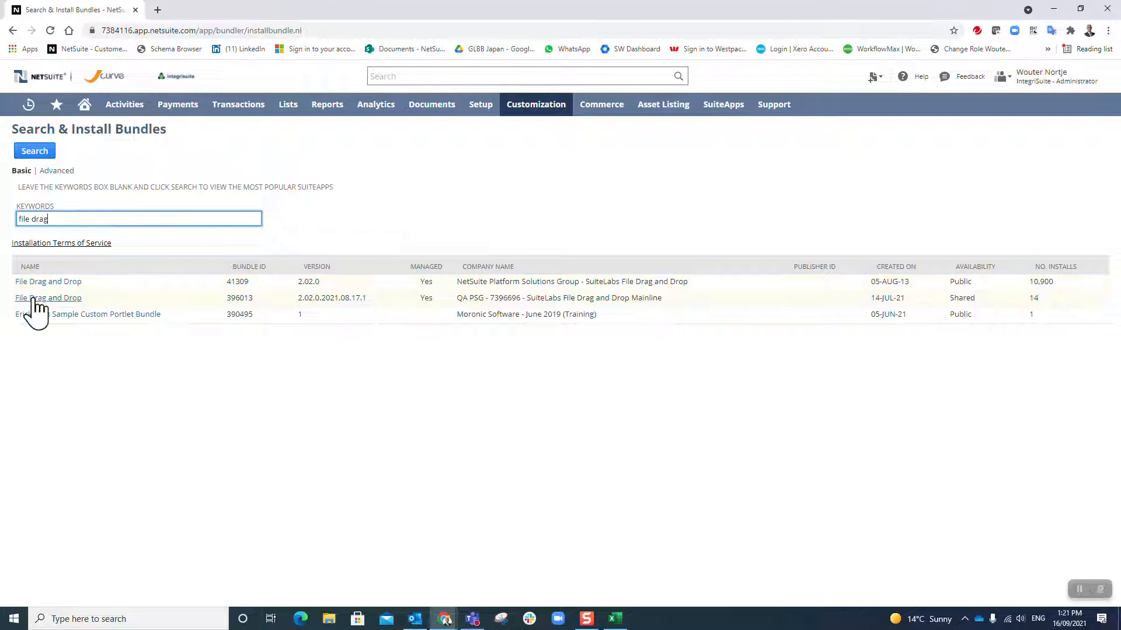
mouse_move(249, 311)
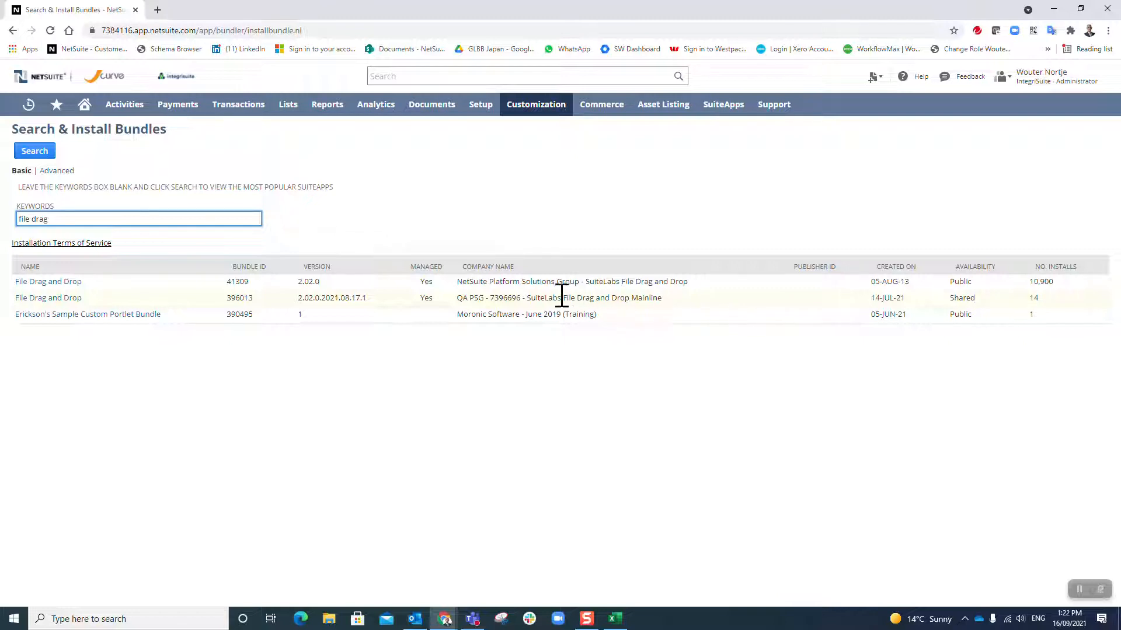
mouse_move(679, 316)
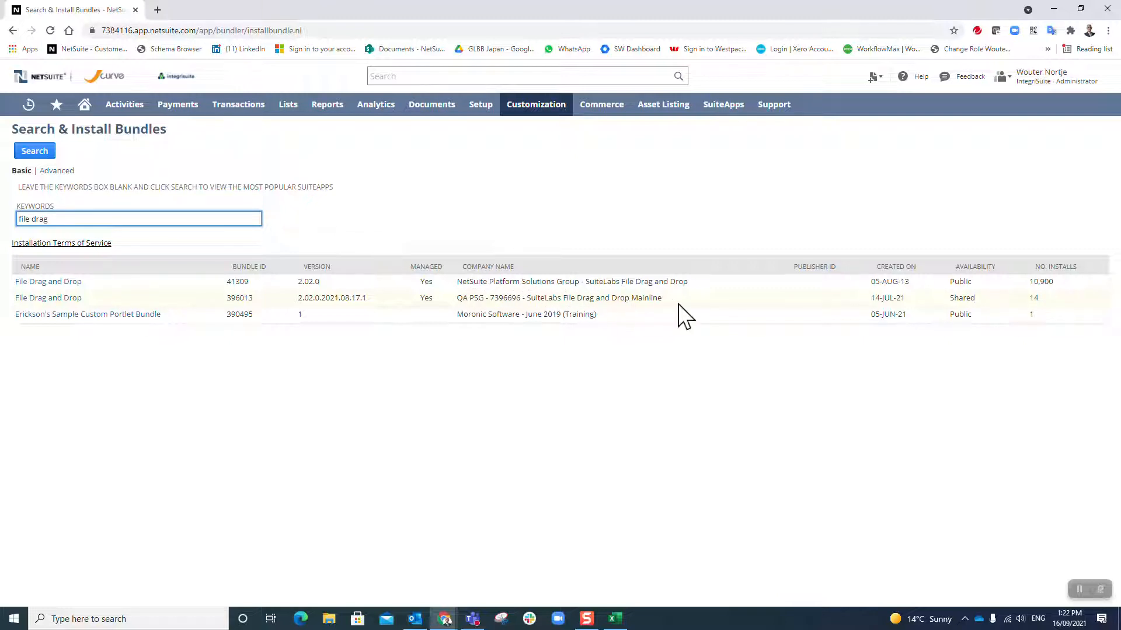
mouse_move(1063, 296)
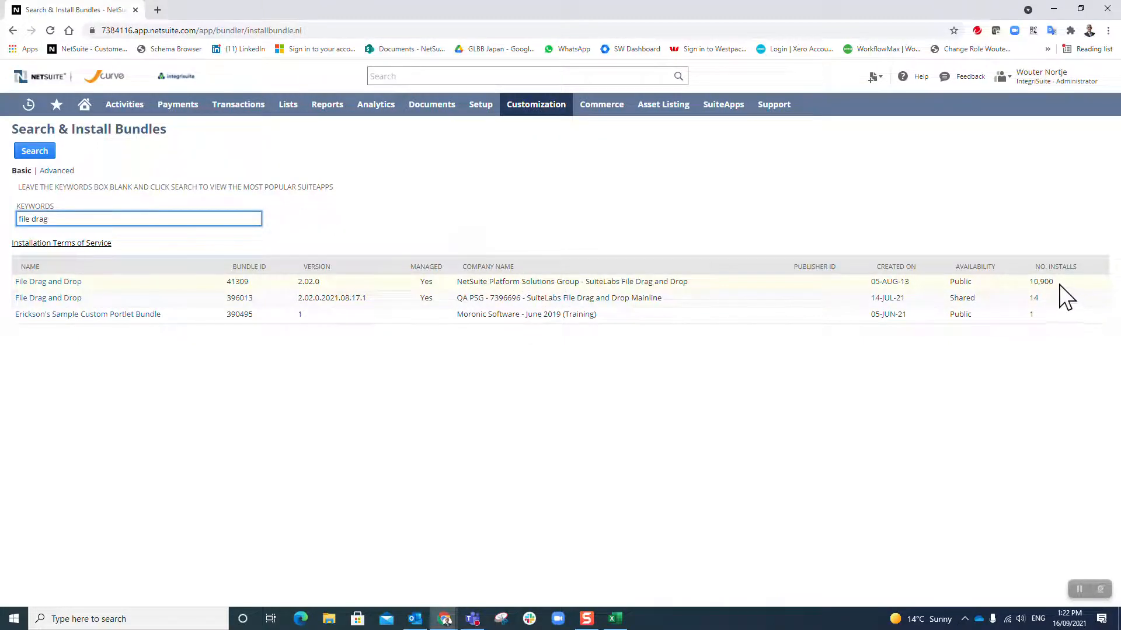
mouse_move(295, 282)
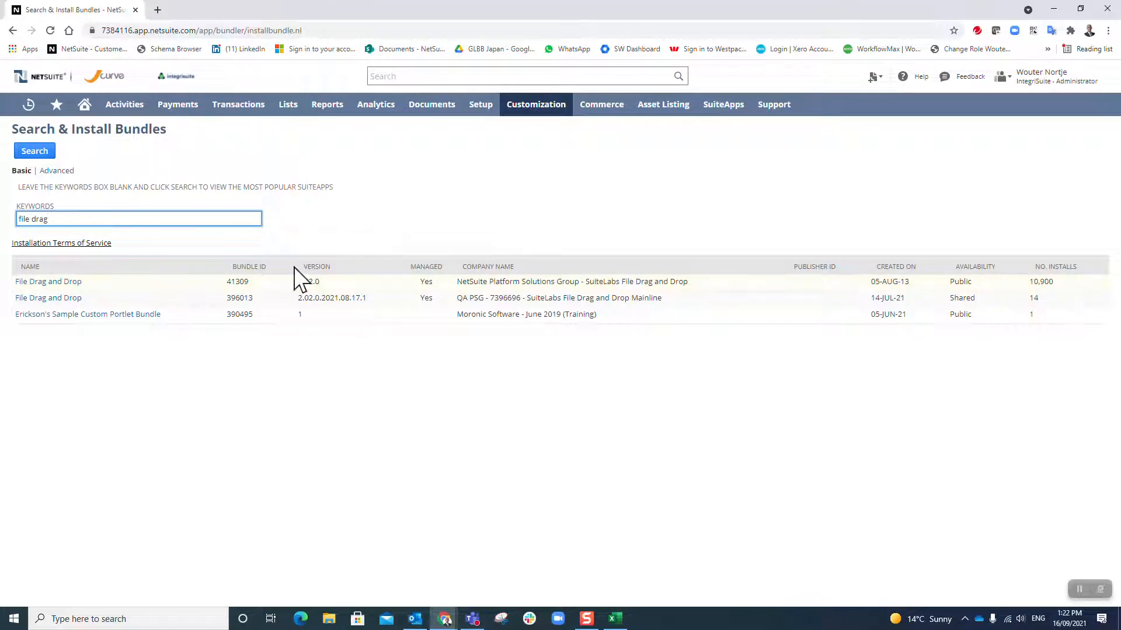
left_click(48, 281)
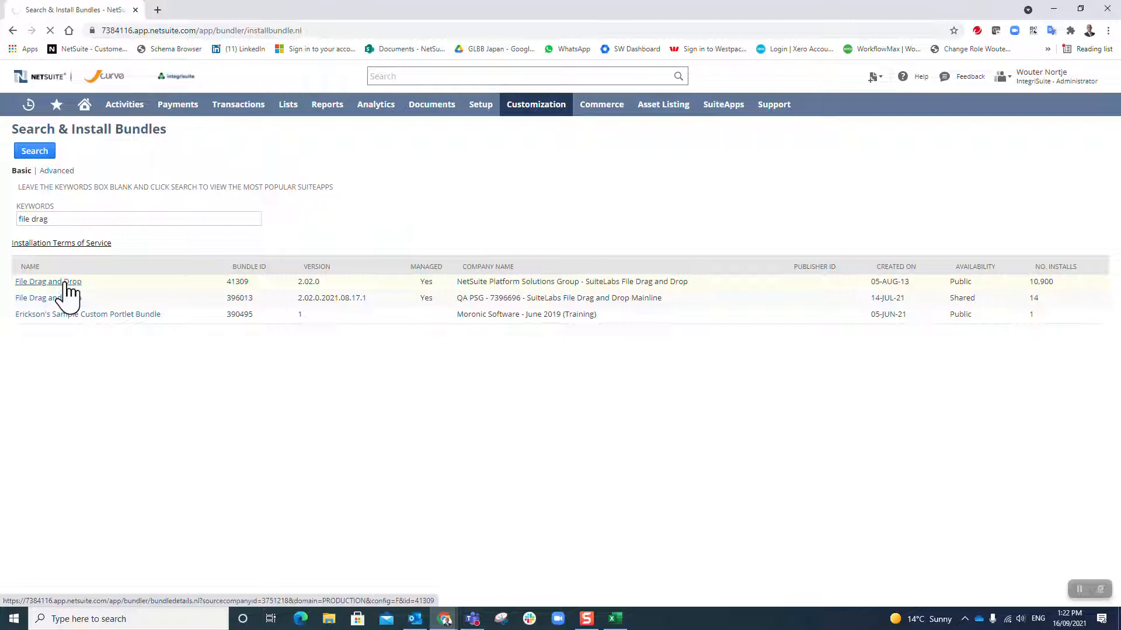
mouse_move(84, 286)
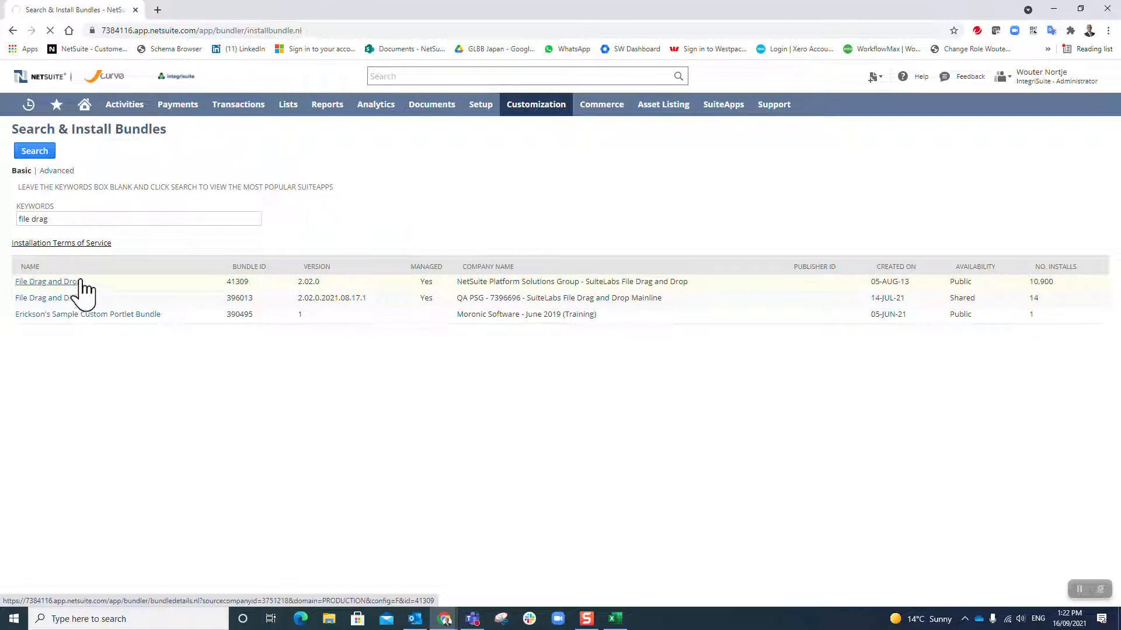
Step: Open the File Drag and Drop bundle details page (version 2.02.0, 10,900 installs)
left_click(43, 281)
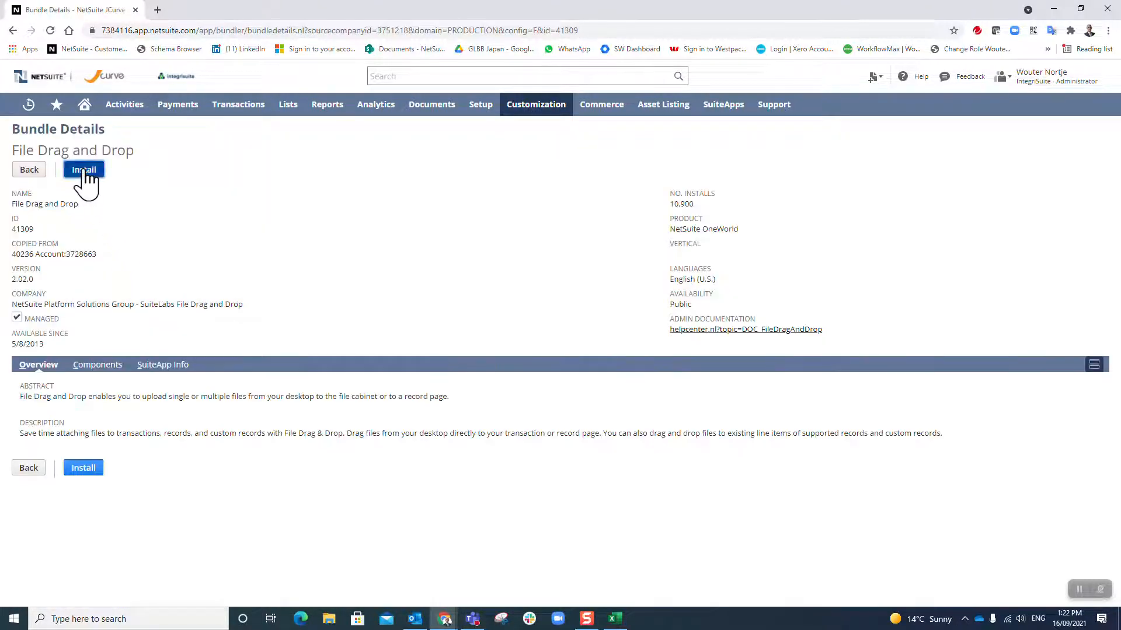
left_click(83, 170)
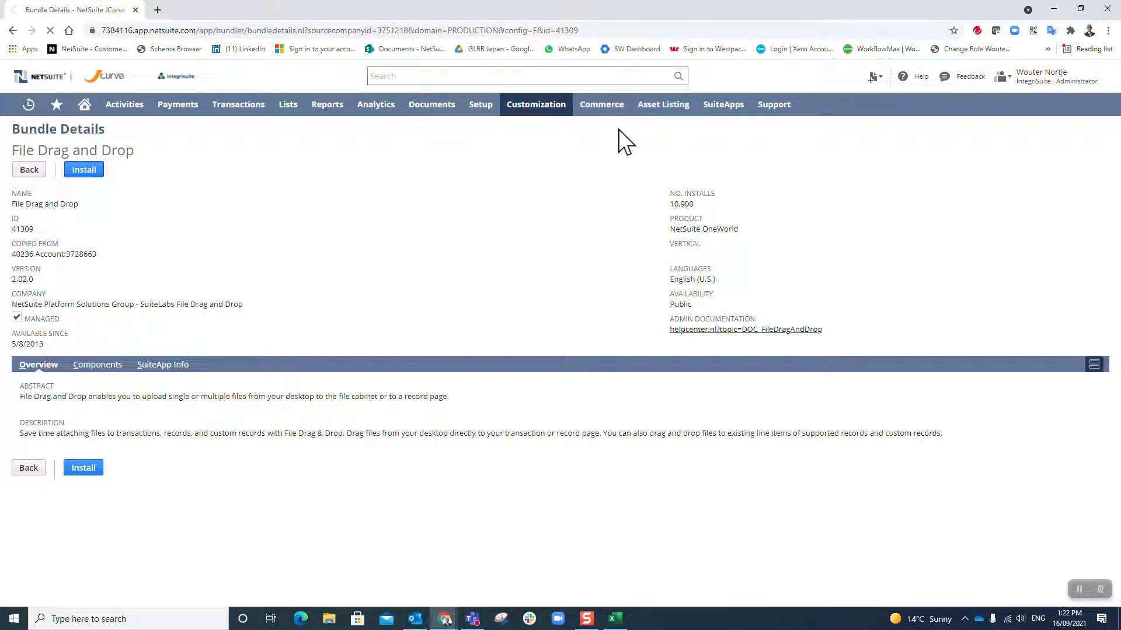
mouse_move(57, 182)
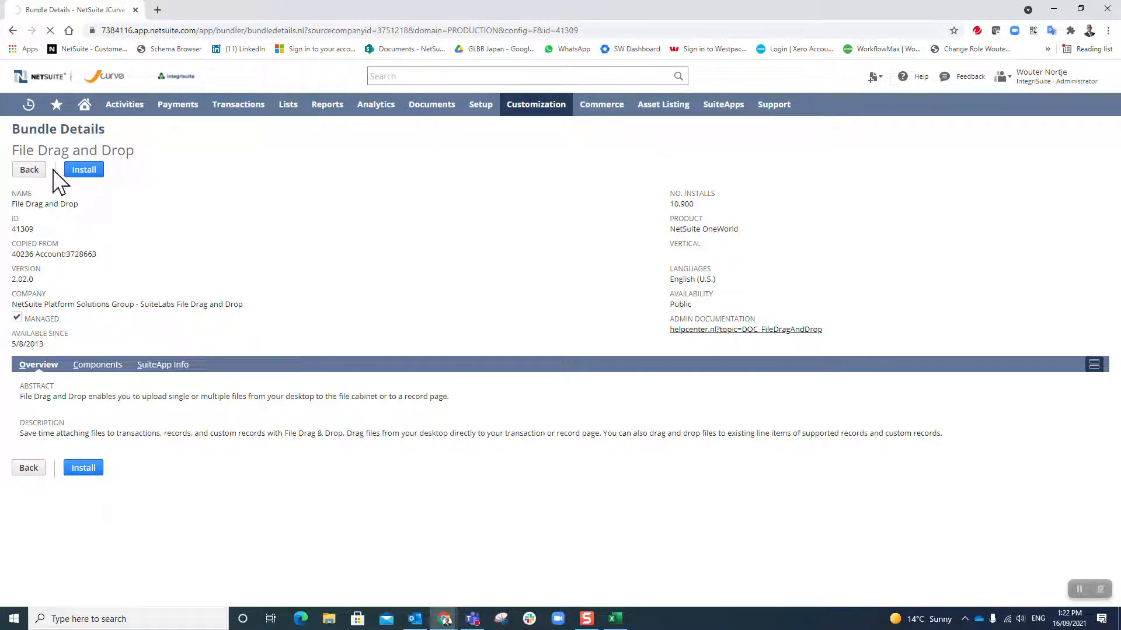
mouse_move(316, 202)
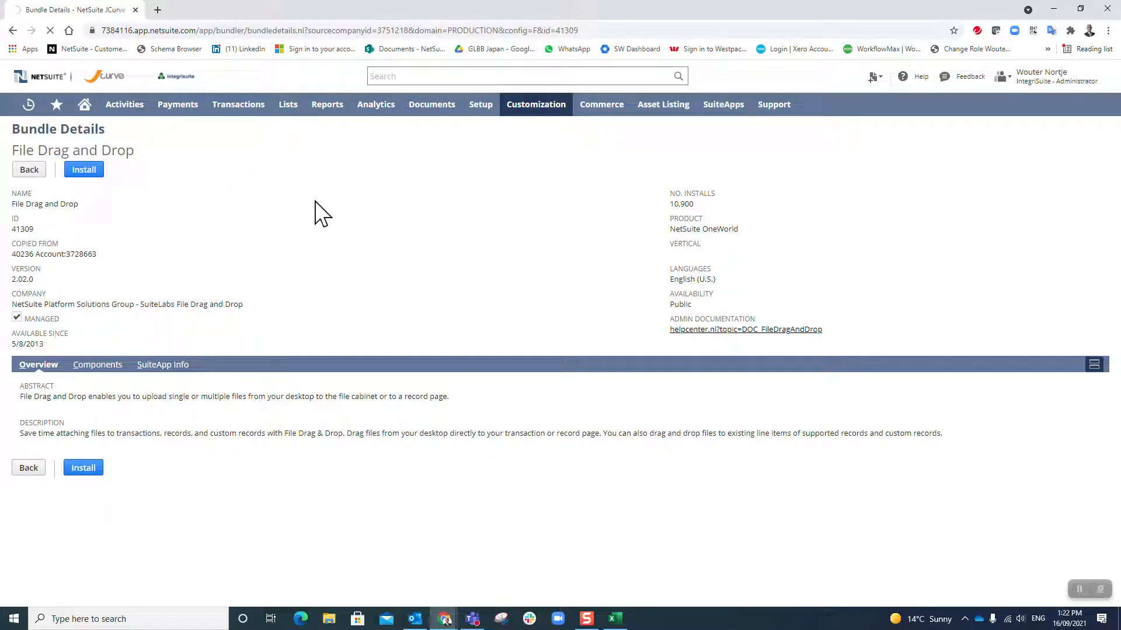
mouse_move(332, 216)
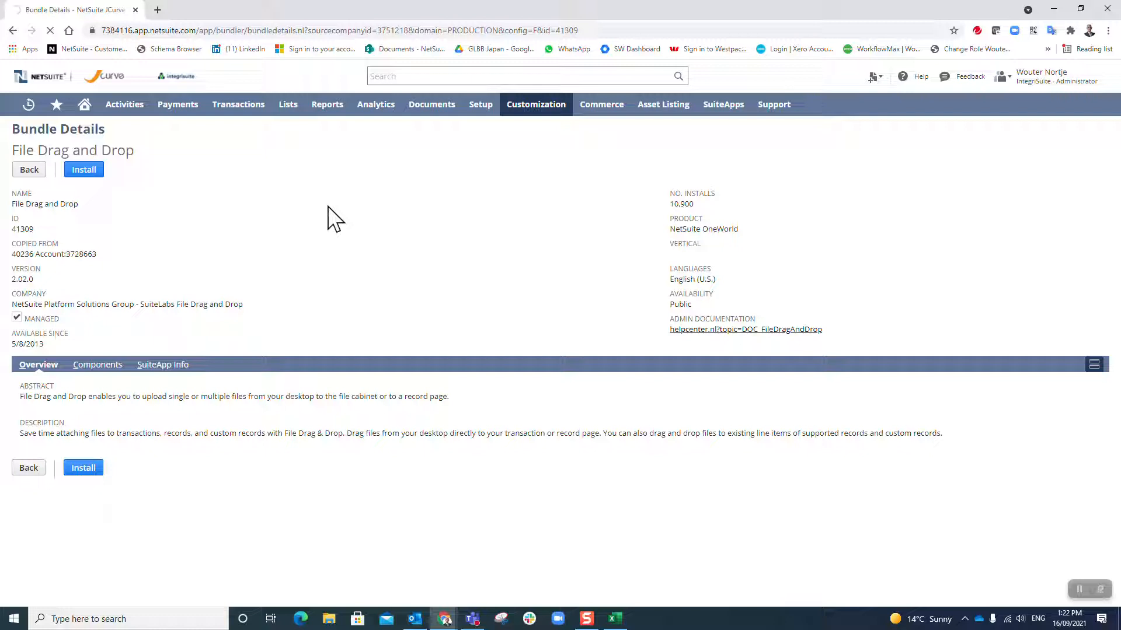
mouse_move(183, 185)
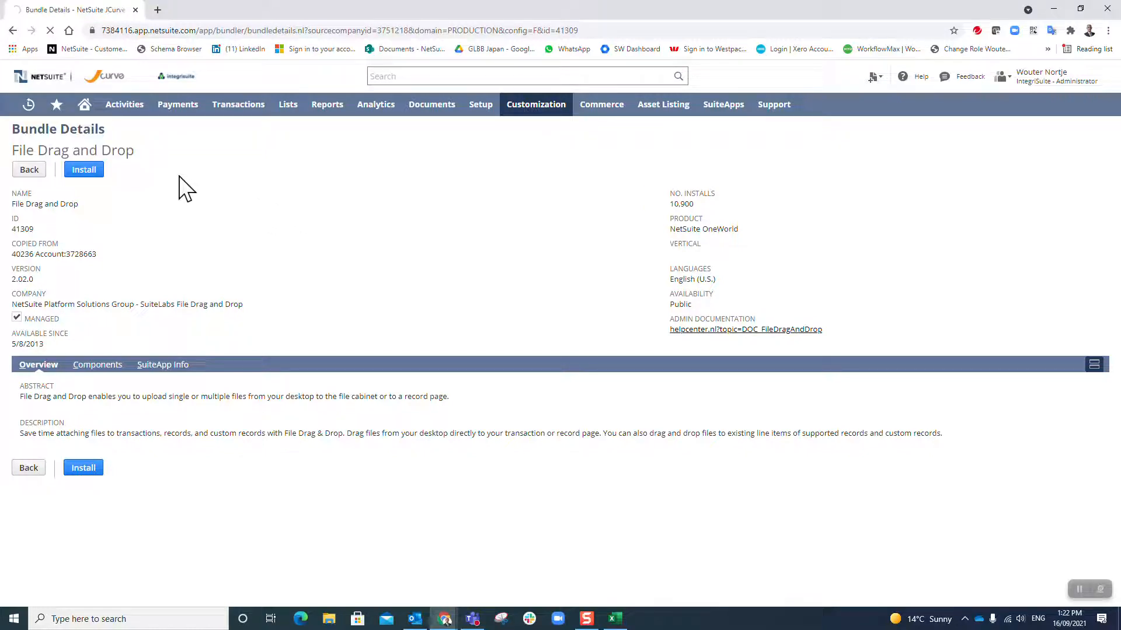
Step: Install the File Drag and Drop bundle and confirm the installation prompt with OK
left_click(84, 169)
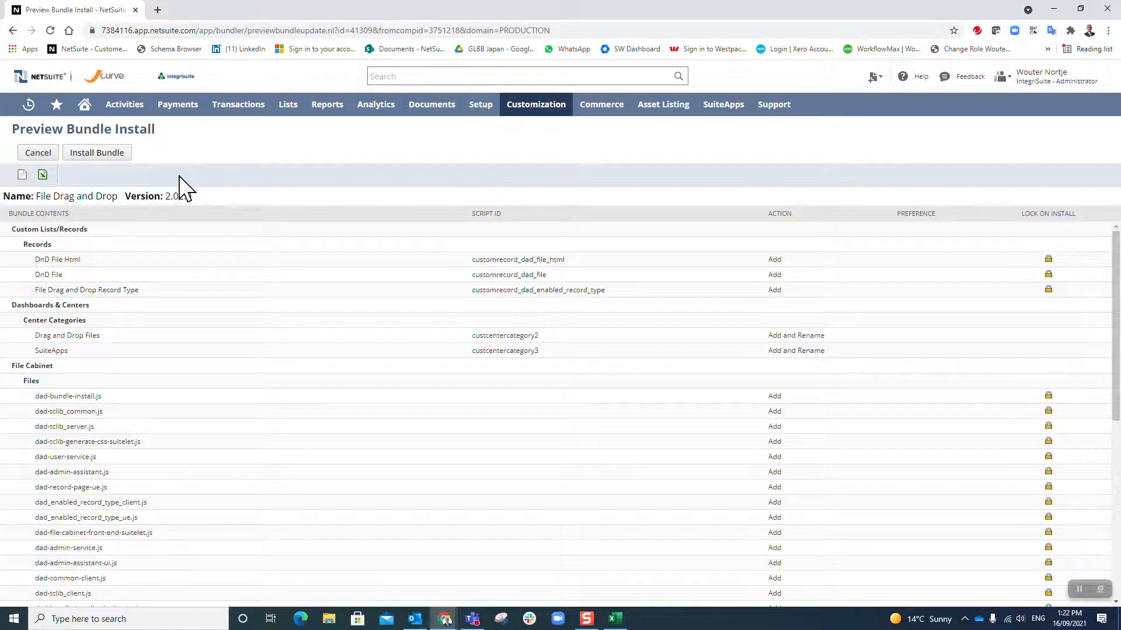
left_click(96, 152)
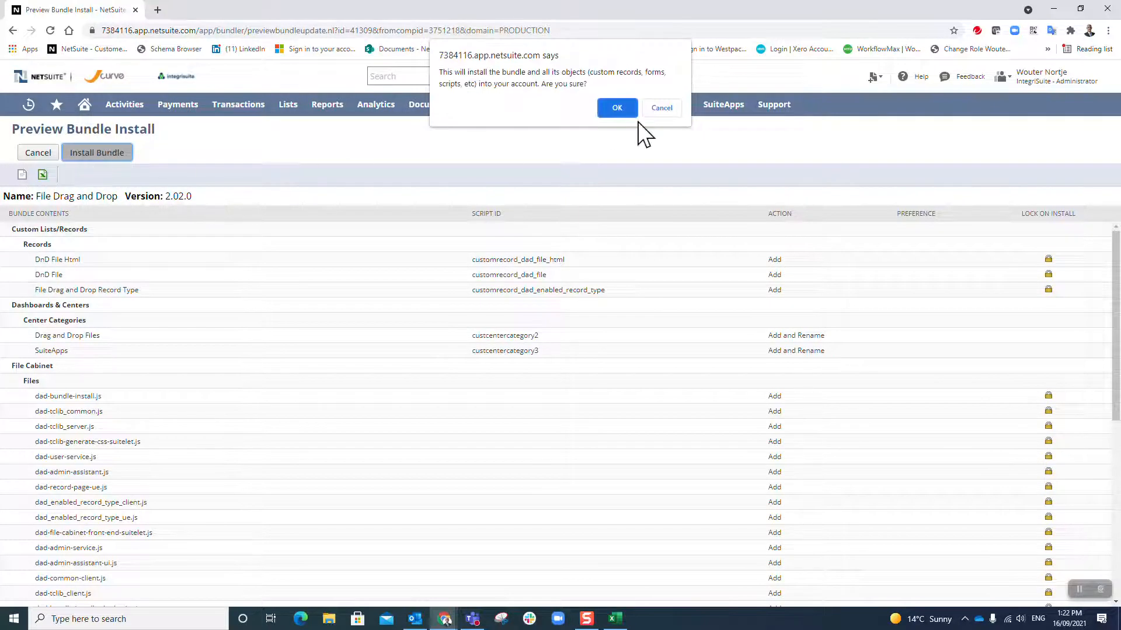
left_click(617, 107)
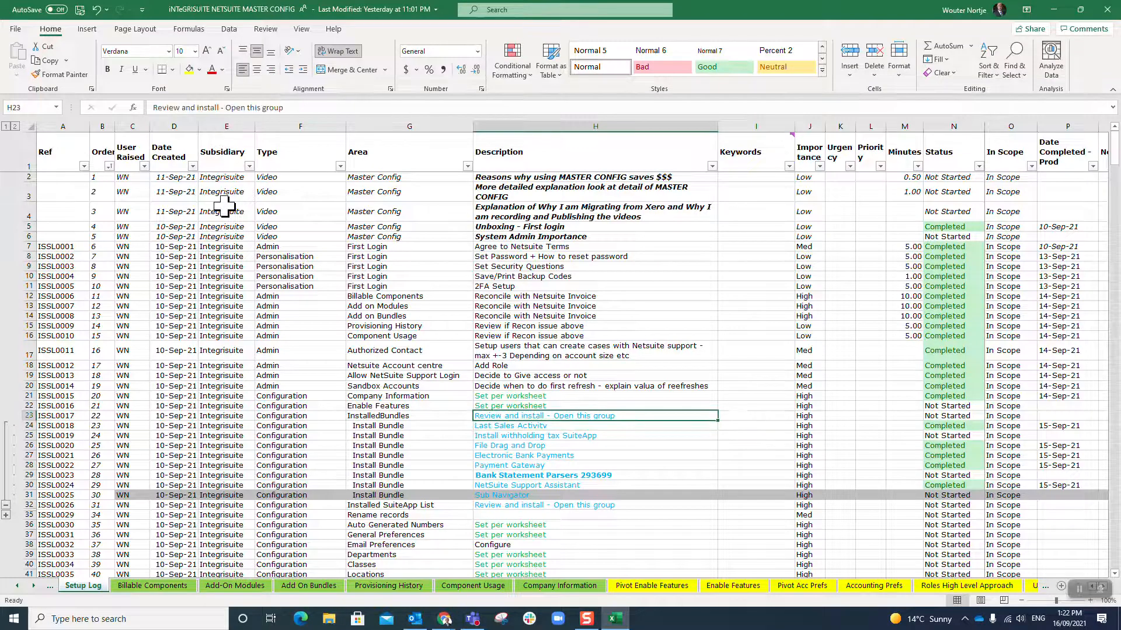
Step: Set the InstalledBundles status cell N23 in the Setup Log to 'In Progress'
left_click(946, 416)
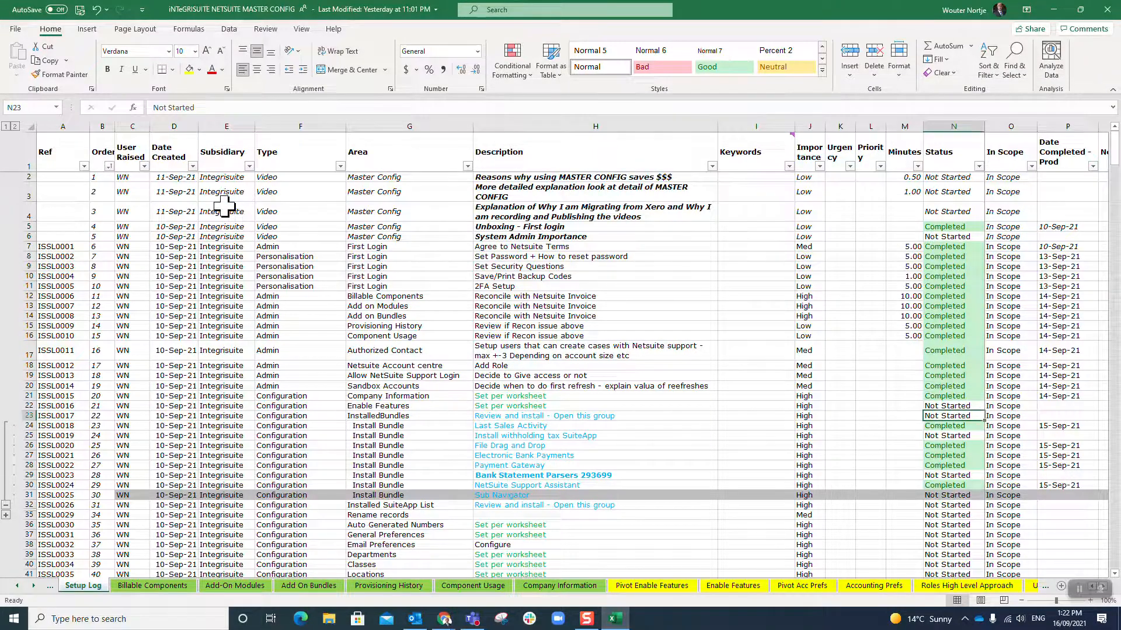
left_click(952, 425)
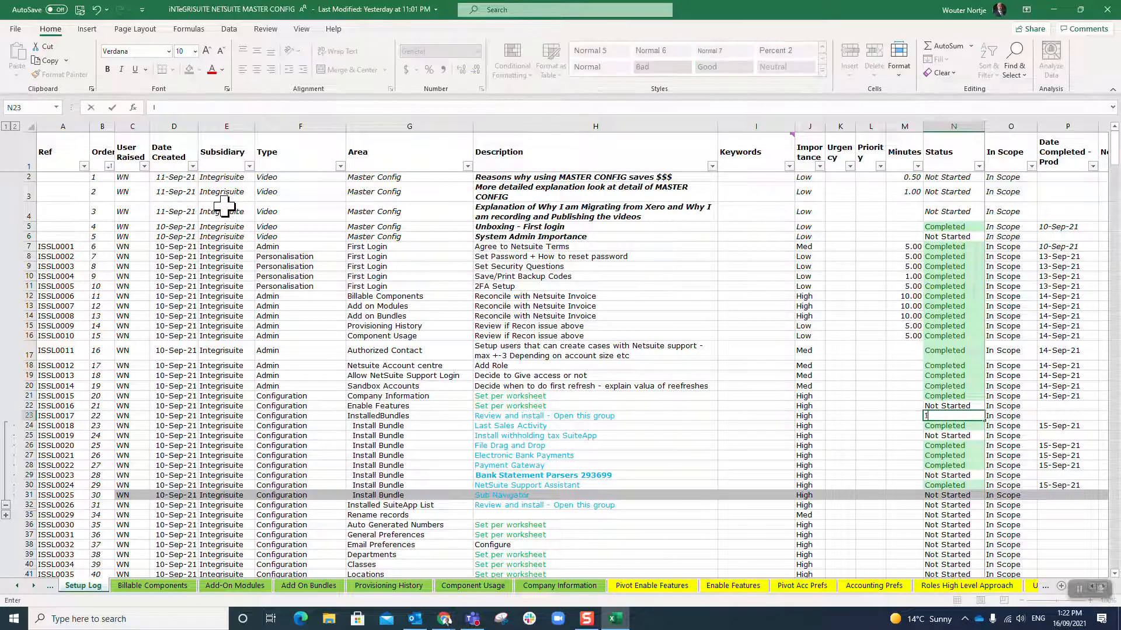
type("In Progress")
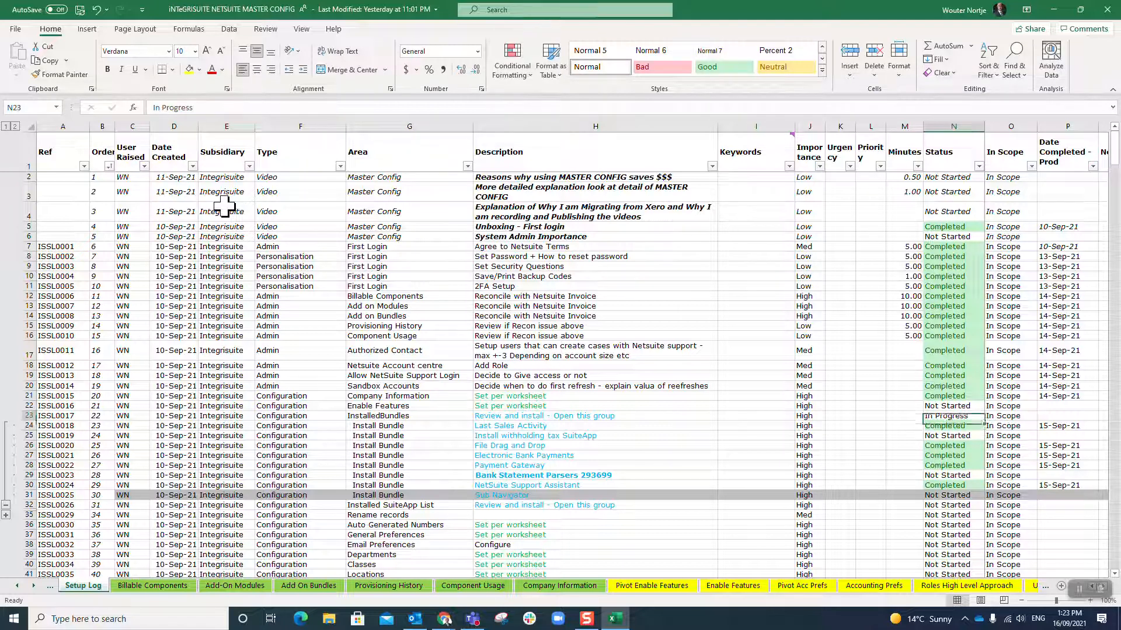
left_click(952, 405)
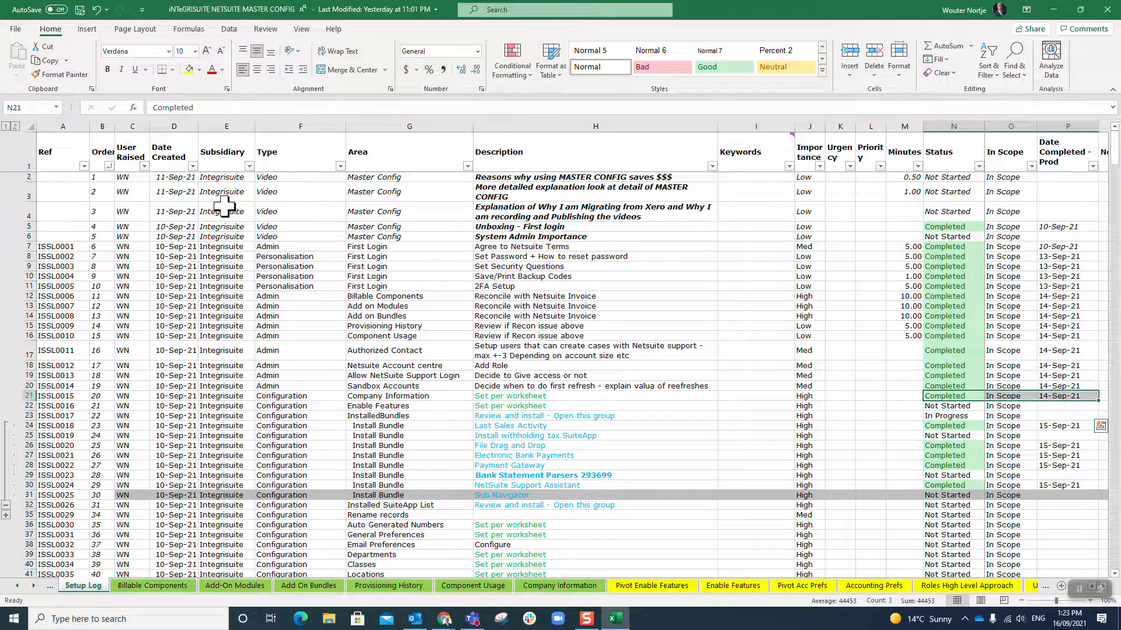
Step: Review the Enable Features, Bank Statement Parsers and Last Sales Activity statuses, then return to NetSuite
left_click(944, 406)
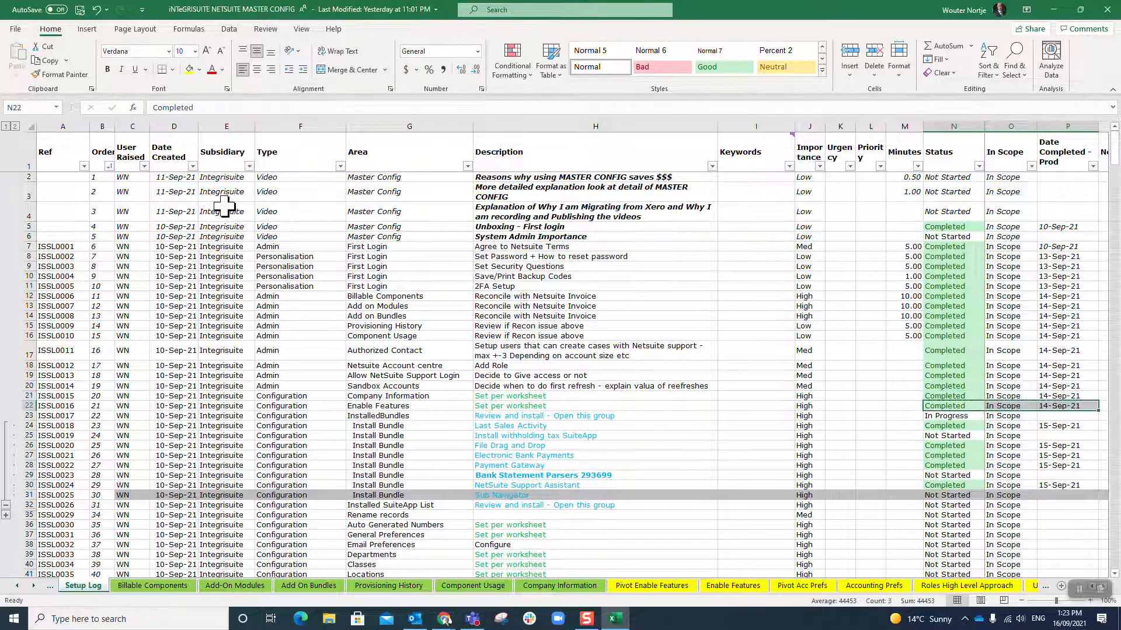
left_click(946, 475)
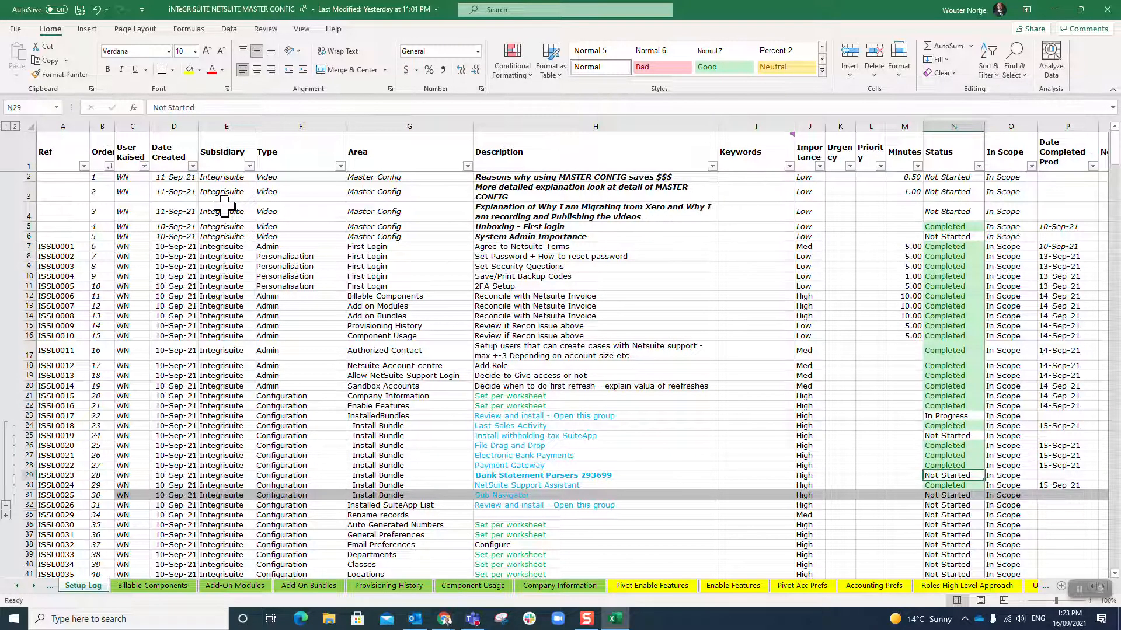
left_click(953, 425)
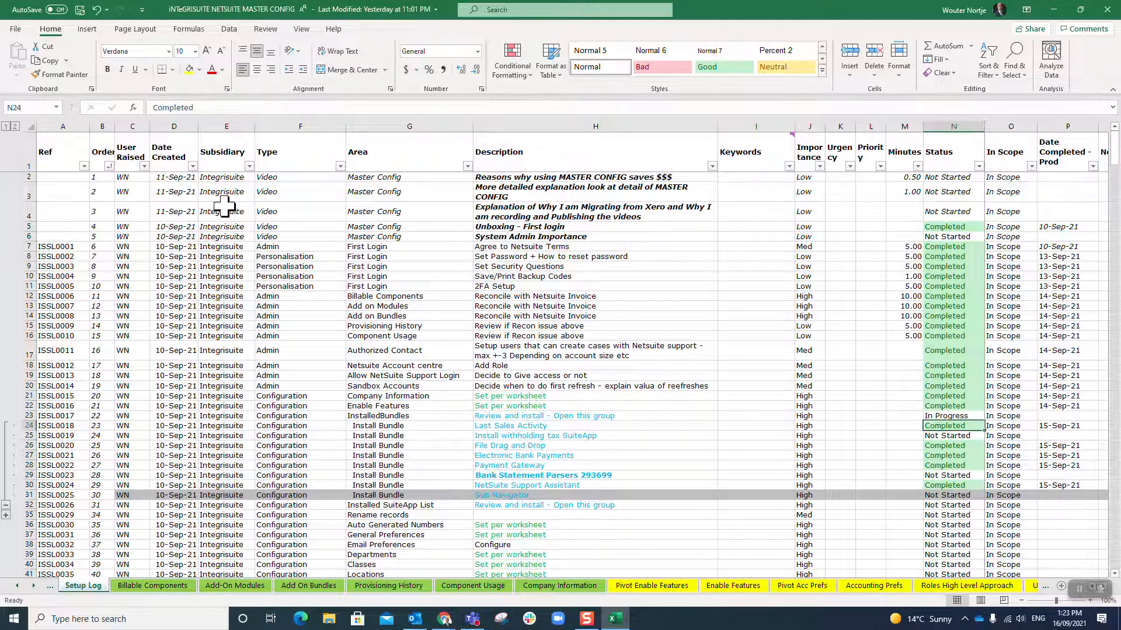
left_click(952, 505)
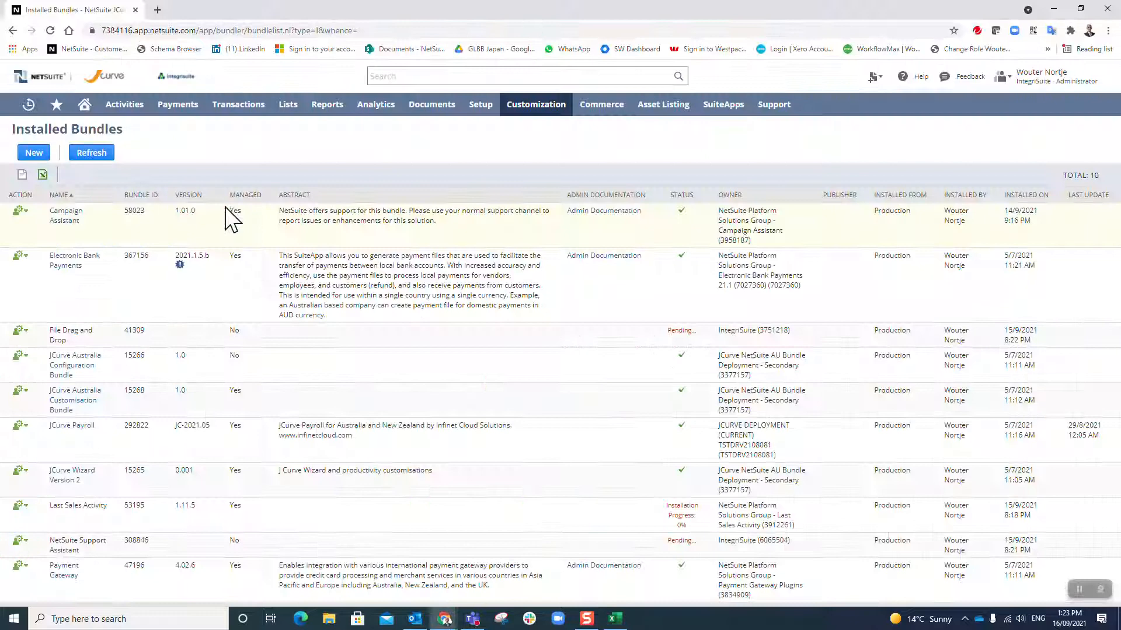
mouse_move(704, 431)
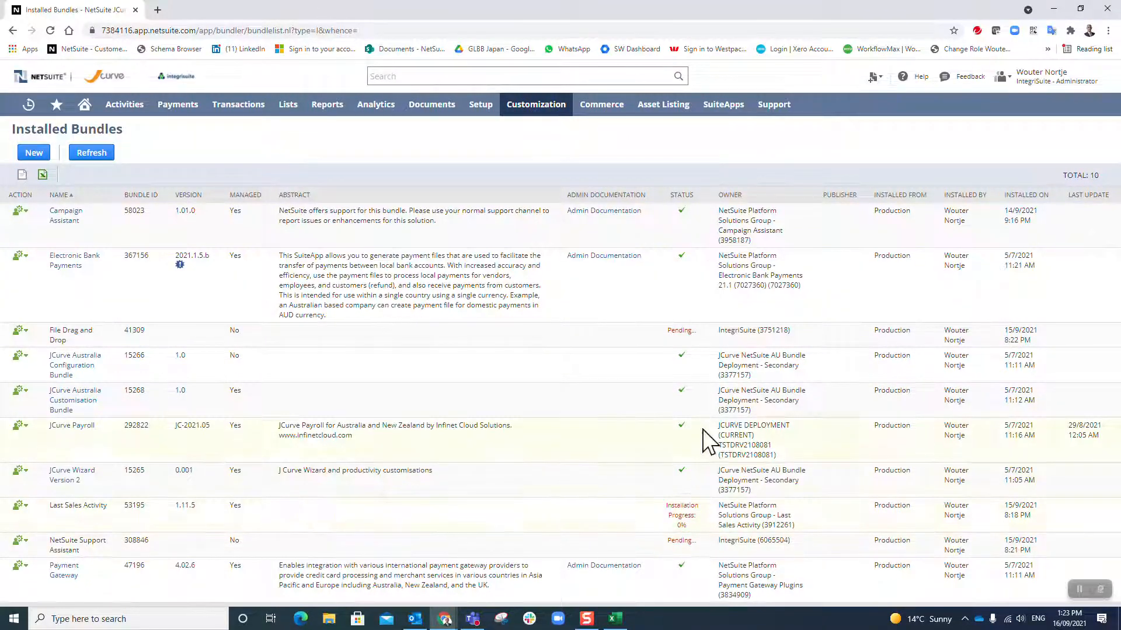
mouse_move(673, 521)
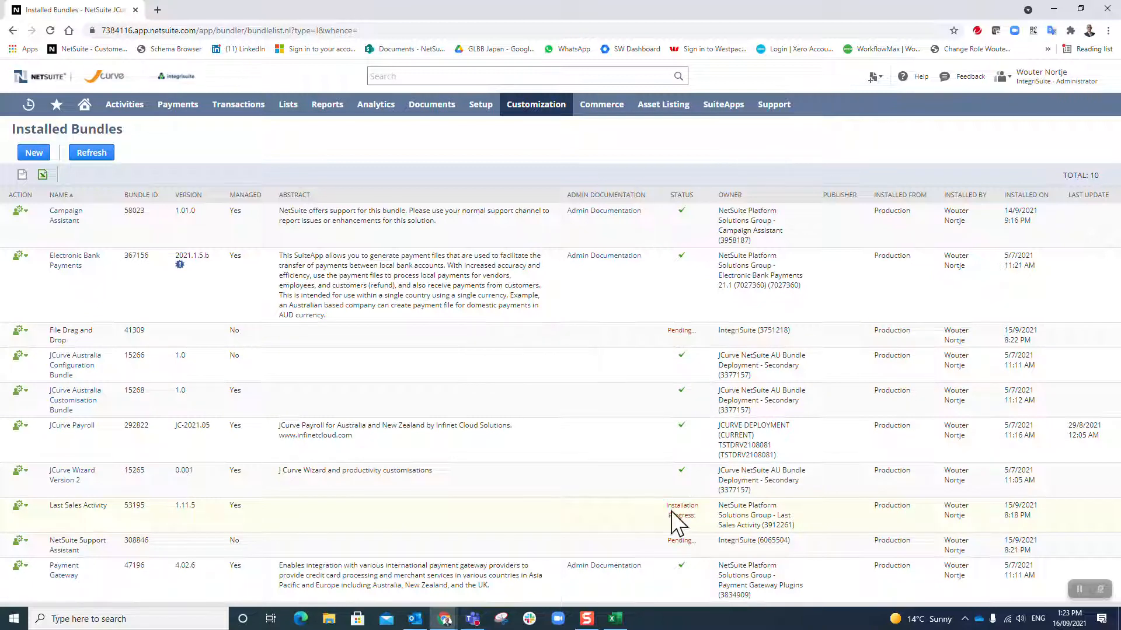
Step: Refresh Installed Bundles: Last Sales Activity installed, NetSuite Support Assistant at 15%
left_click(91, 153)
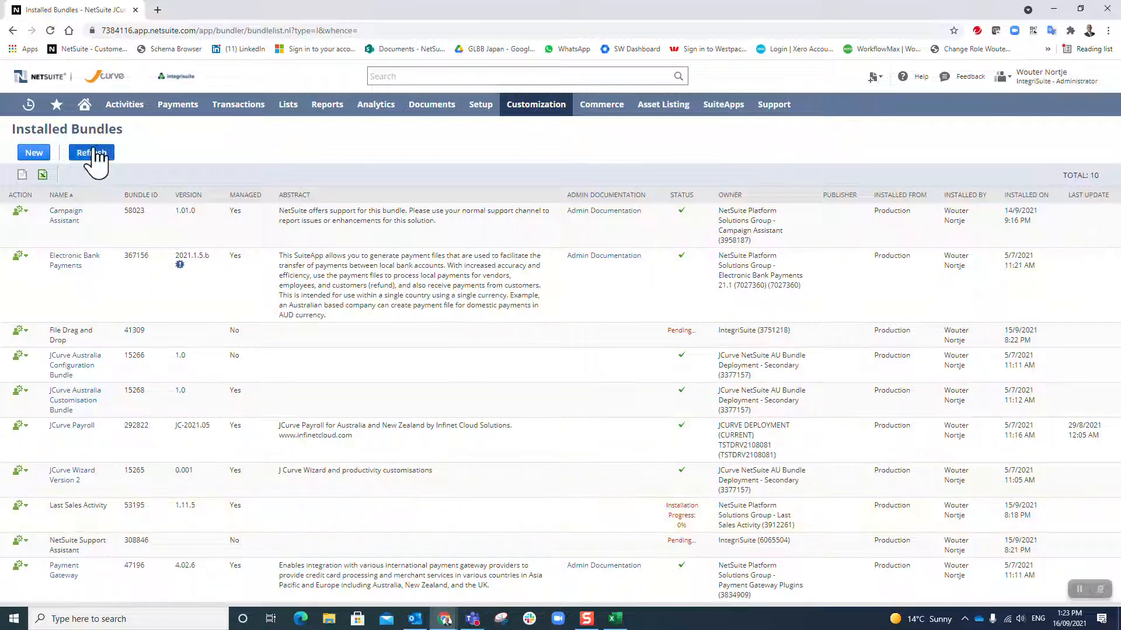
left_click(91, 152)
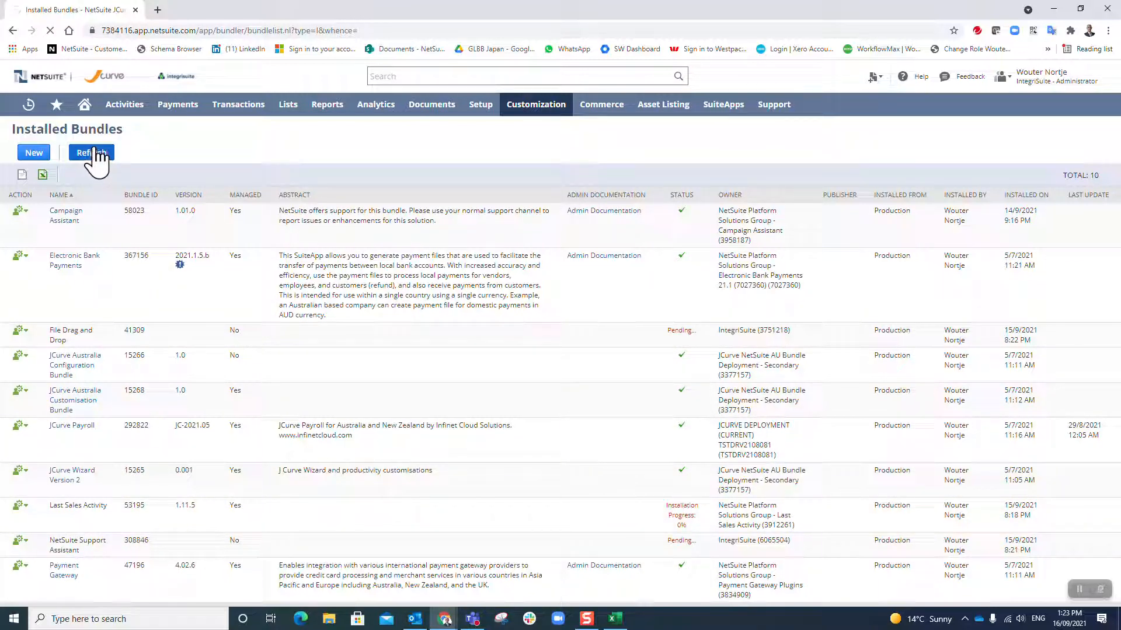
left_click(91, 153)
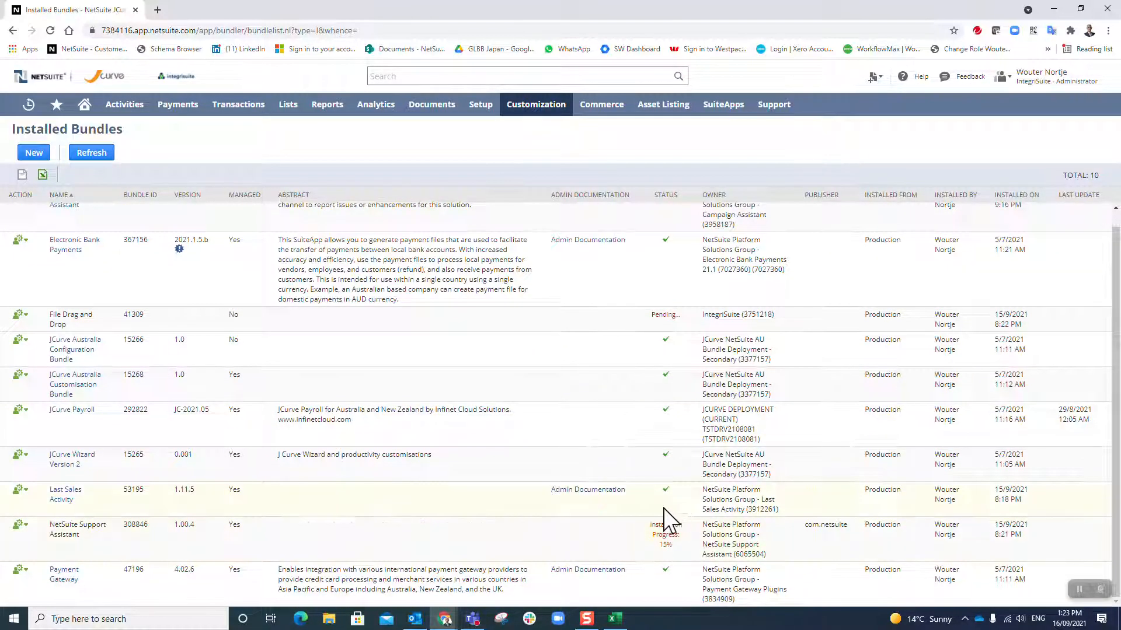
mouse_move(655, 557)
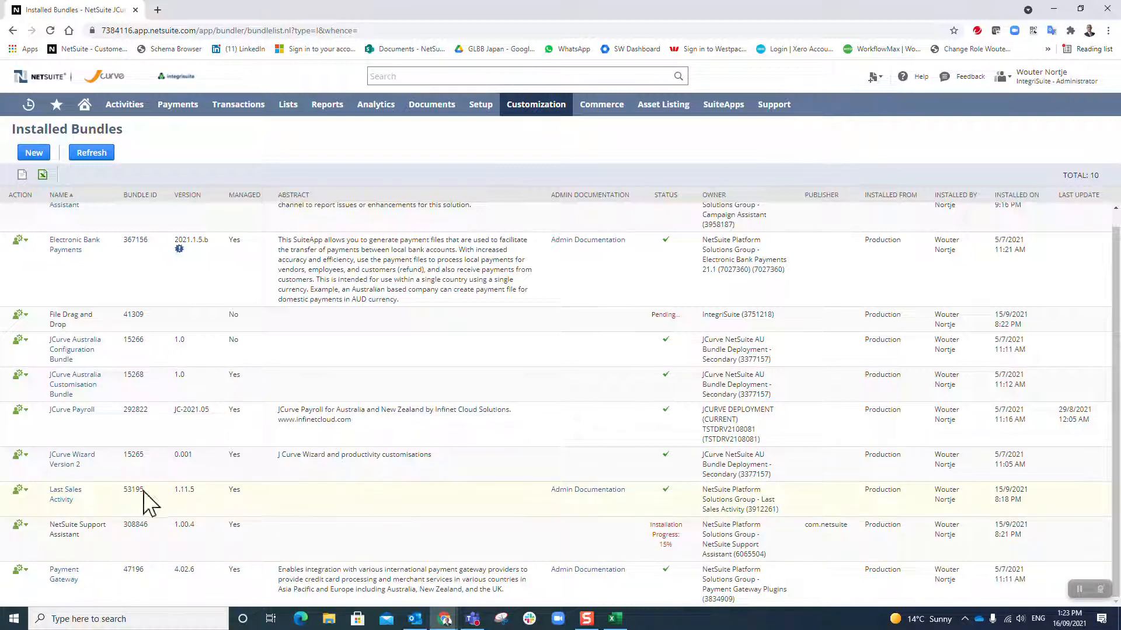
mouse_move(664, 497)
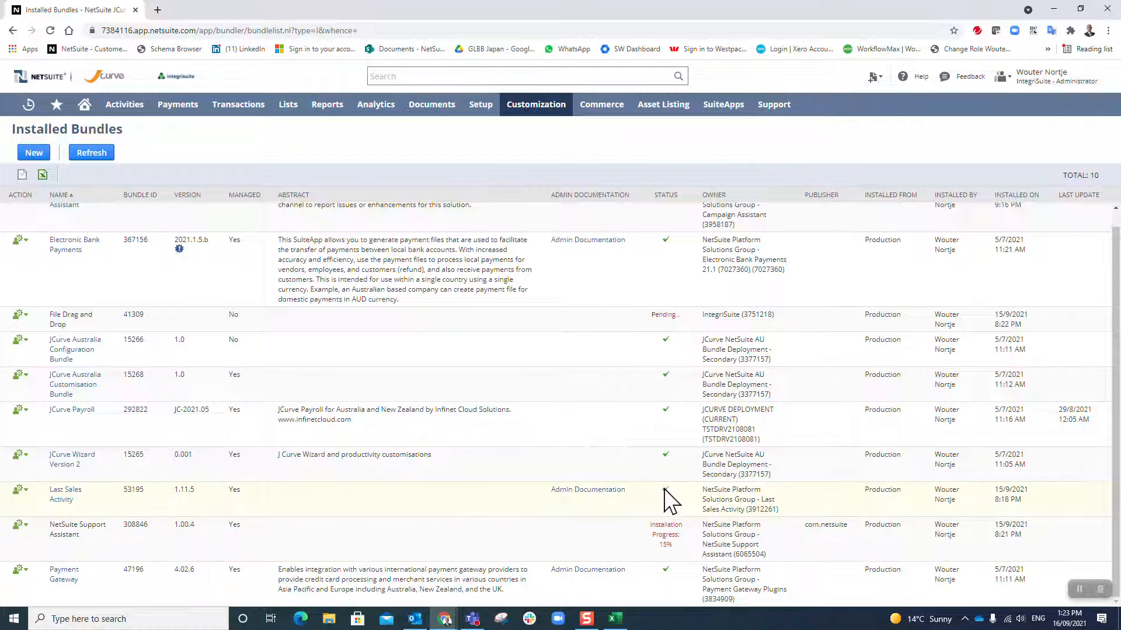
mouse_move(672, 506)
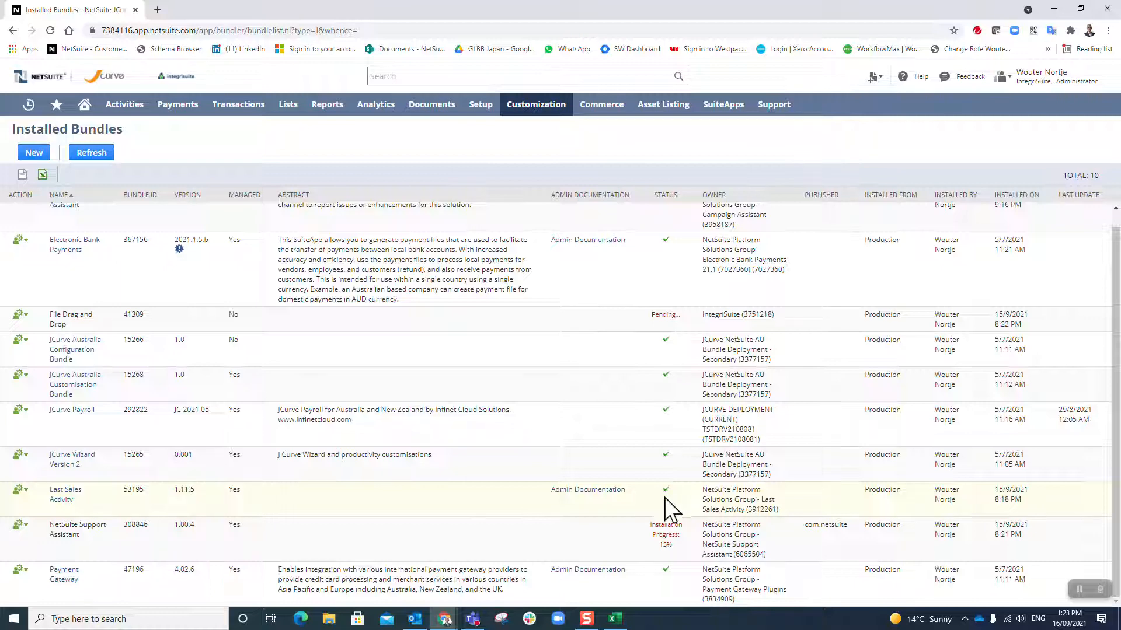
mouse_move(120, 545)
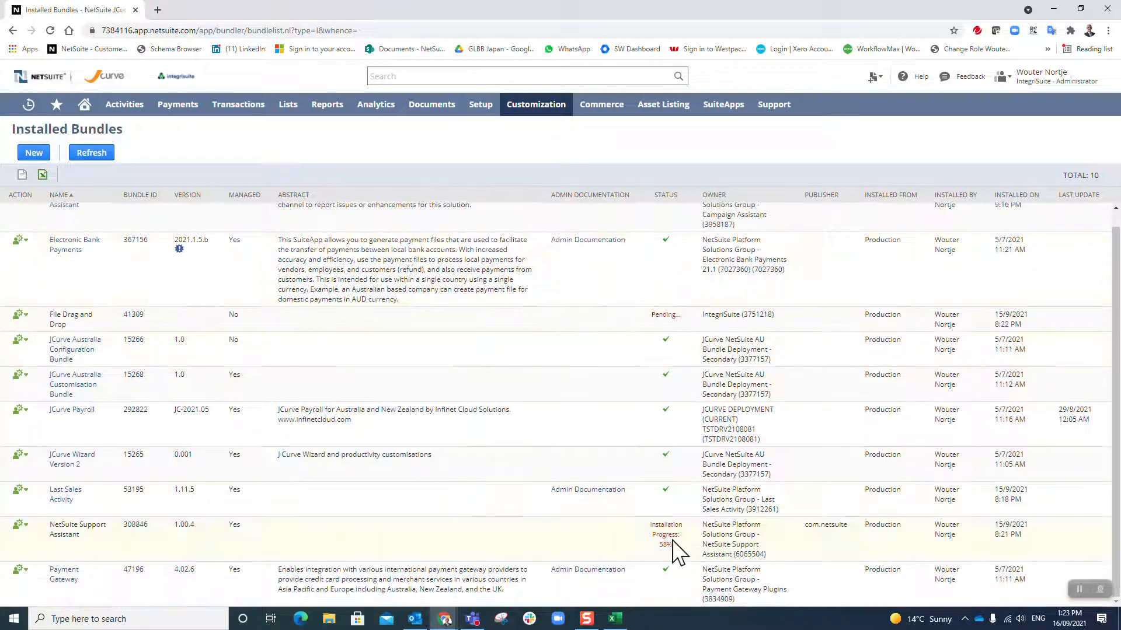
mouse_move(297, 529)
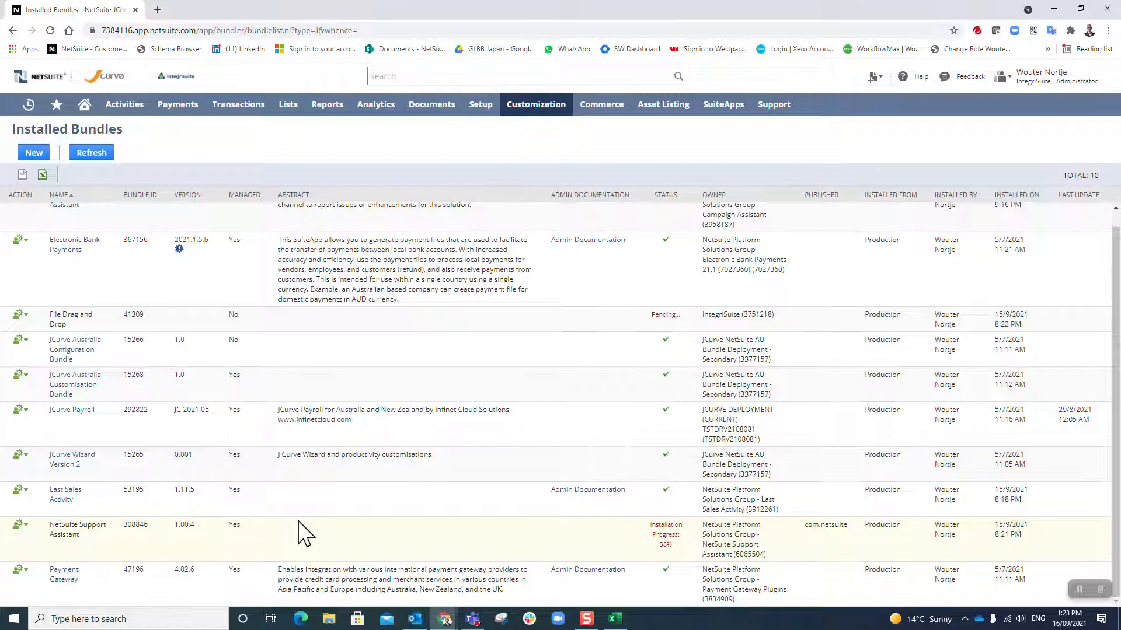
mouse_move(508, 390)
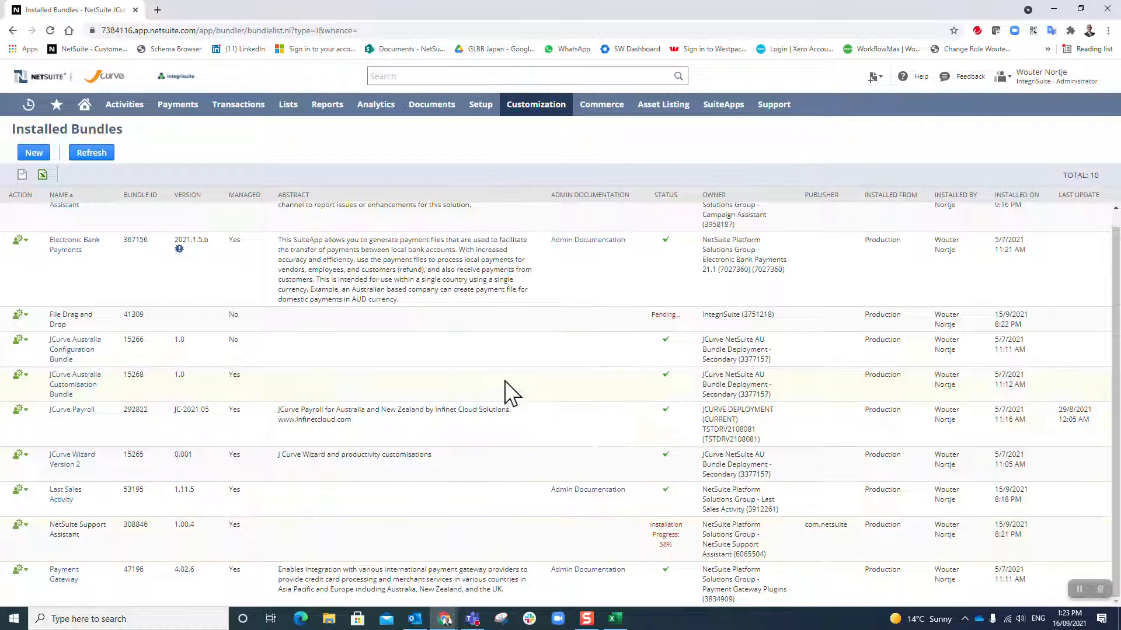
mouse_move(657, 342)
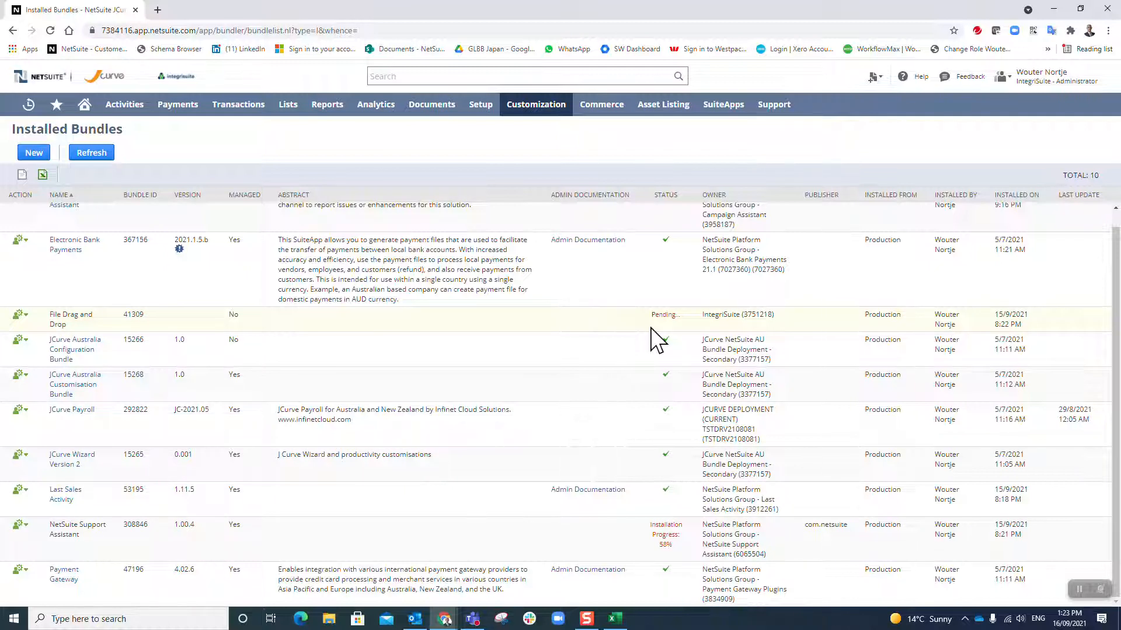
mouse_move(494, 412)
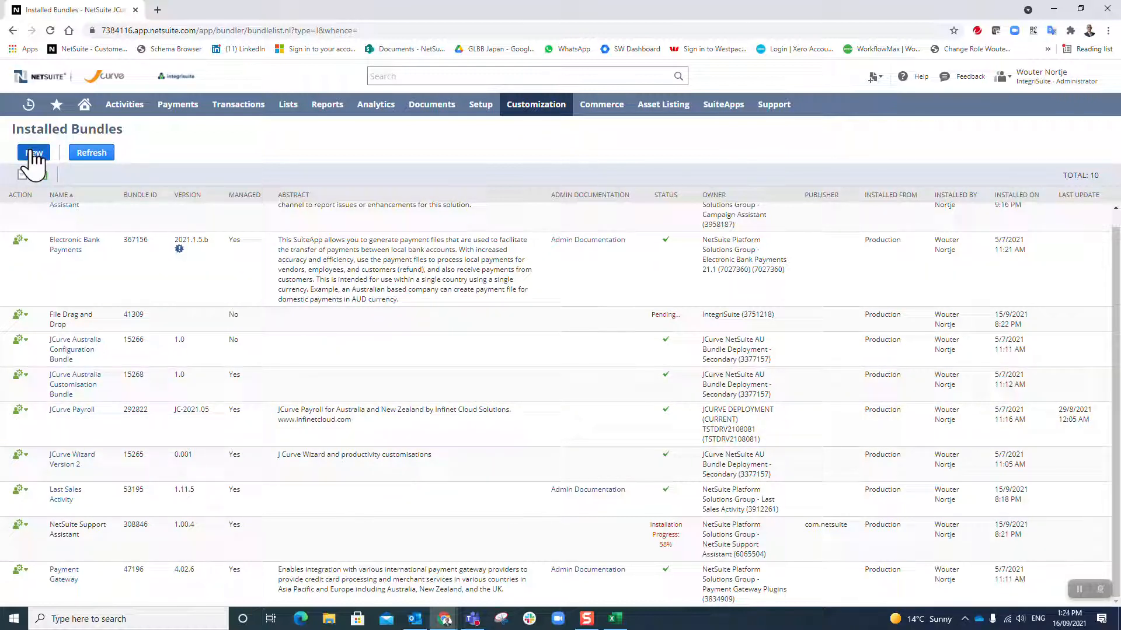
mouse_move(562, 403)
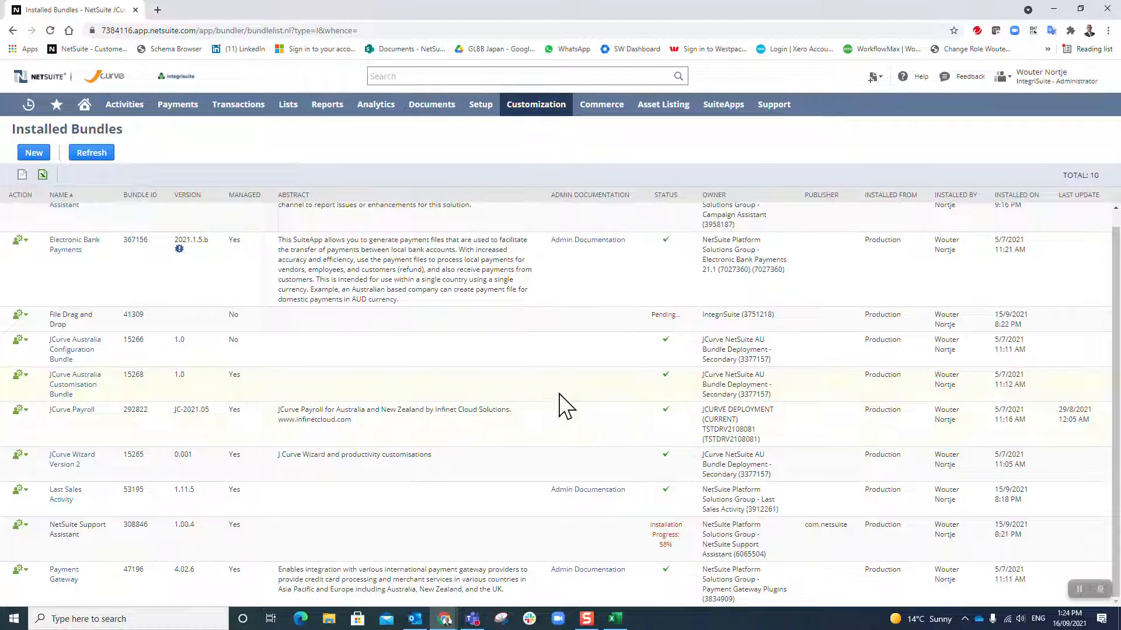